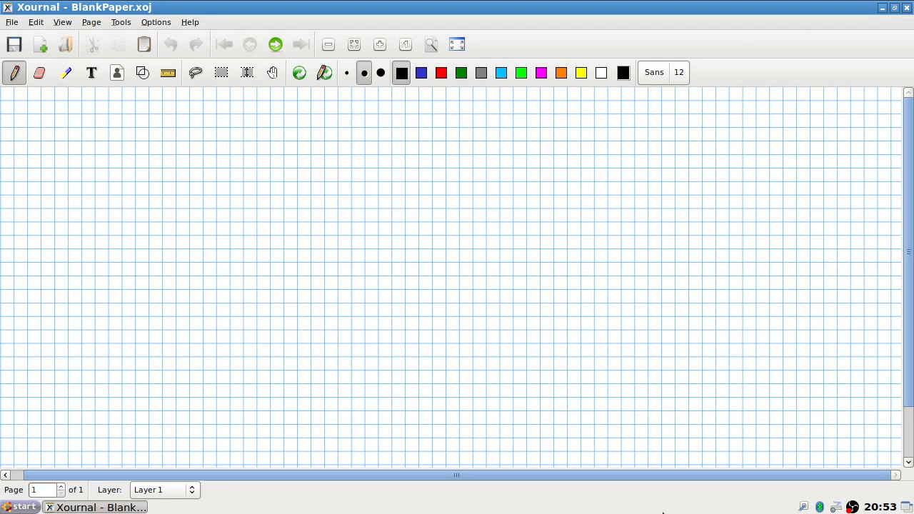
- Return to the Xournal blank grid notebook page in fullscreen
click(207, 507)
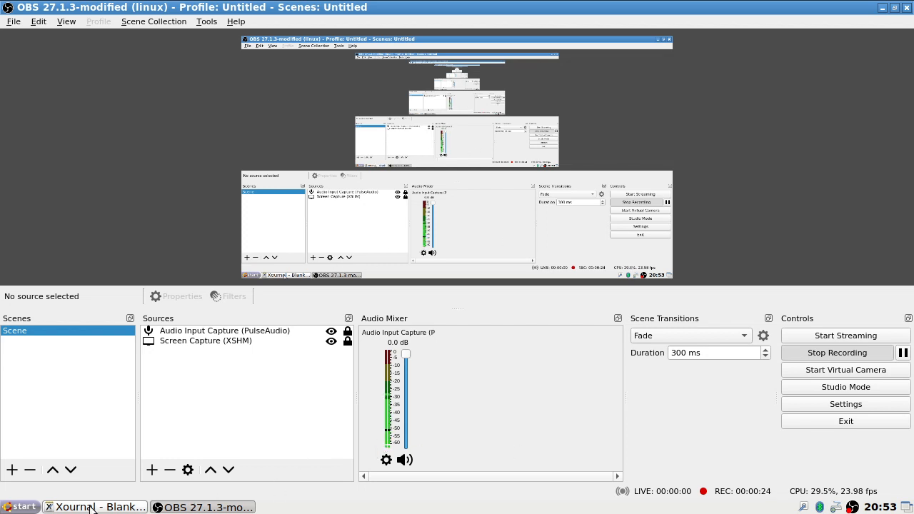
click(94, 507)
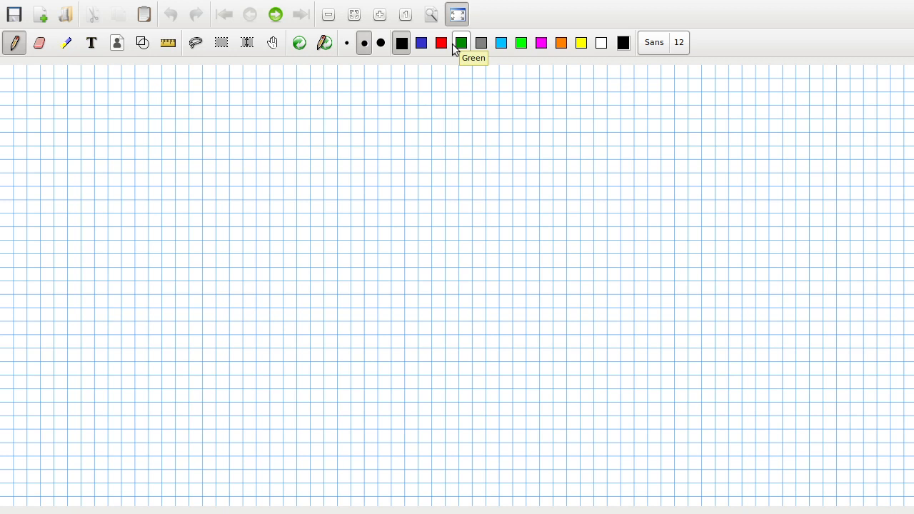
- Circle 167 in red and handwrite y = Sin(x − π/4) in black
click(439, 43)
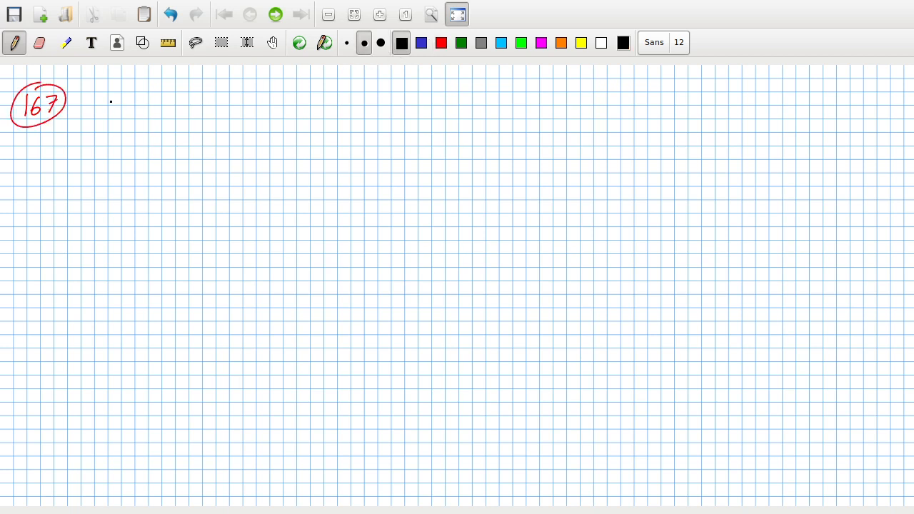
drag(97, 93, 132, 114)
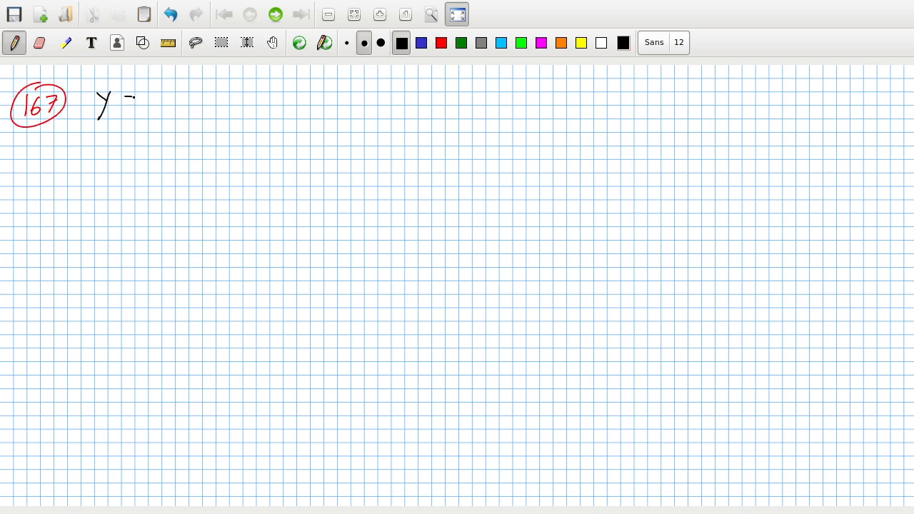
drag(125, 100, 178, 103)
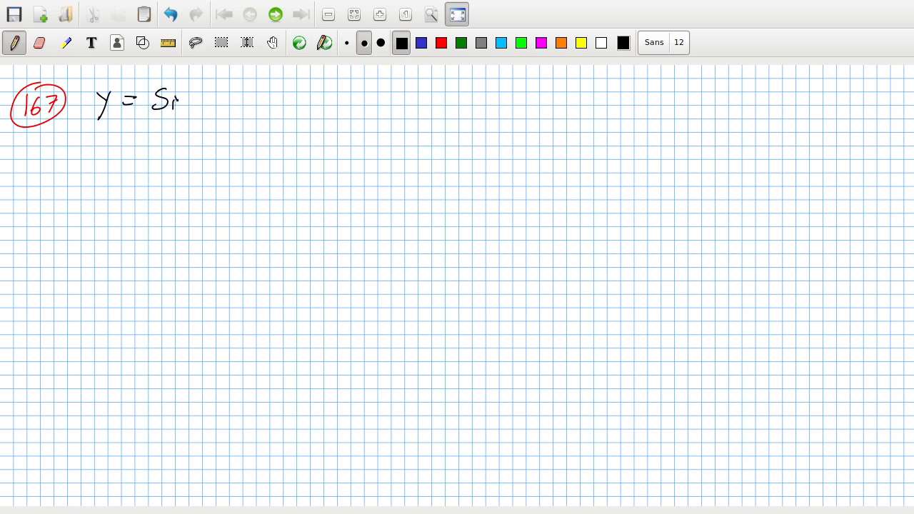
drag(179, 100, 235, 100)
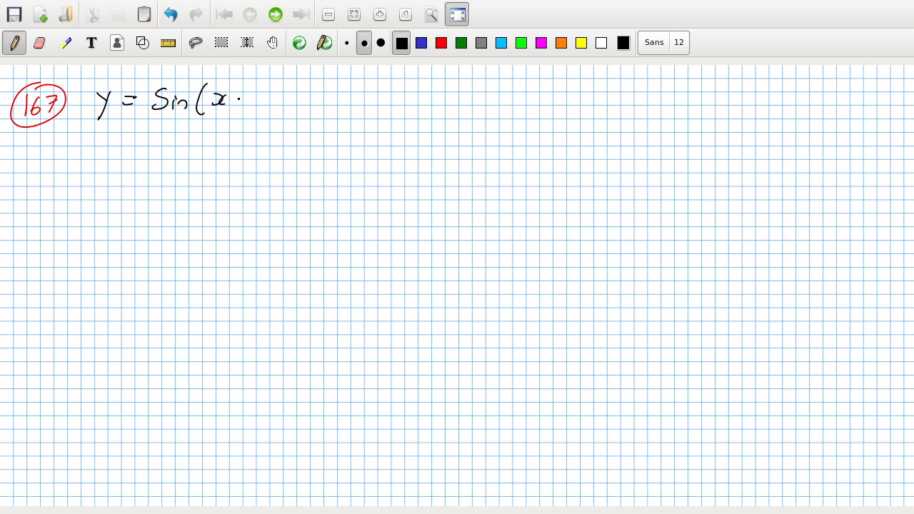
drag(245, 100, 269, 112)
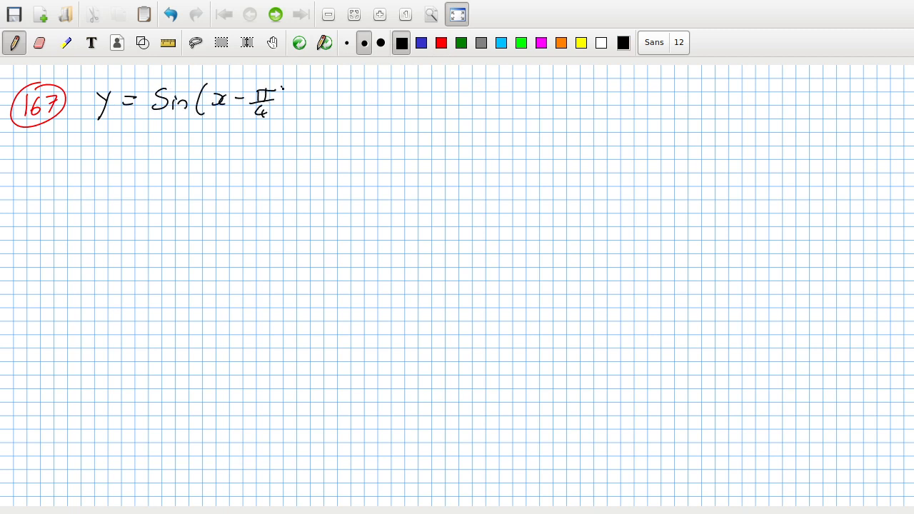
drag(283, 86, 288, 117)
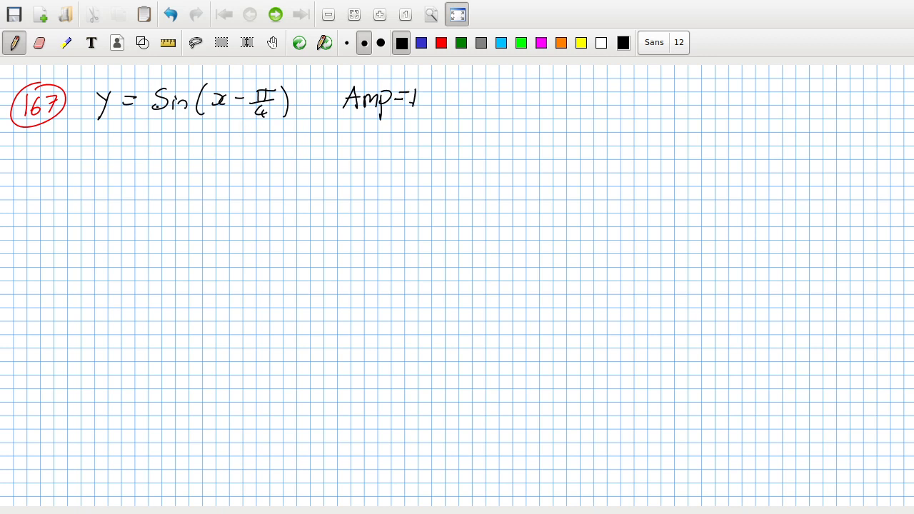
- Note Amp = 1, Period = 2π, Phase π/4 Right, then circle 168 in red
drag(468, 85, 474, 111)
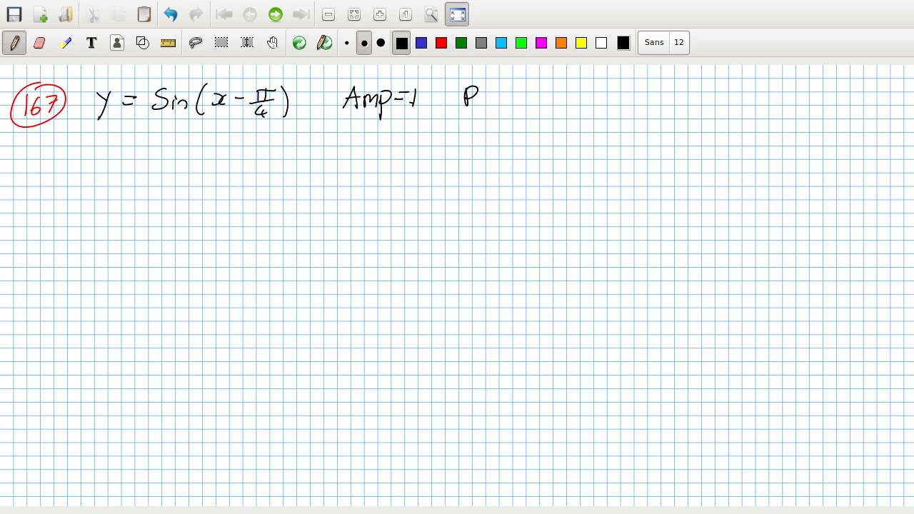
drag(472, 97, 546, 103)
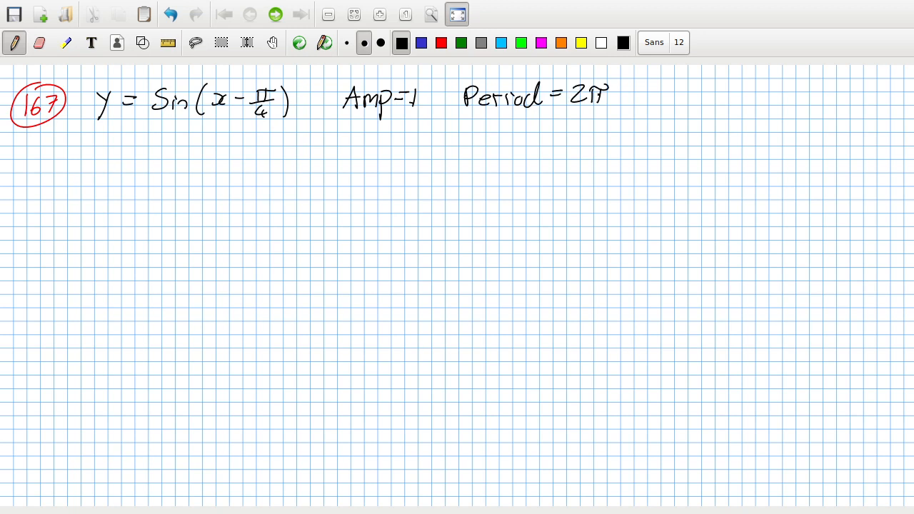
click(654, 93)
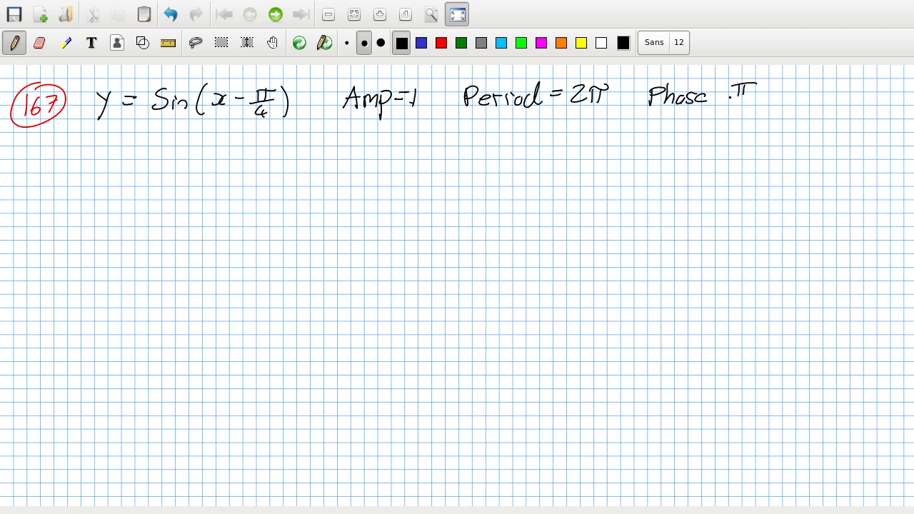
drag(735, 86, 821, 103)
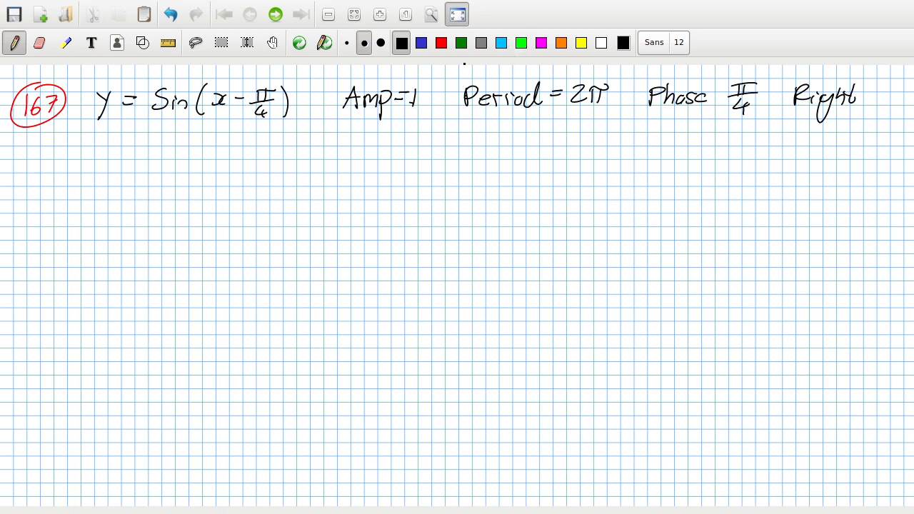
click(440, 43)
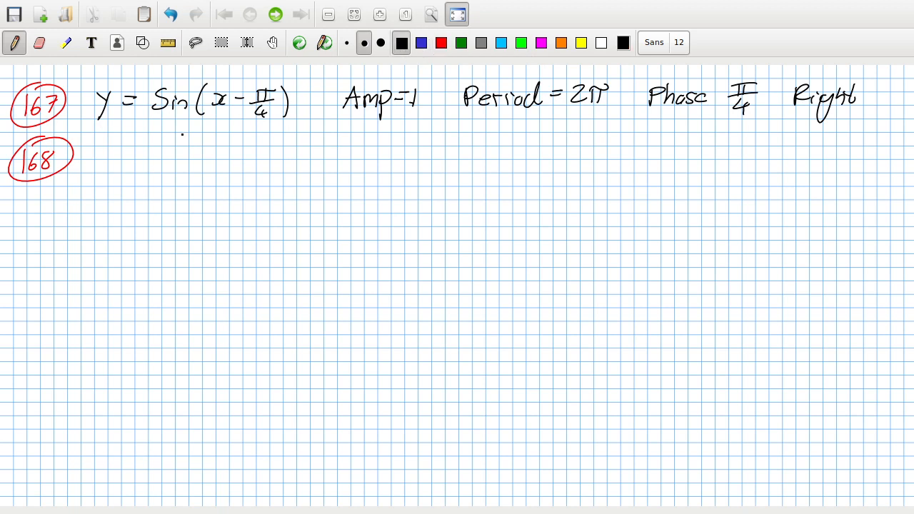
- Handwrite problem 168's equation y = 3Cos(2[x + 3/2]) in black
drag(101, 141, 97, 151)
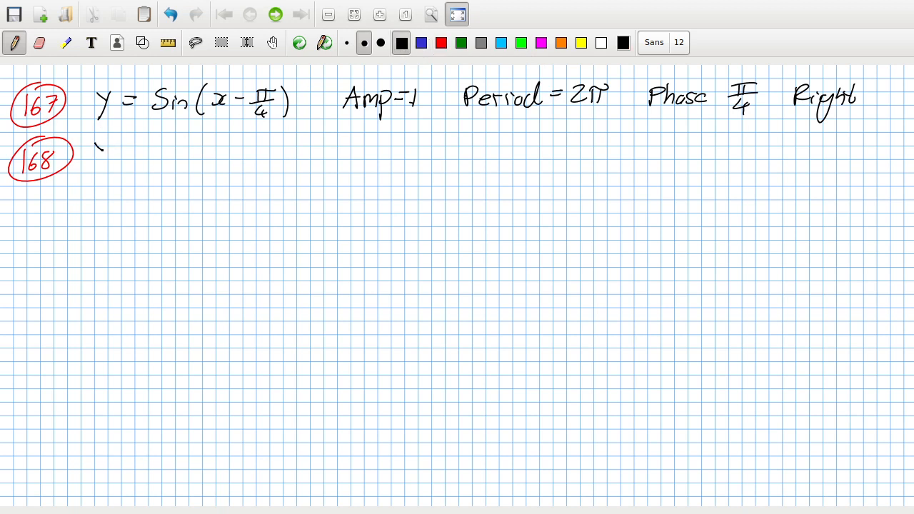
drag(97, 150, 150, 145)
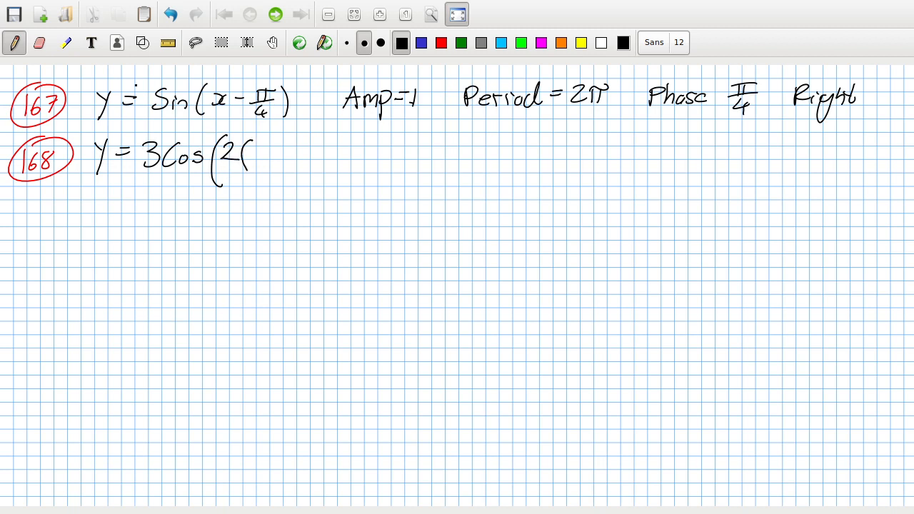
click(170, 14)
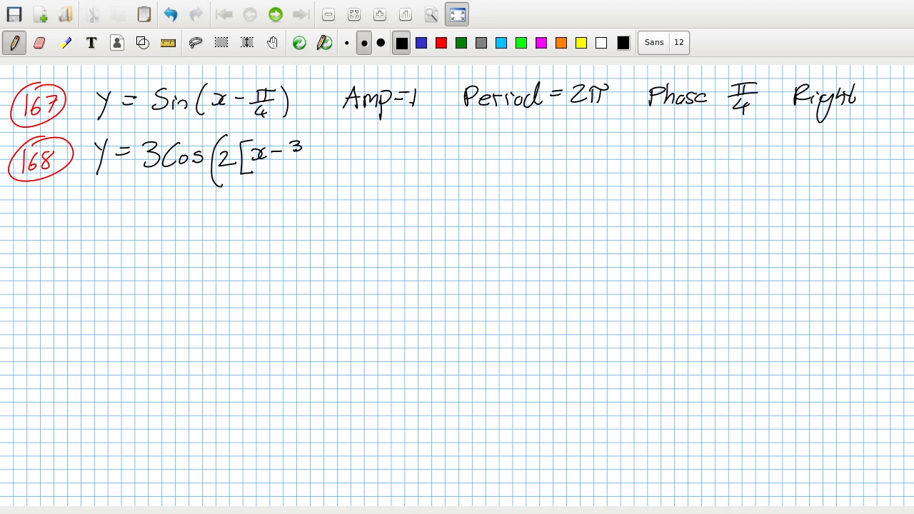
drag(293, 154, 303, 168)
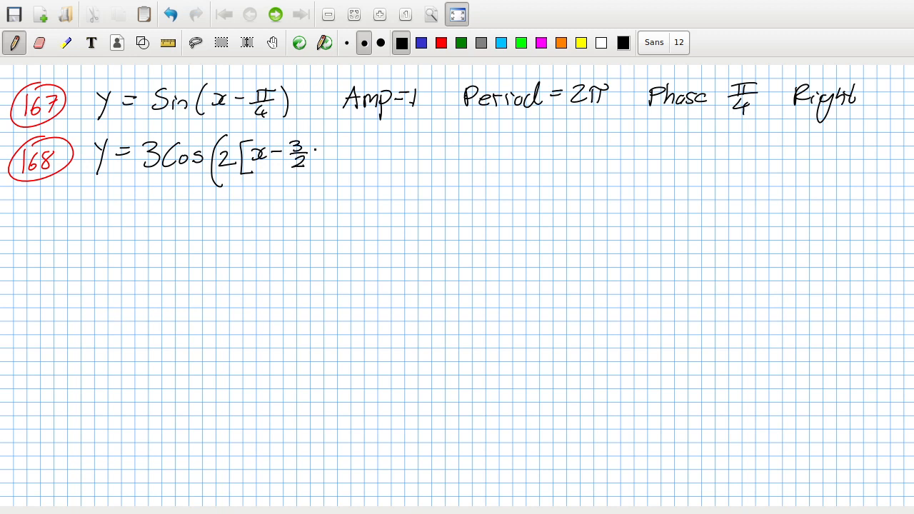
drag(317, 143, 335, 178)
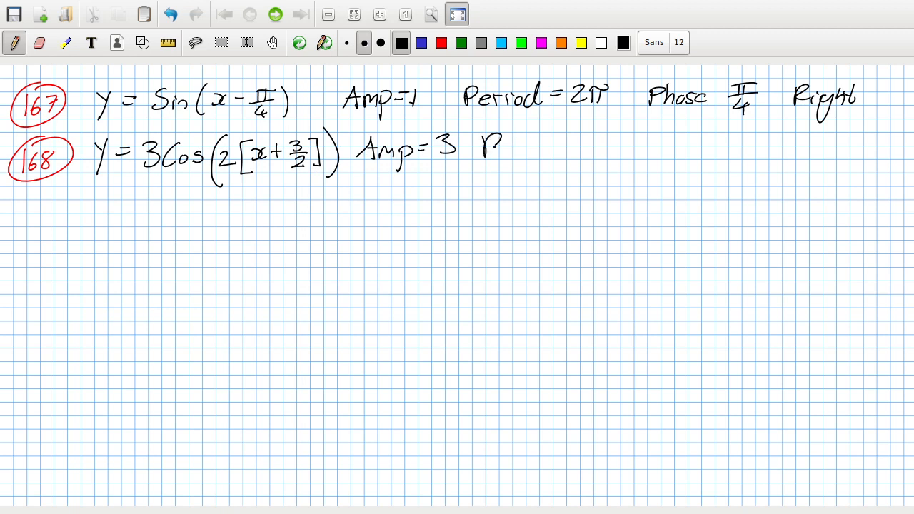
- Note Amp = 3, Period = π and Phase 3/2 Left, then number 169 in red
drag(486, 146, 578, 145)
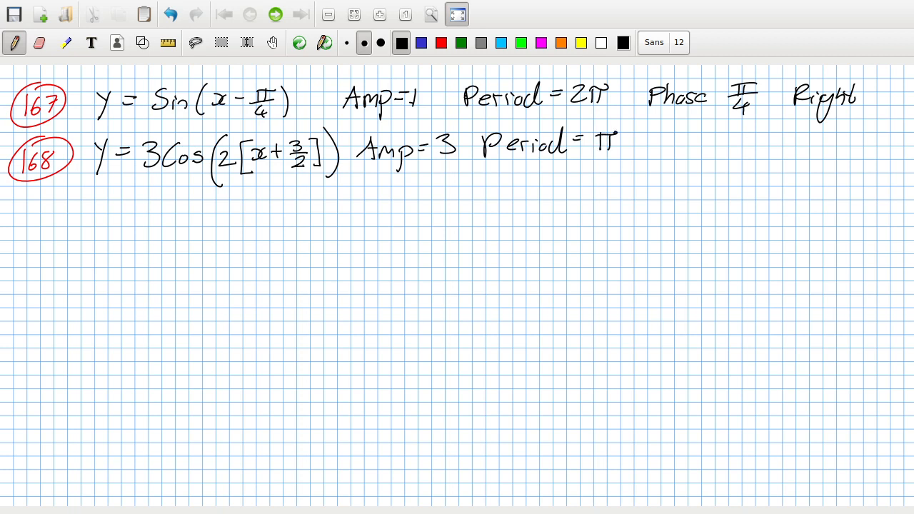
drag(650, 145, 700, 146)
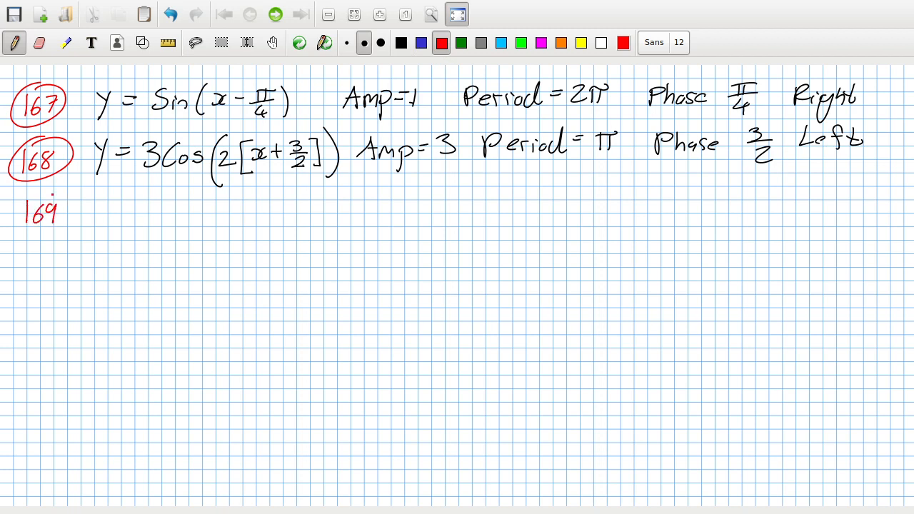
- Handwrite problem 169's equation y = −½ Sin(¼x) in black
click(402, 43)
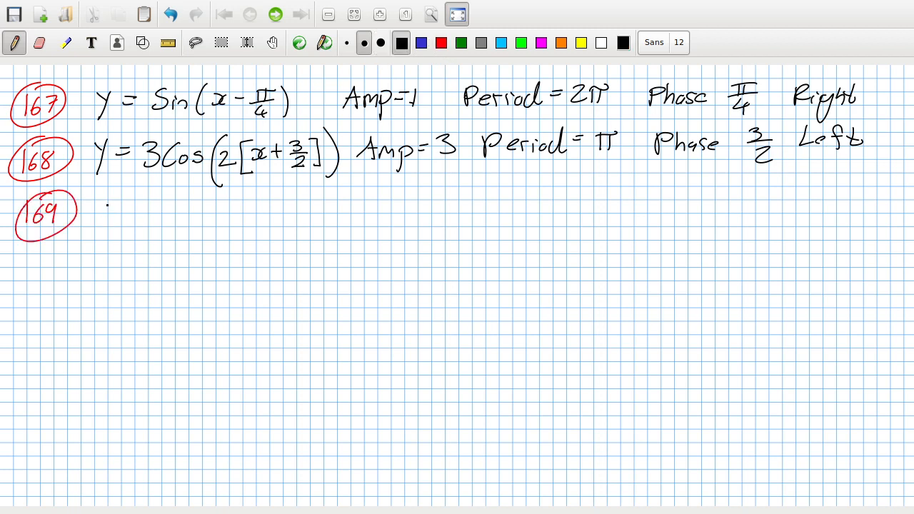
drag(114, 199, 107, 226)
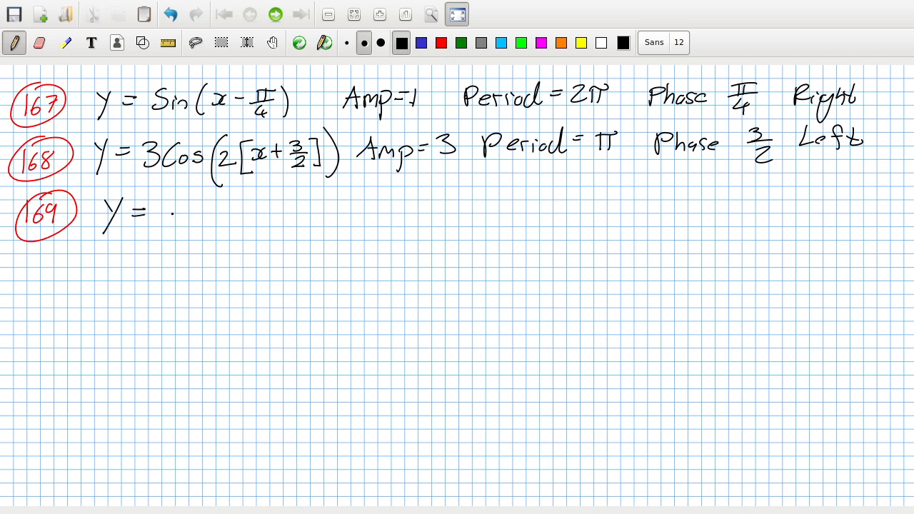
drag(165, 215, 207, 228)
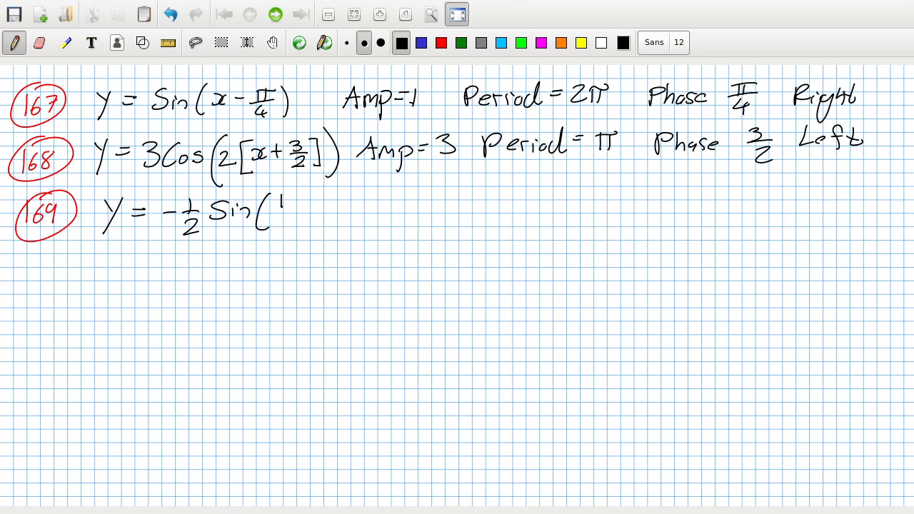
drag(274, 214, 326, 214)
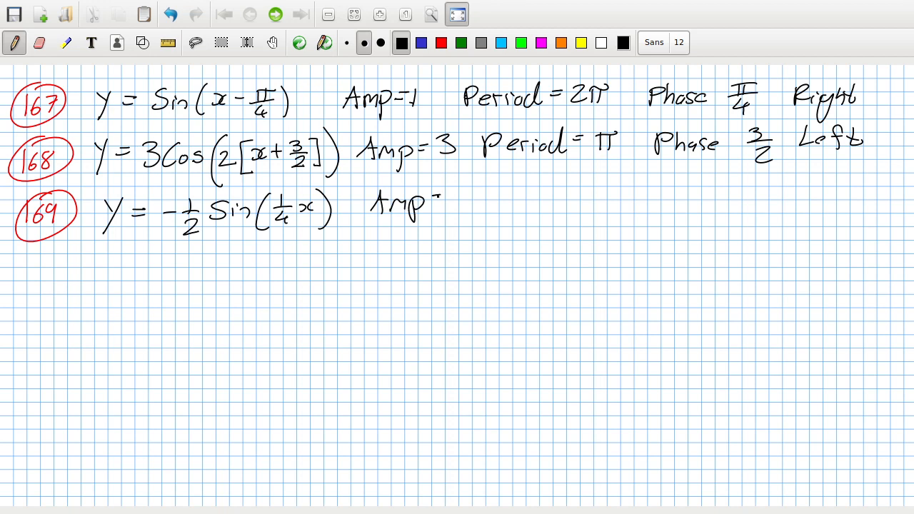
- Note Amp = ½, Period = 8π and no phase for 169, then switch to red
drag(443, 203, 514, 202)
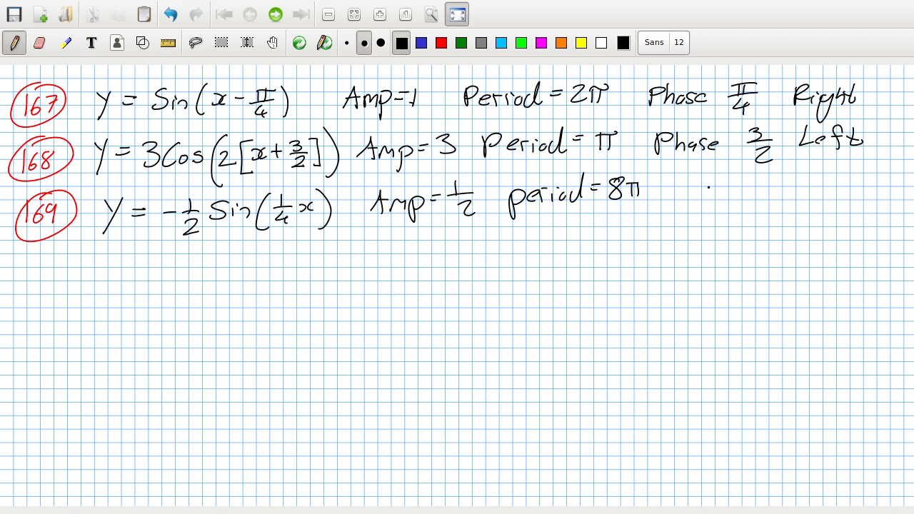
drag(688, 189, 743, 193)
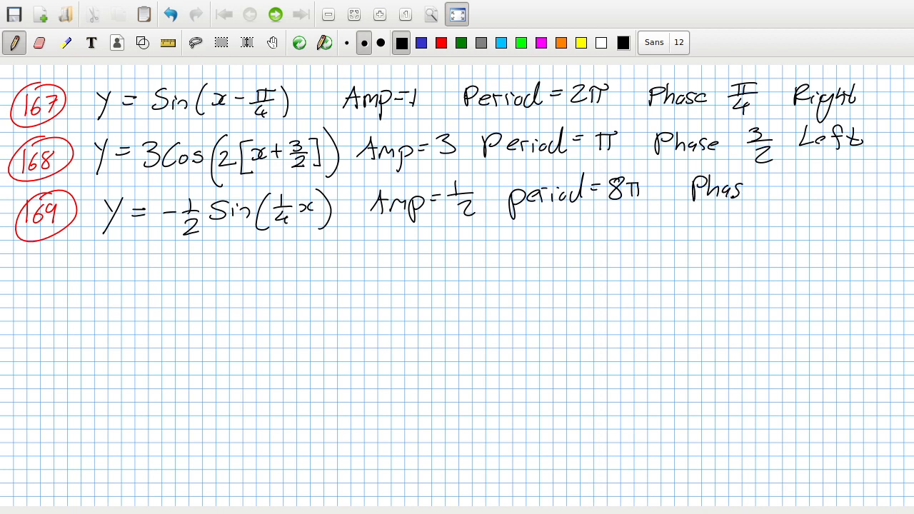
drag(754, 189, 788, 207)
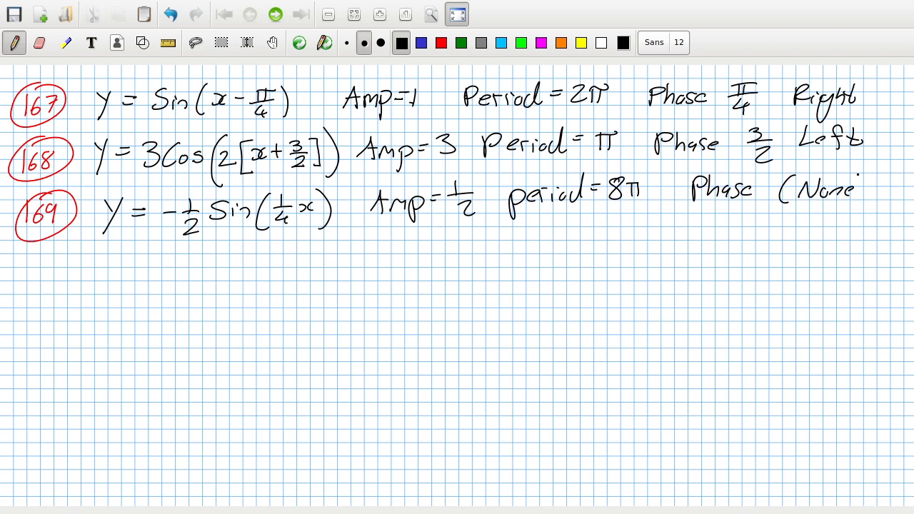
click(439, 43)
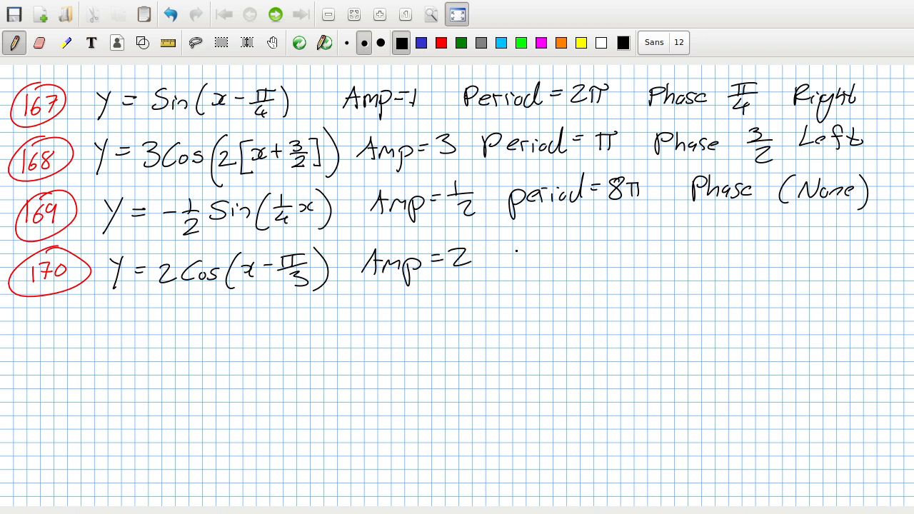
- Write Period = 2π and Phase π/3 Right for 170, then circle 171 in red
drag(513, 257, 596, 254)
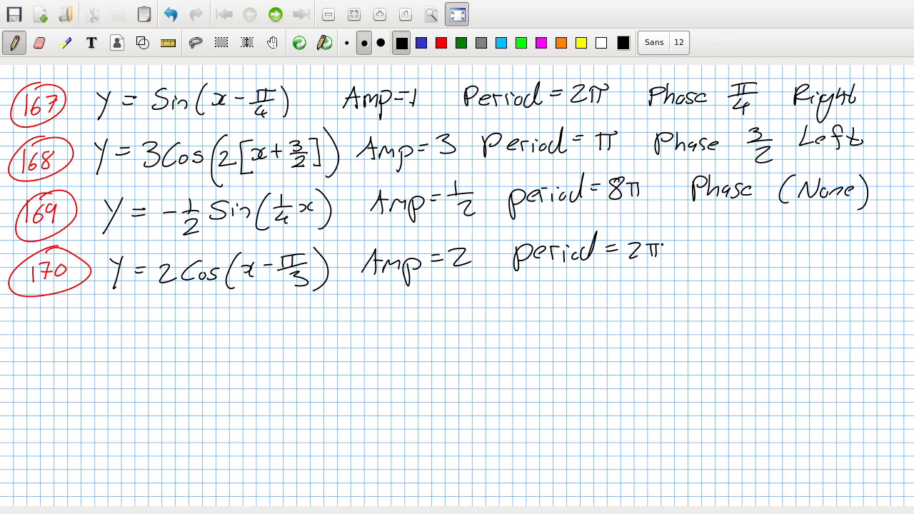
drag(702, 235, 740, 260)
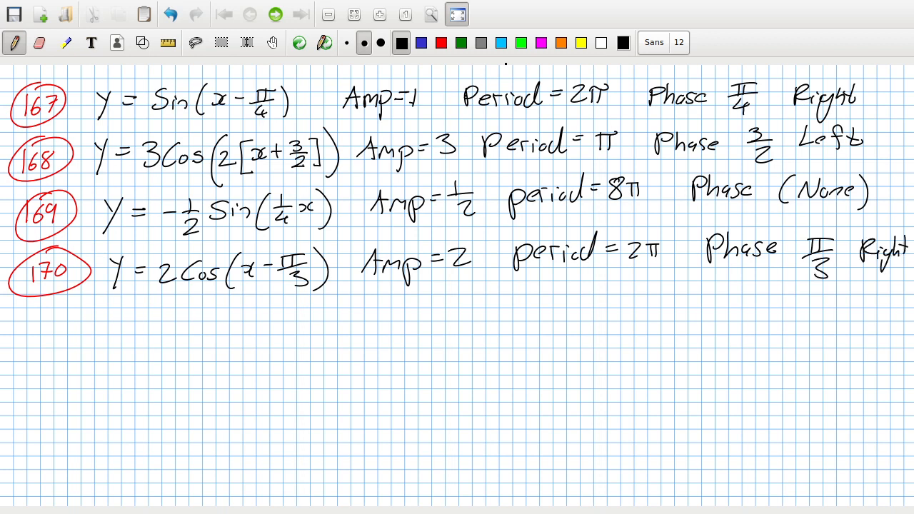
click(440, 43)
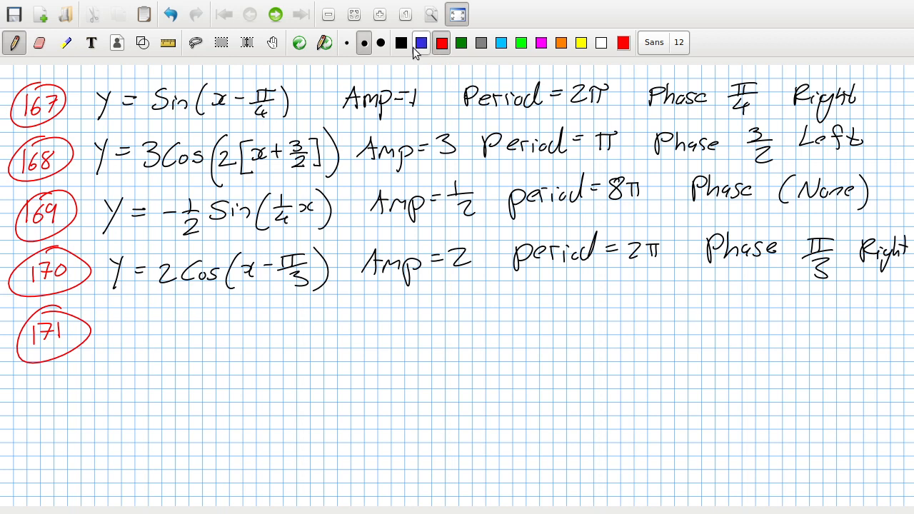
- Handwrite problem 171's equation y = −3sin(π[x + 2/π]) in black
click(401, 43)
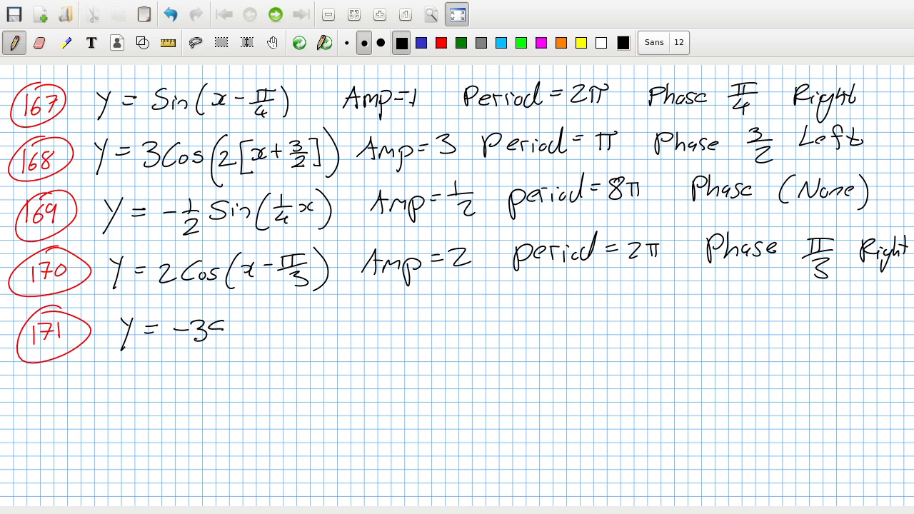
drag(228, 328, 279, 332)
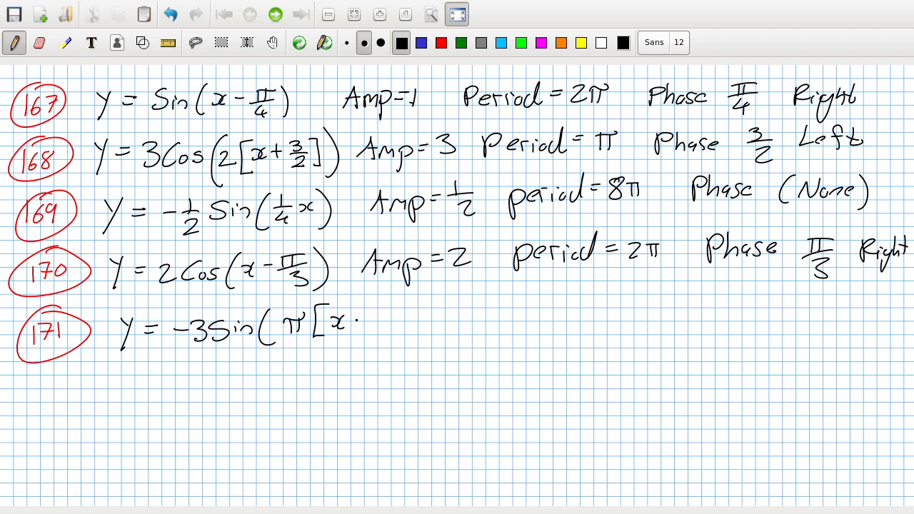
drag(357, 322, 400, 329)
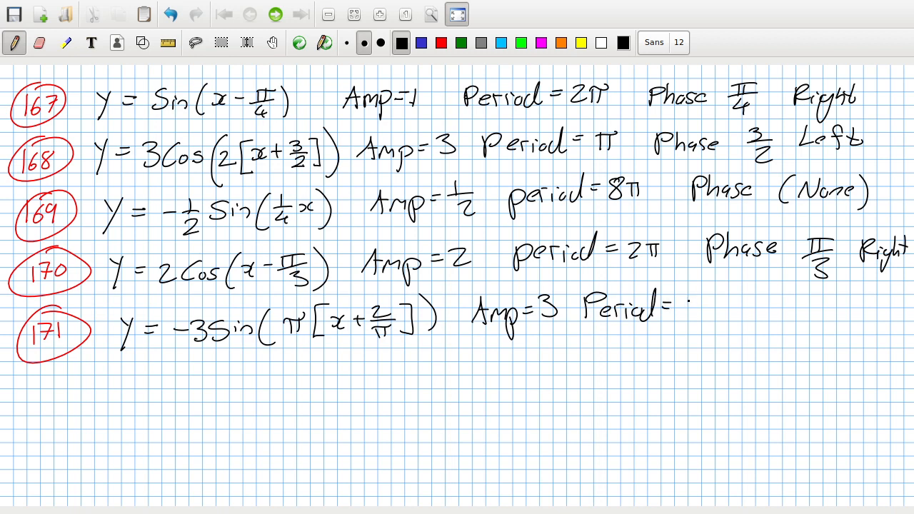
- Note Amp = 3, Period = 2 and Phase 2/π Left, then switch to red for 172
text(2 Ph)
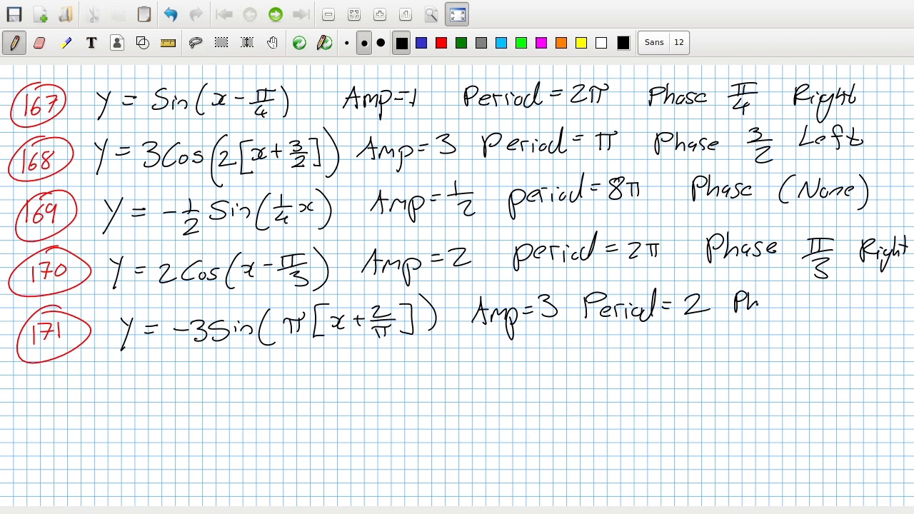
drag(721, 300, 835, 303)
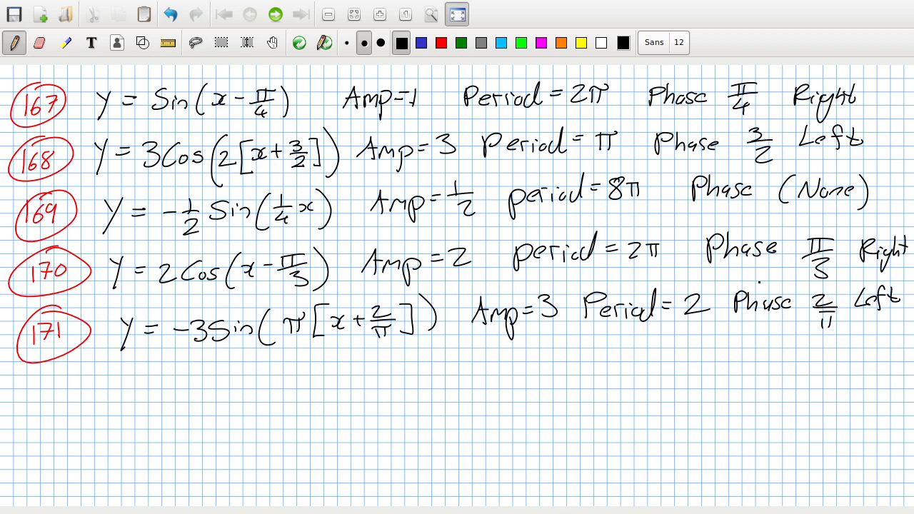
click(439, 43)
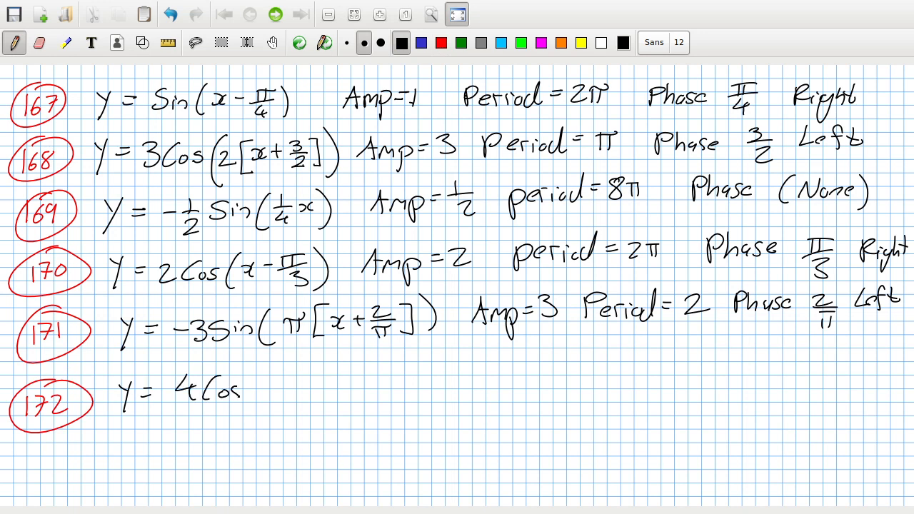
- Handwrite problem 172's equation y = 4cos(2[x − π/4]) and Amp = 4
drag(249, 386, 292, 385)
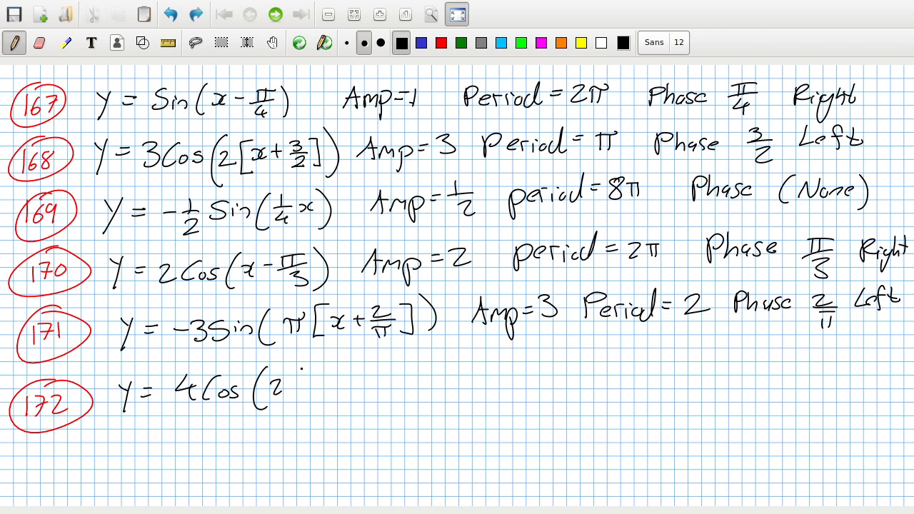
drag(303, 369, 303, 400)
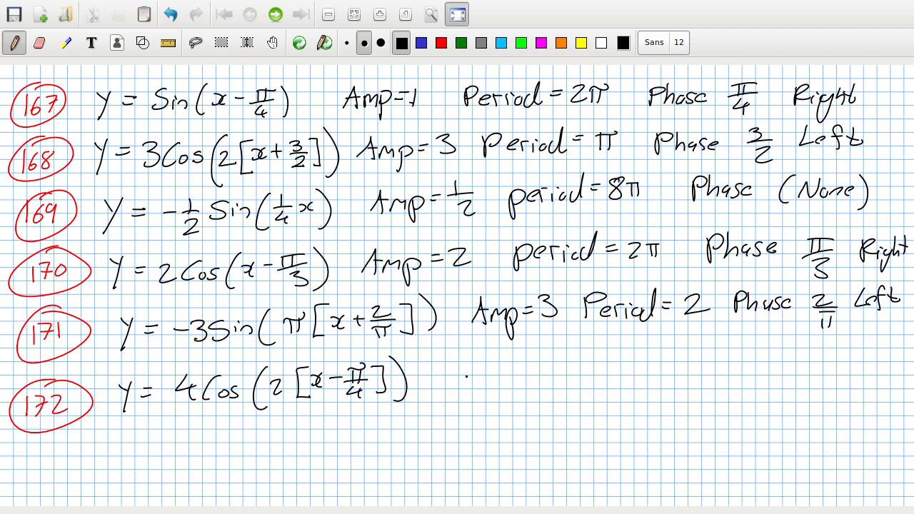
text(Amp = 4 P)
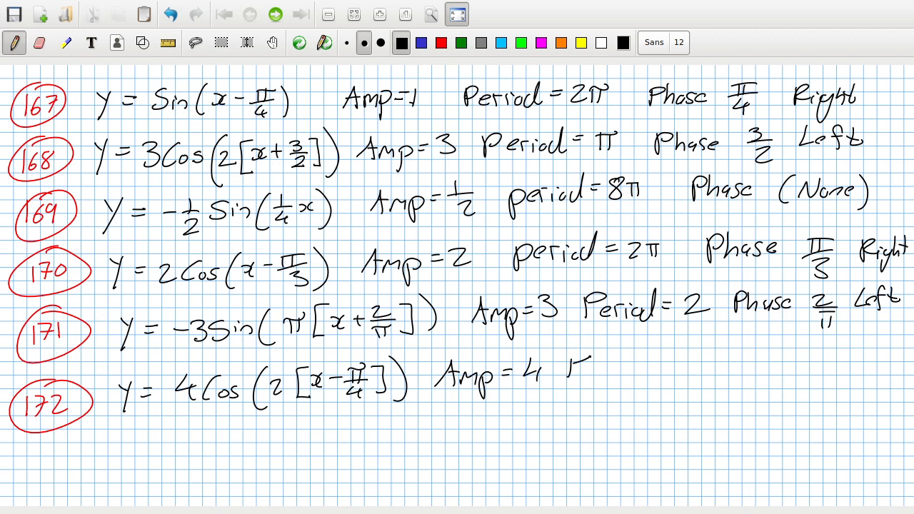
- Note Period = π and Phase π/4 Right for 172
drag(564, 364, 654, 364)
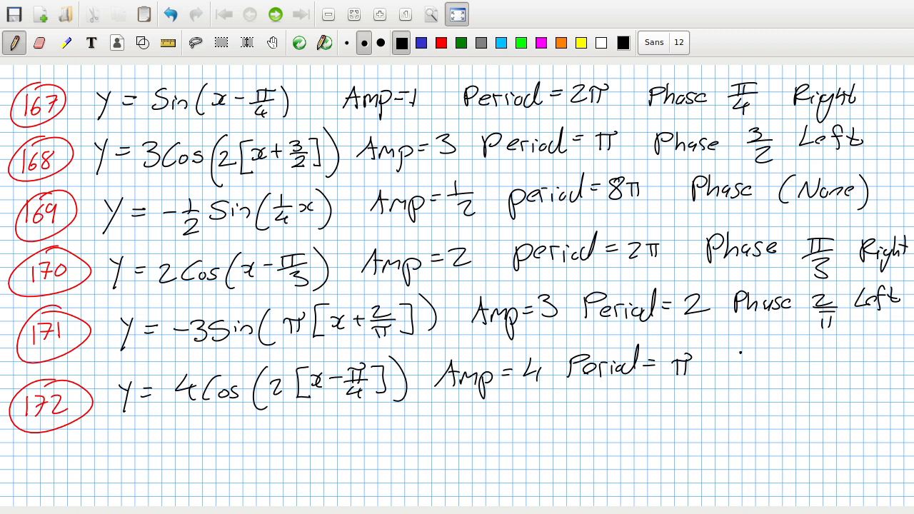
text(Phase π/4)
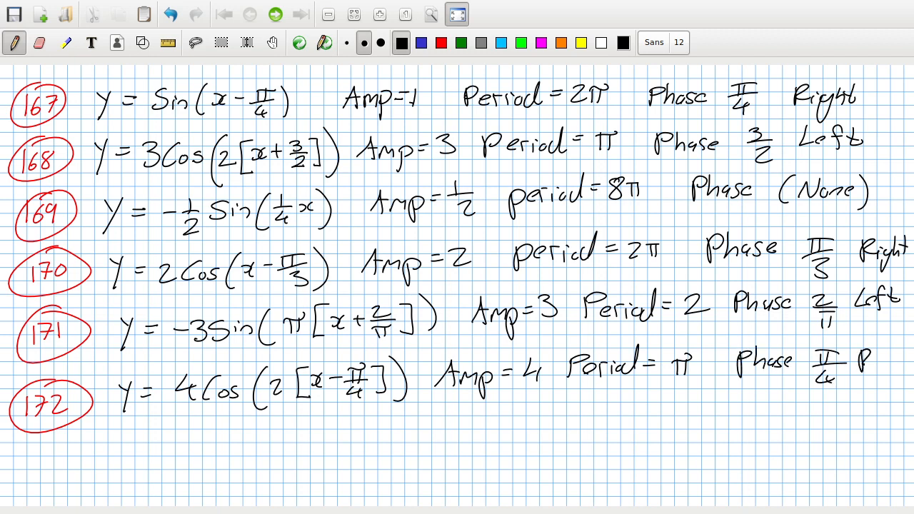
text(Right)
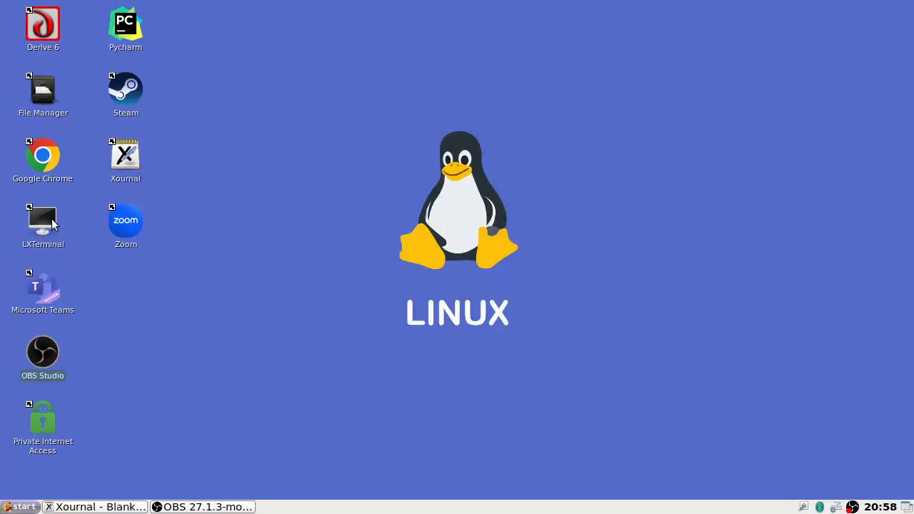
- Launch wxMaxima from an LXTerminal window with the wxmaxima command
double_click(43, 225)
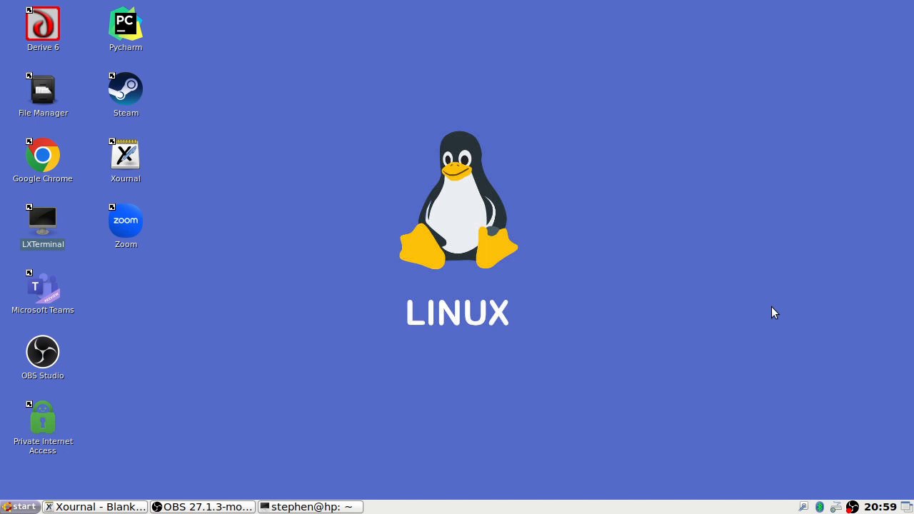
click(309, 505)
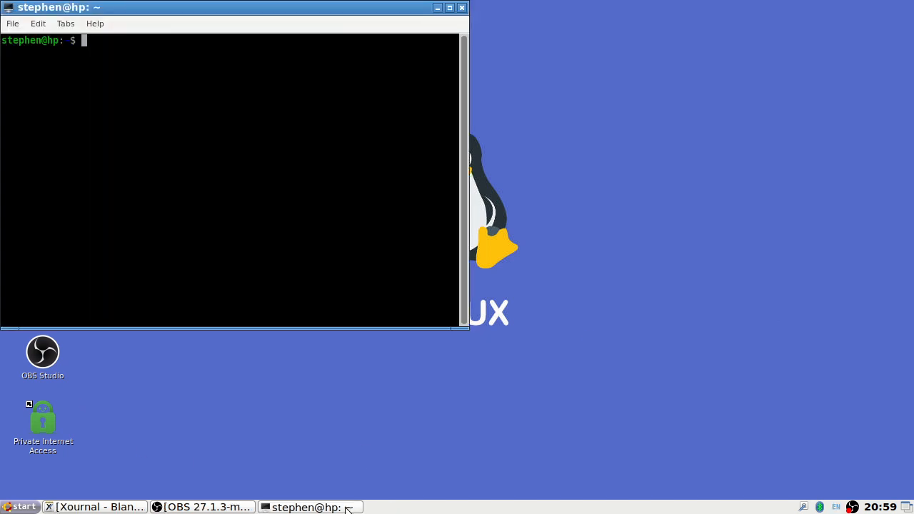
text(wxmaxima)
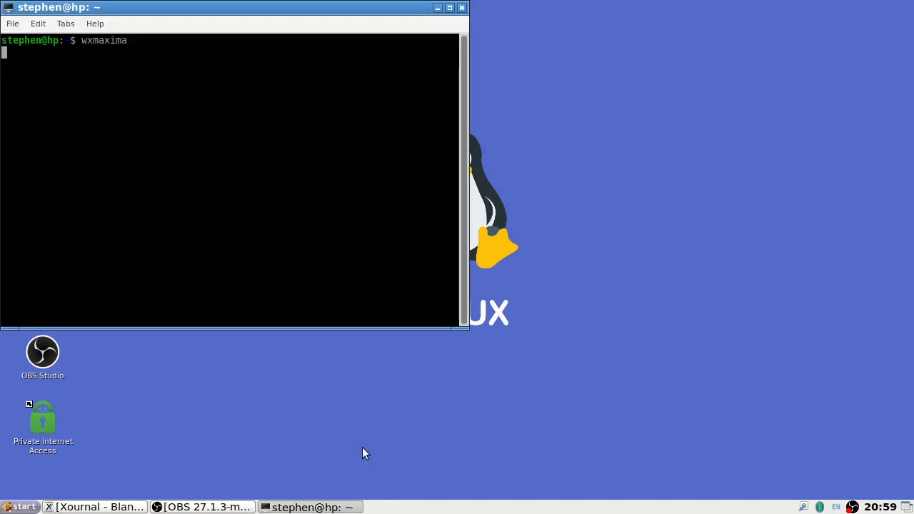
key(Return)
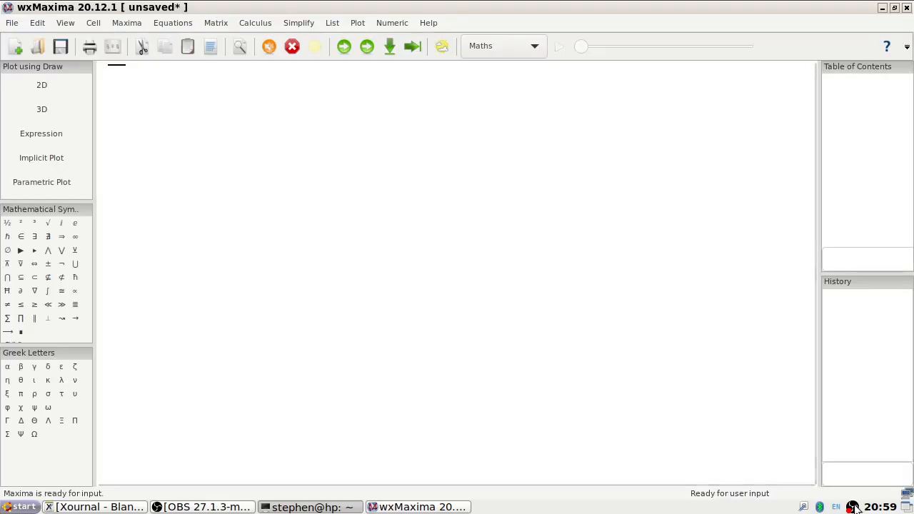
- Enter r = 20 as the first line of a new wxMaxima input cell
click(203, 507)
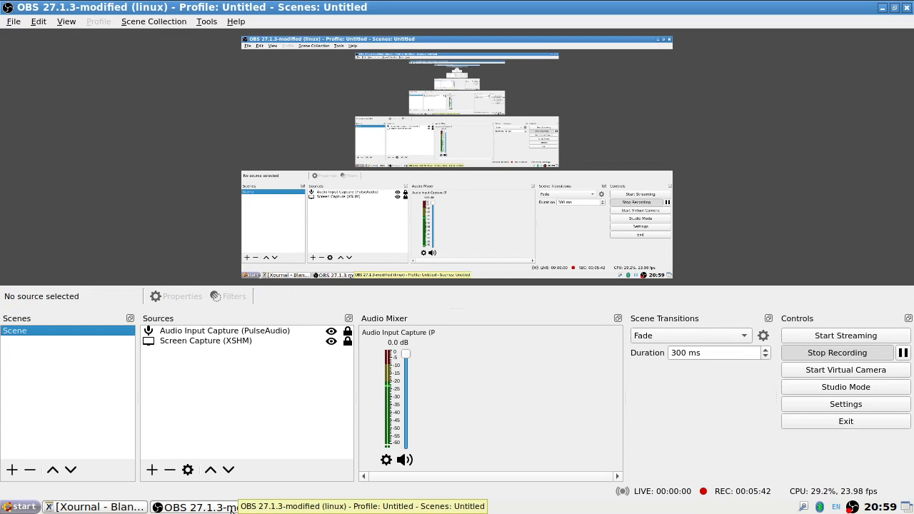
click(417, 507)
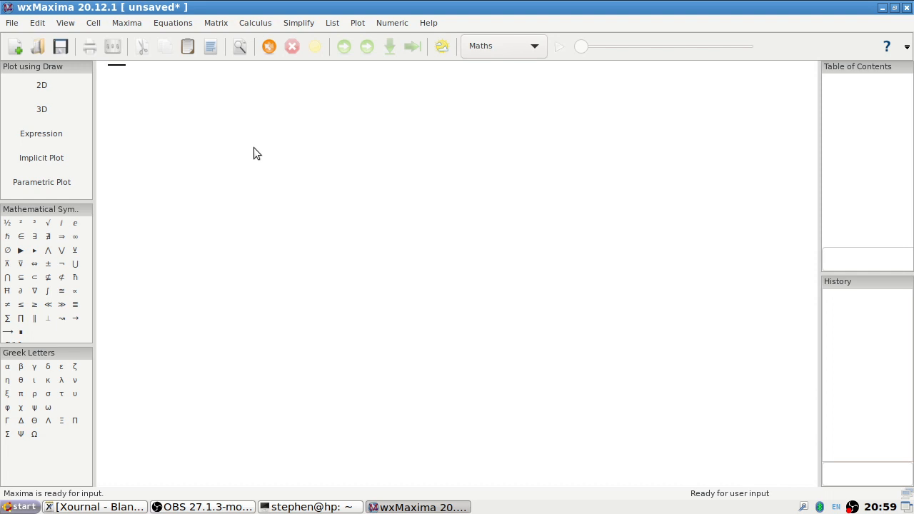
text(r)
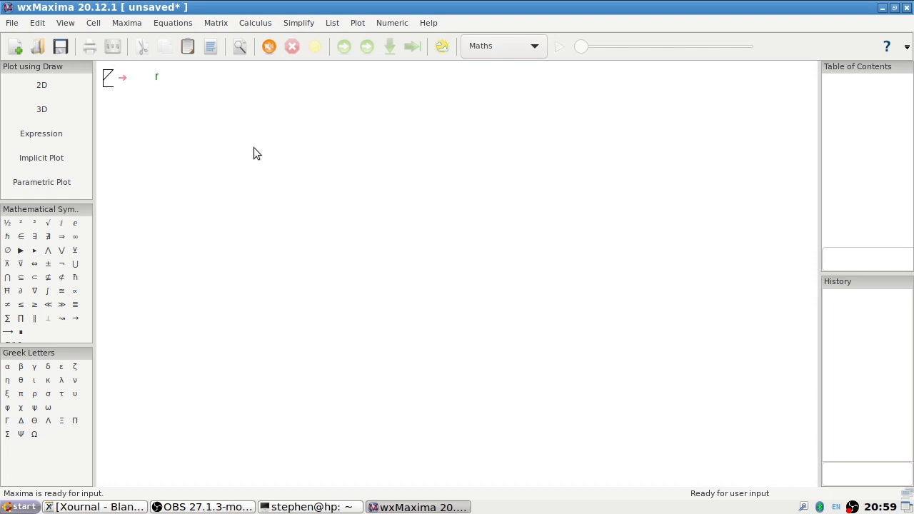
text(= 20;)
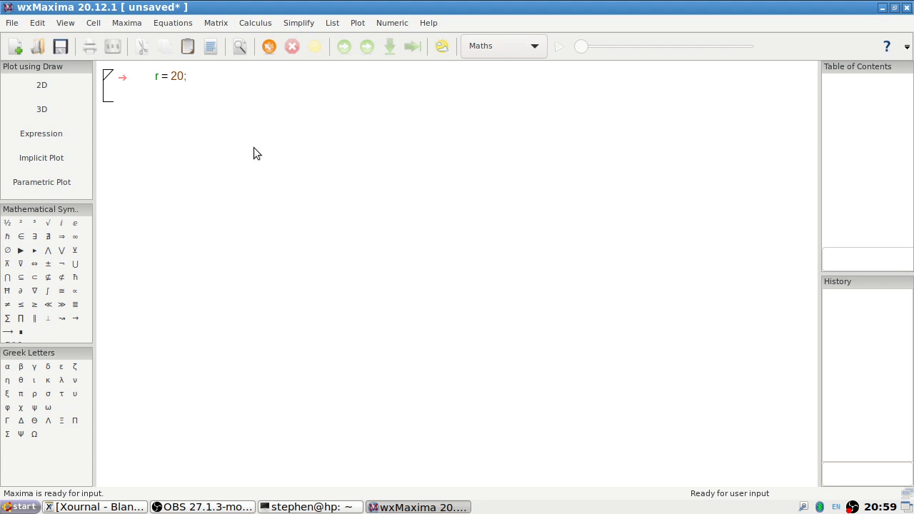
key(Return)
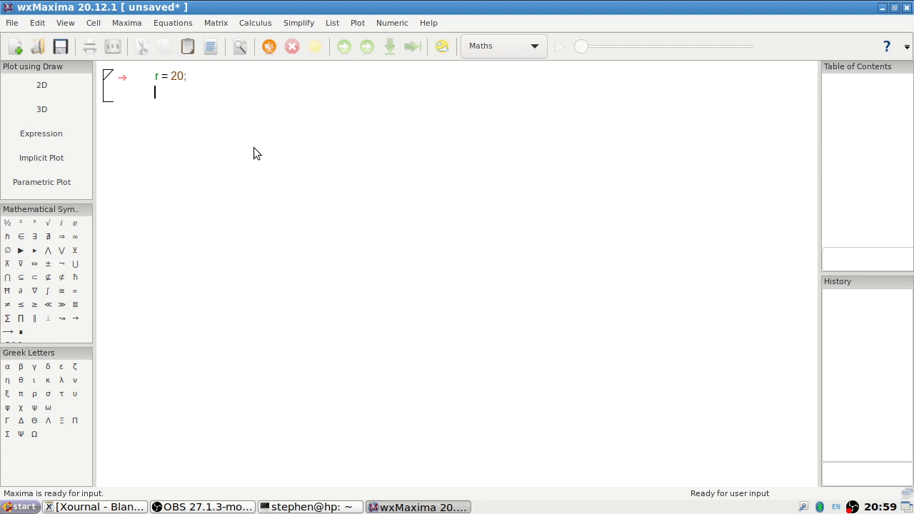
- Add θ = 120·(%pi/180); using the Greek Letters panel for θ
click(34, 379)
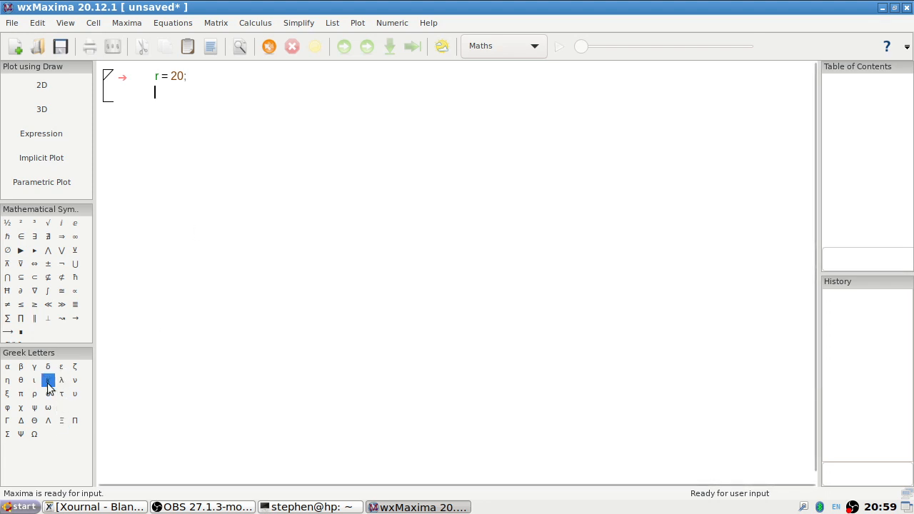
click(20, 380)
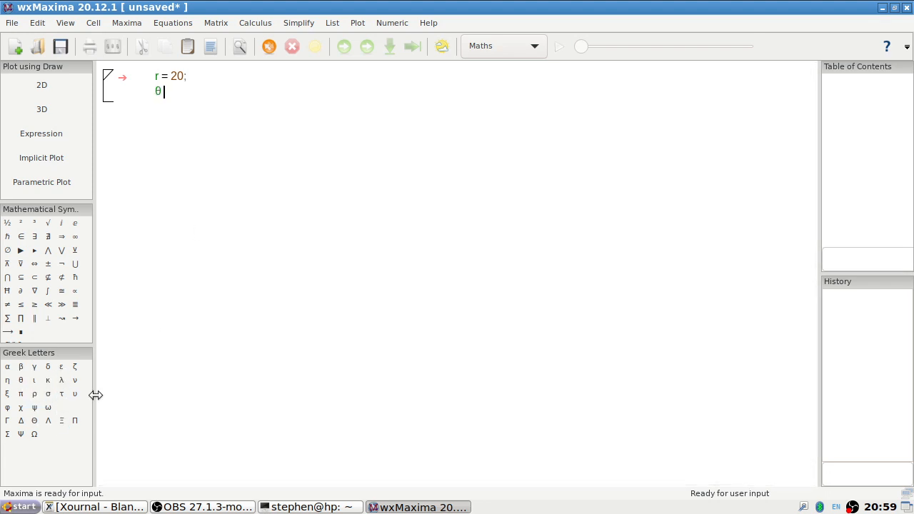
text(= 12)
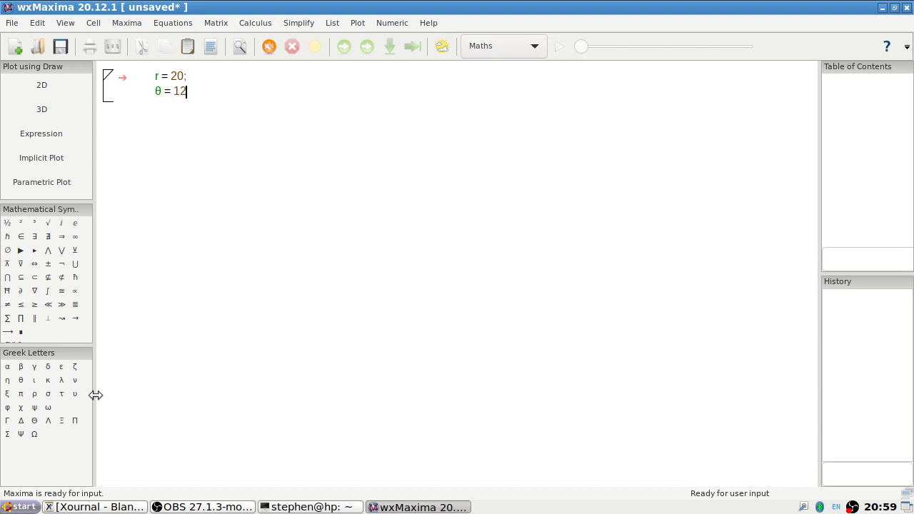
text(0·()
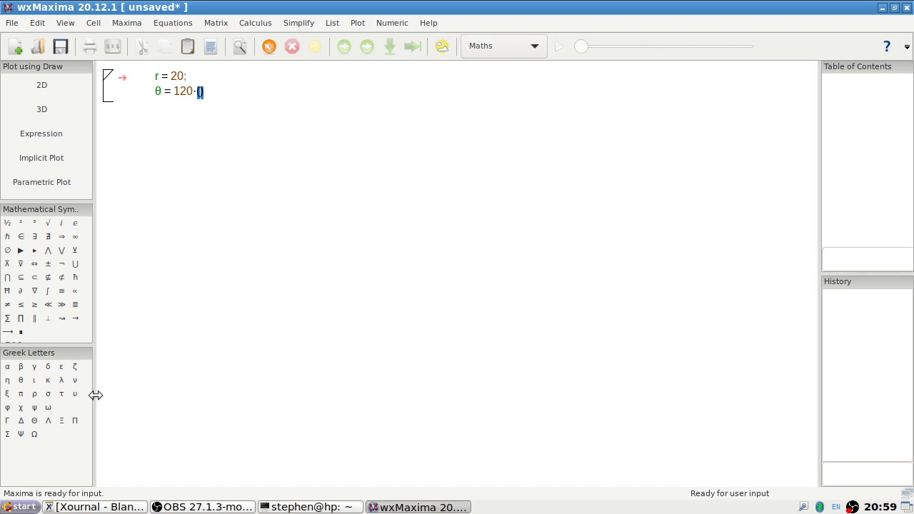
text(%)
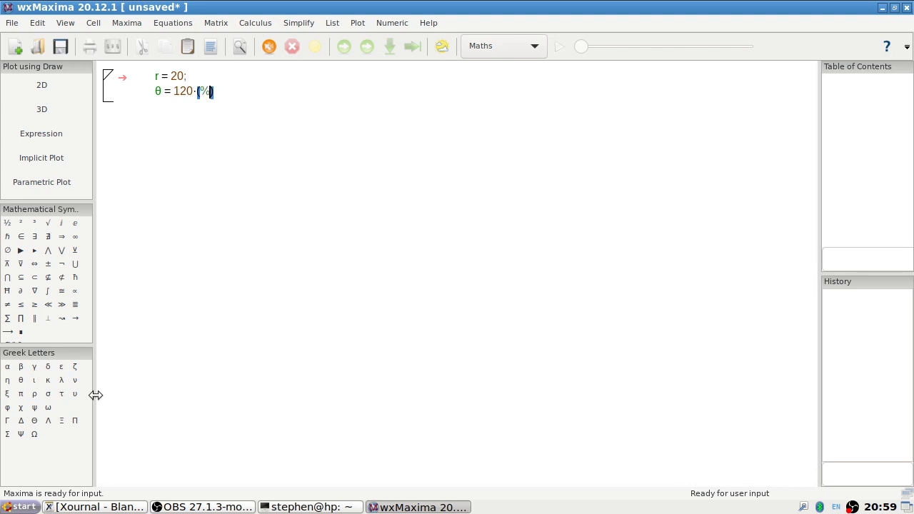
text(p/)
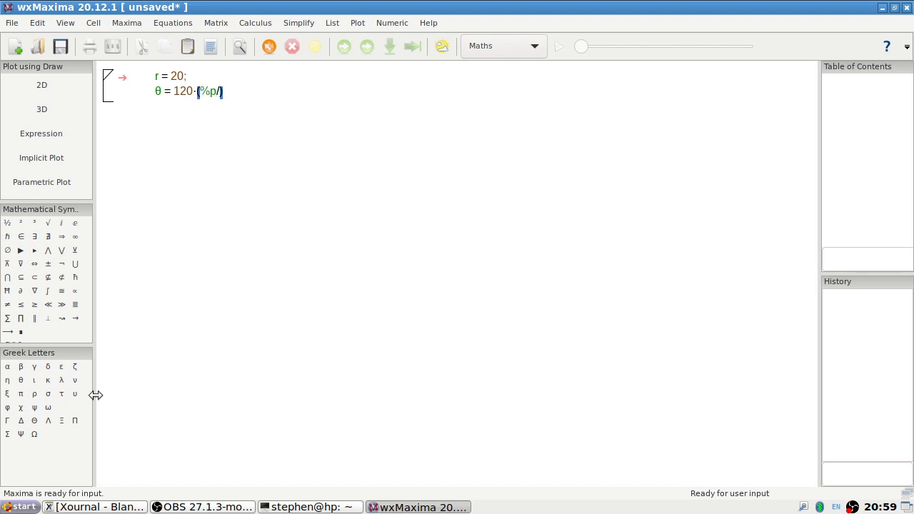
text(180);)
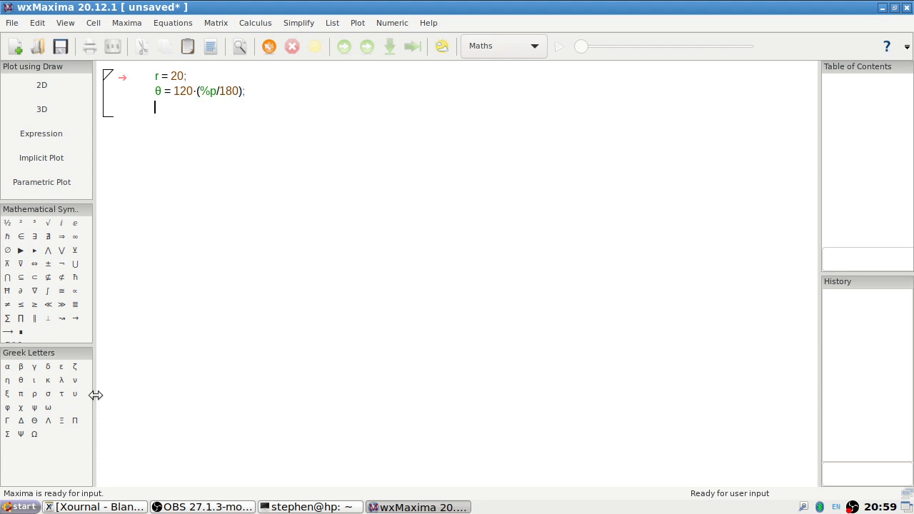
- Add l = r·θ; and a /* Question 173 comment
text(l=)
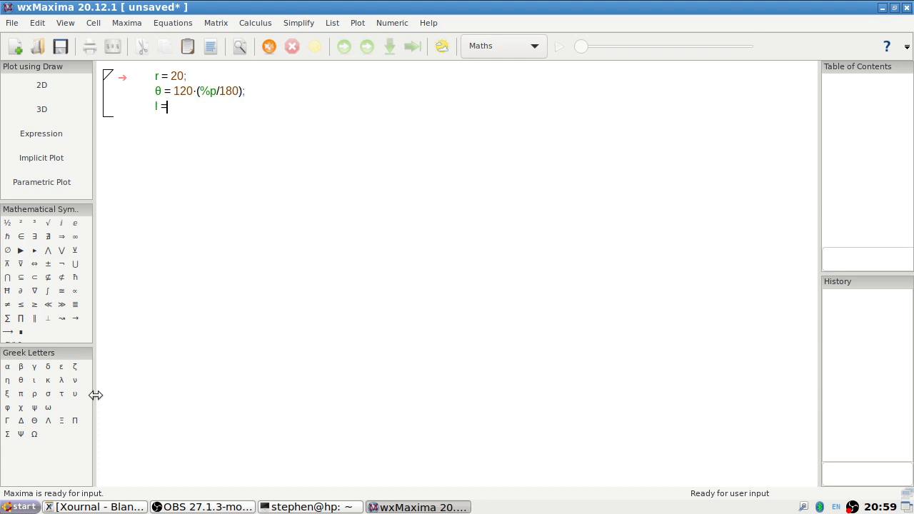
text(r)
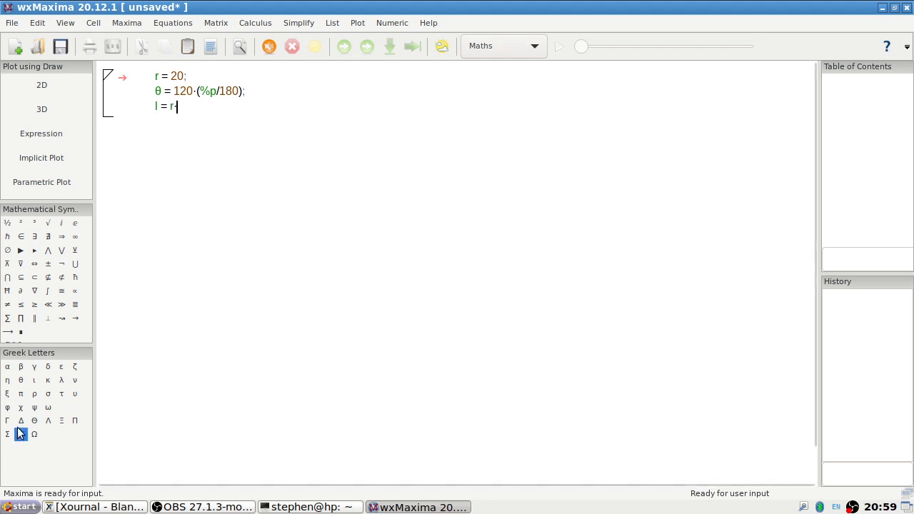
click(20, 380)
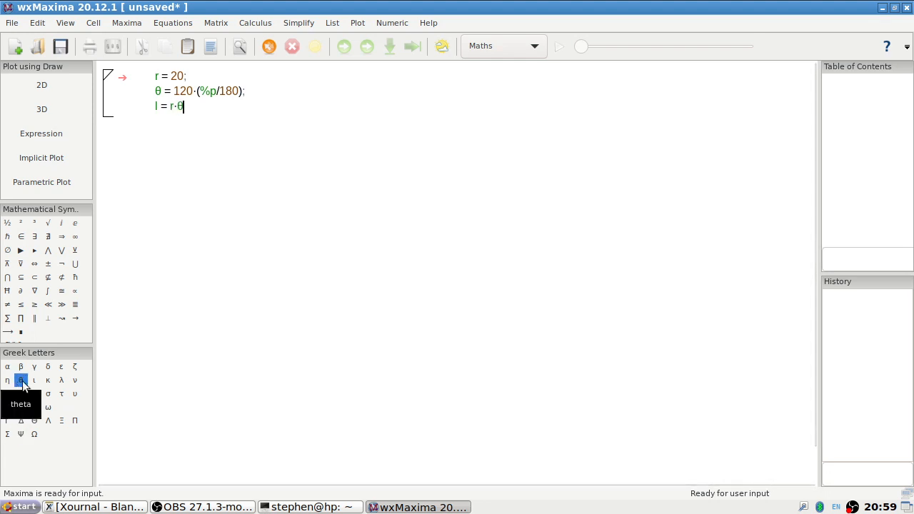
text(;)
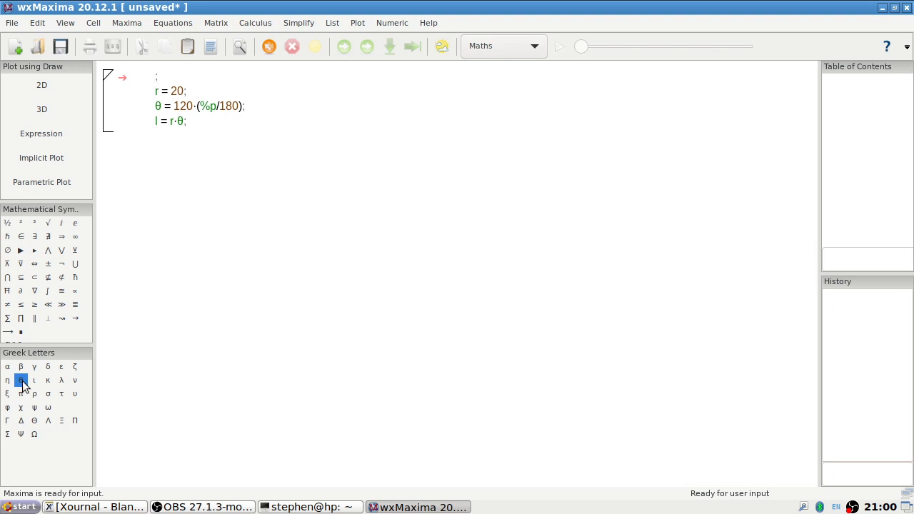
text(/*)
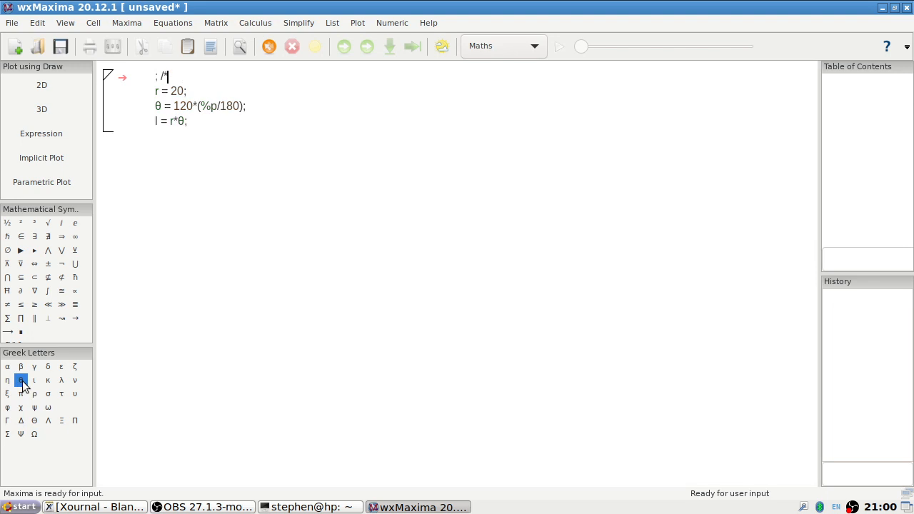
text(Q)
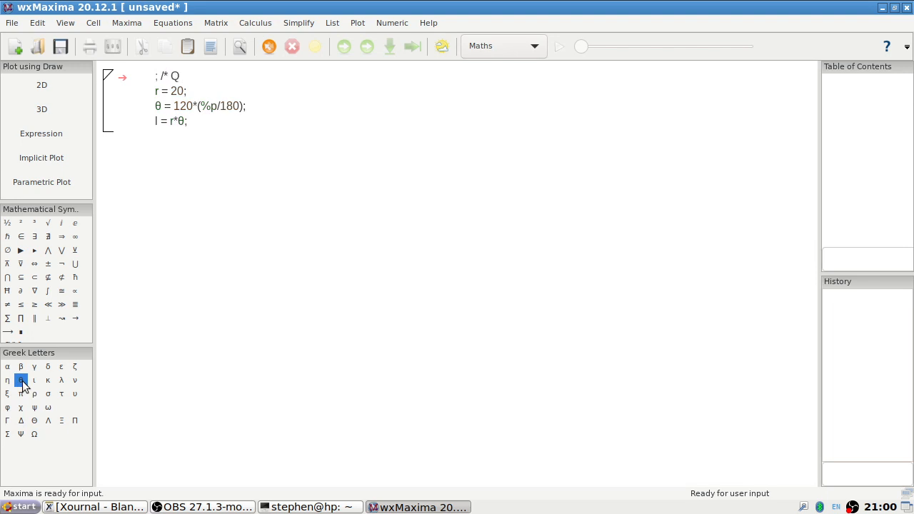
text(uestion)
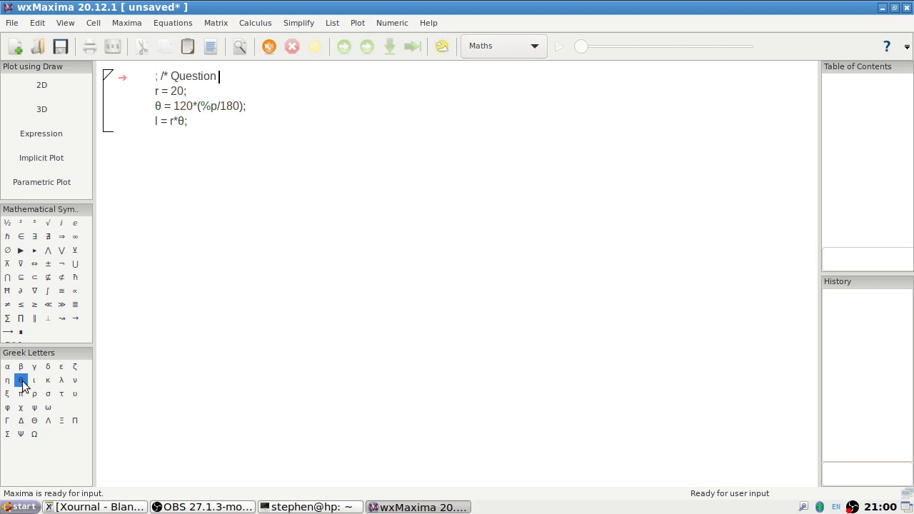
text(173 */)
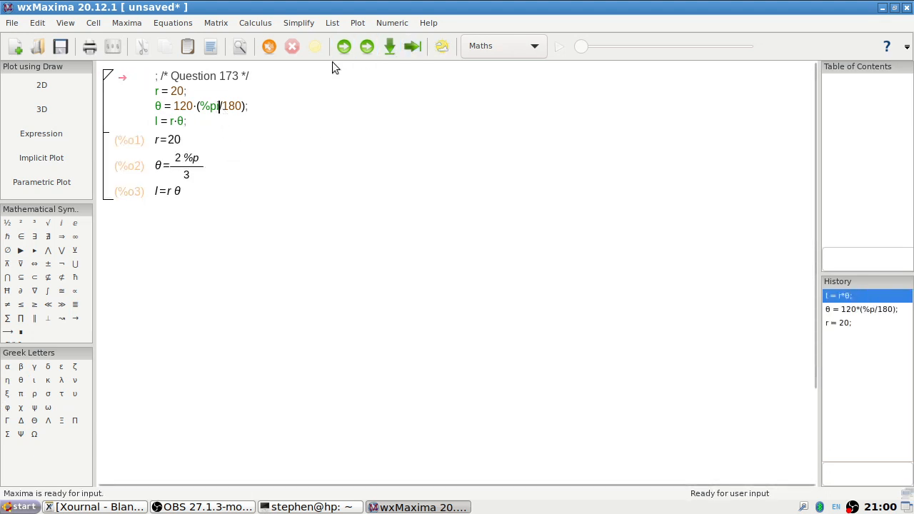
- Add an l; line and evaluate the Question 173 cell, giving r=20, θ=2π/3 and symbolic l
click(365, 46)
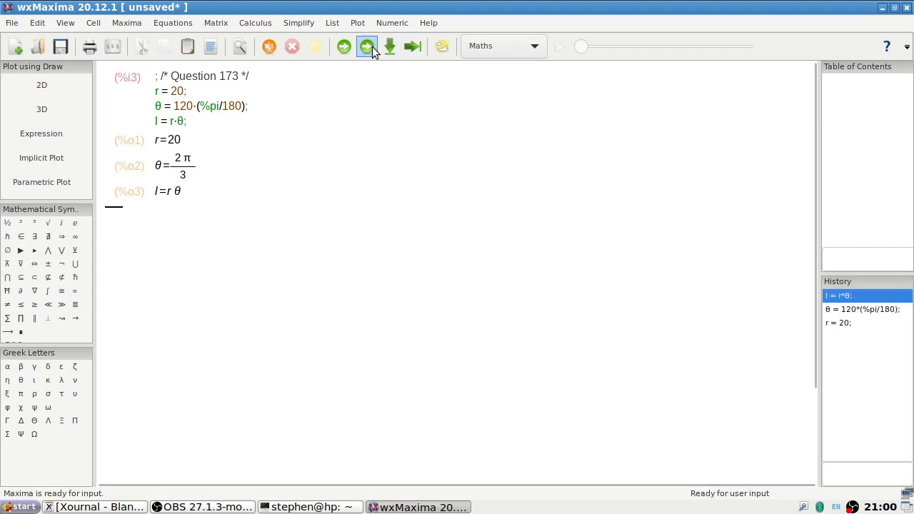
click(365, 46)
text(l;)
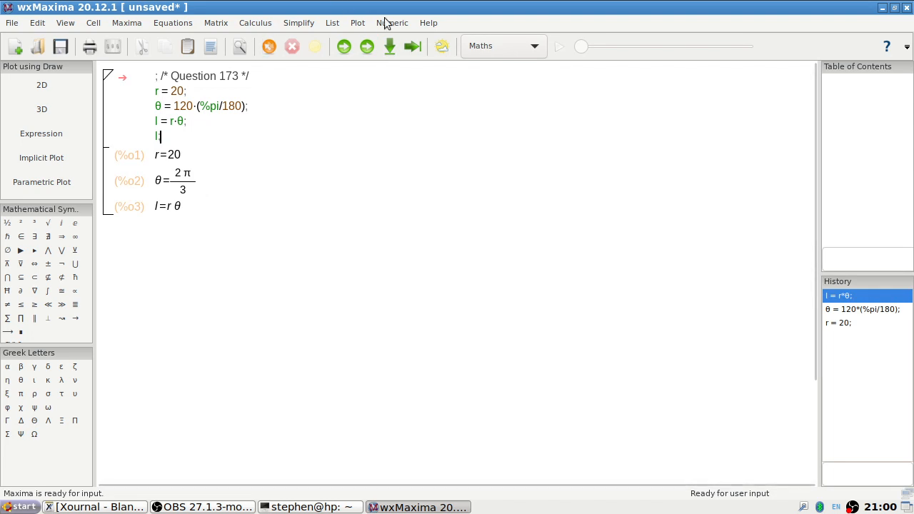
click(365, 46)
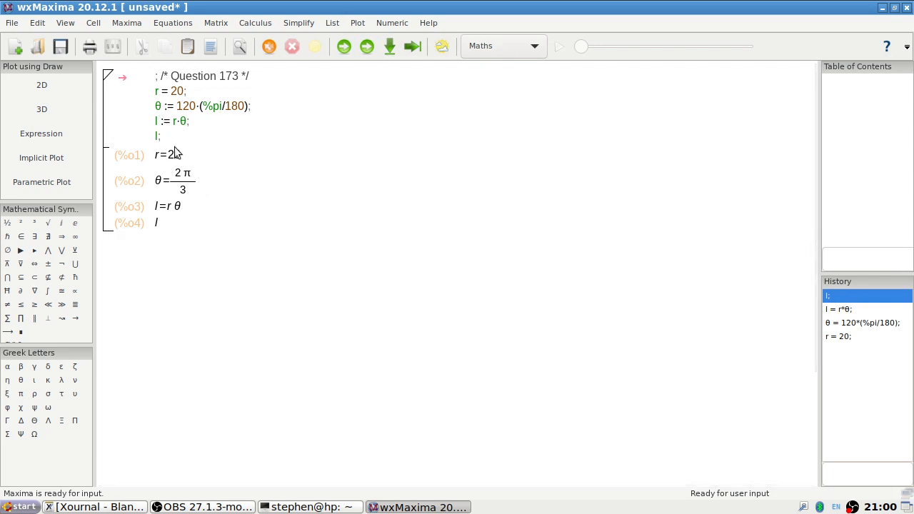
click(366, 46)
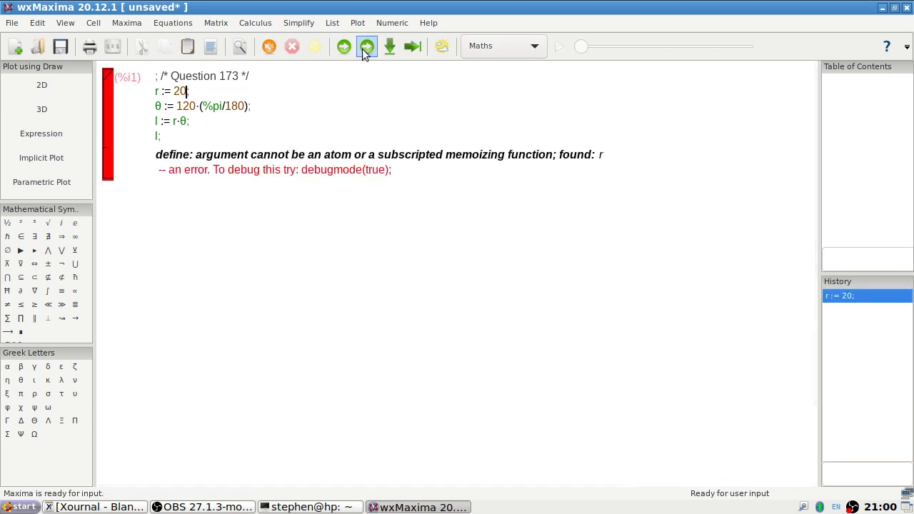
click(366, 46)
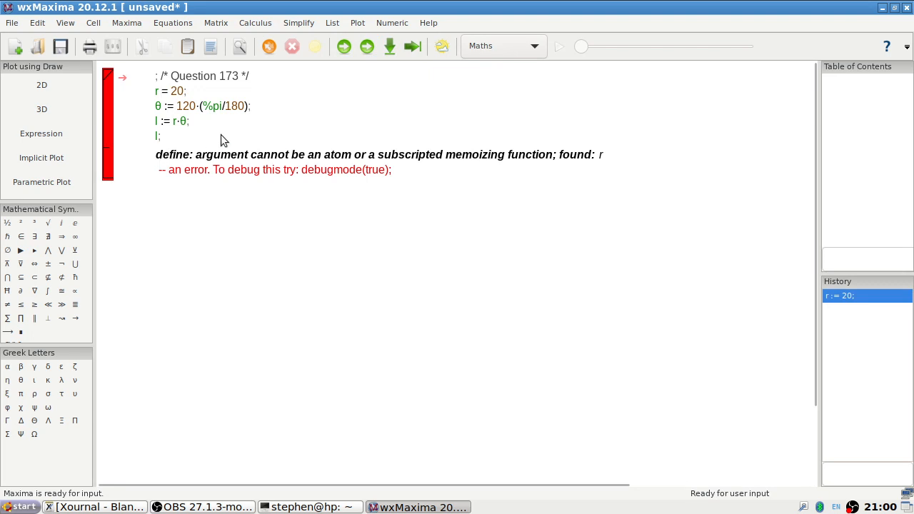
click(366, 45)
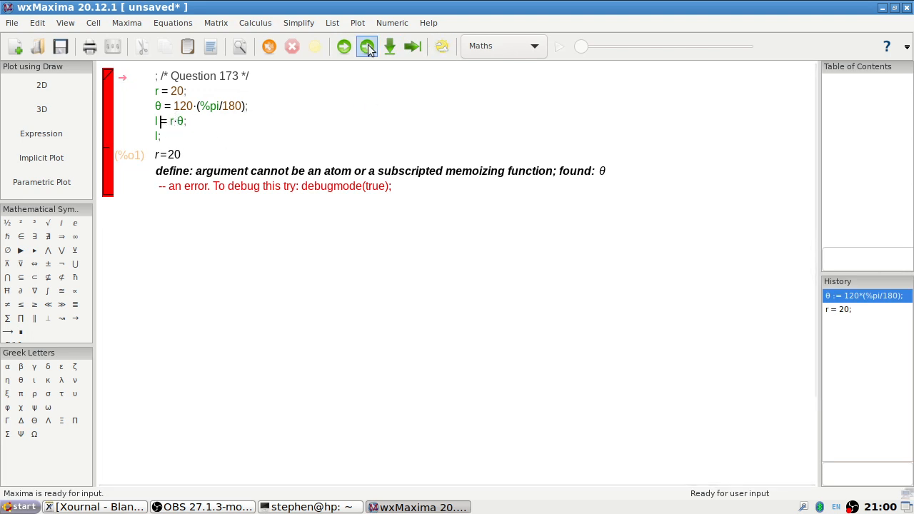
click(367, 46)
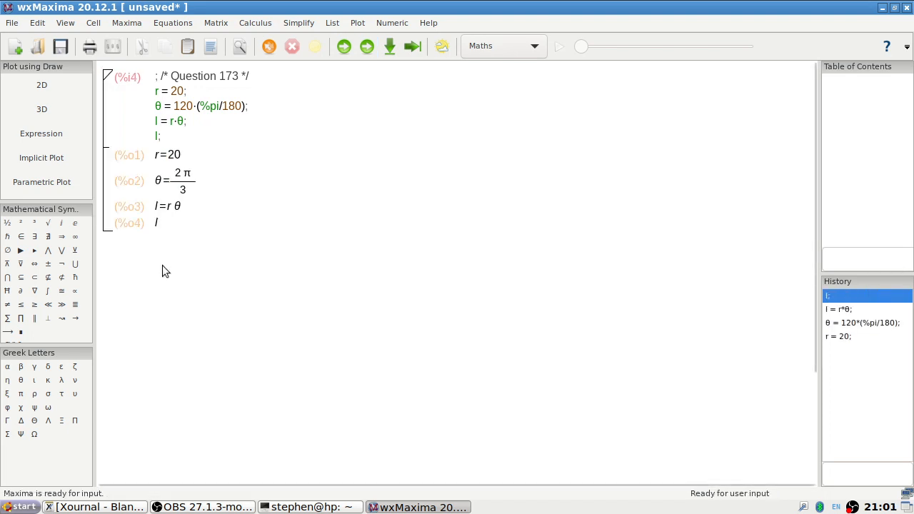
mouse_move(185, 241)
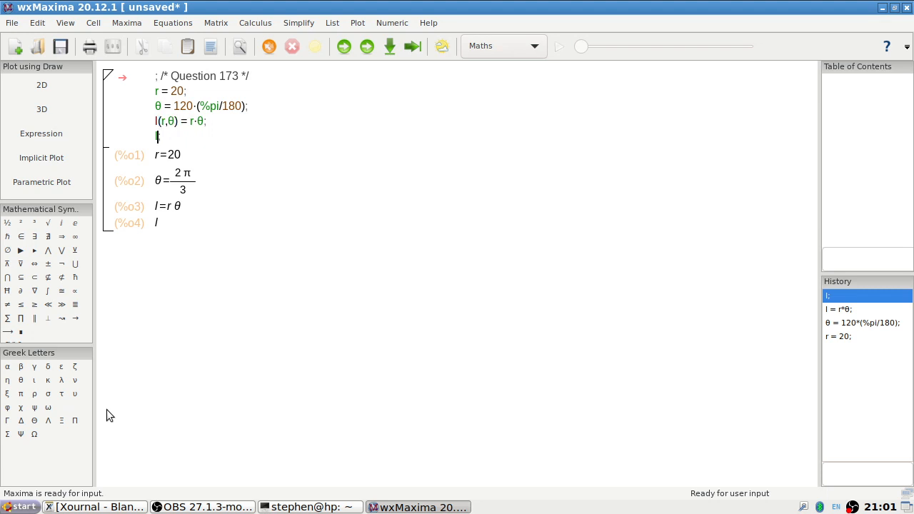
- Rewrite the cell as l(r,θ) = r·θ with θ := 120·(%pi/180) and evaluate, hitting a define error
text((r,θ);)
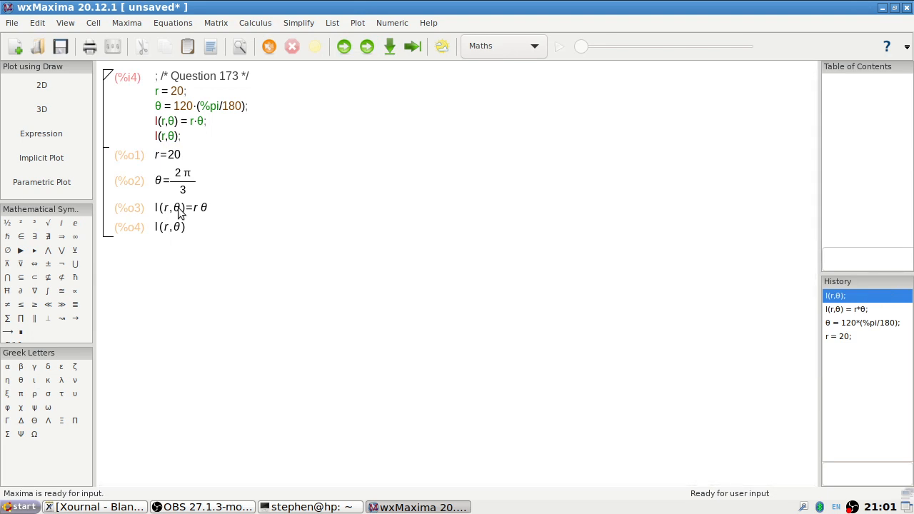
mouse_move(223, 97)
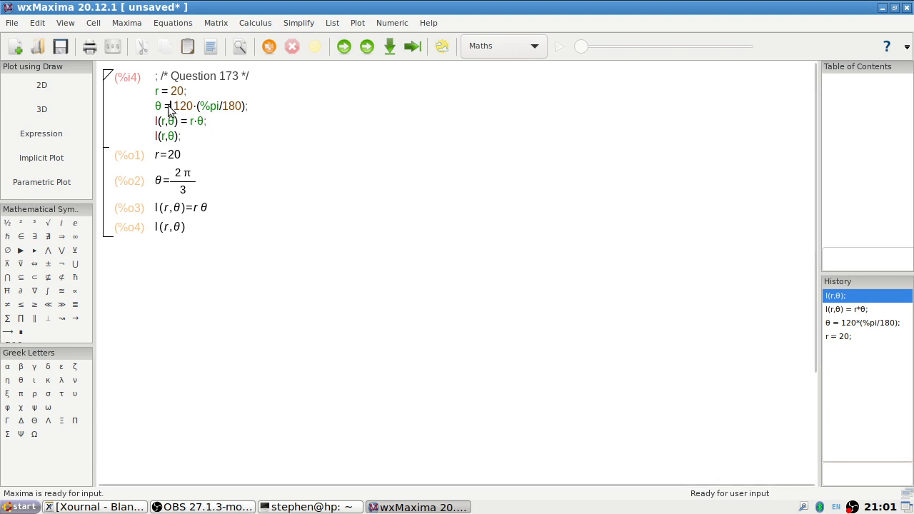
click(366, 45)
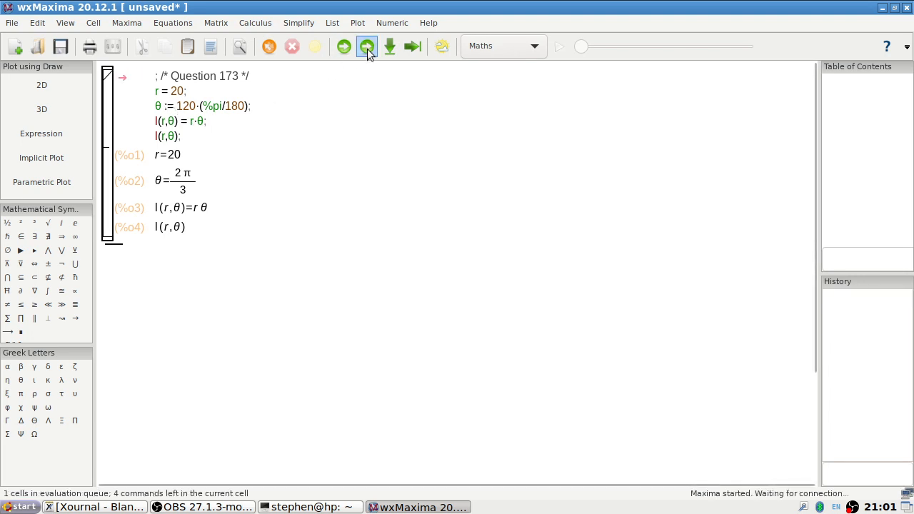
click(365, 46)
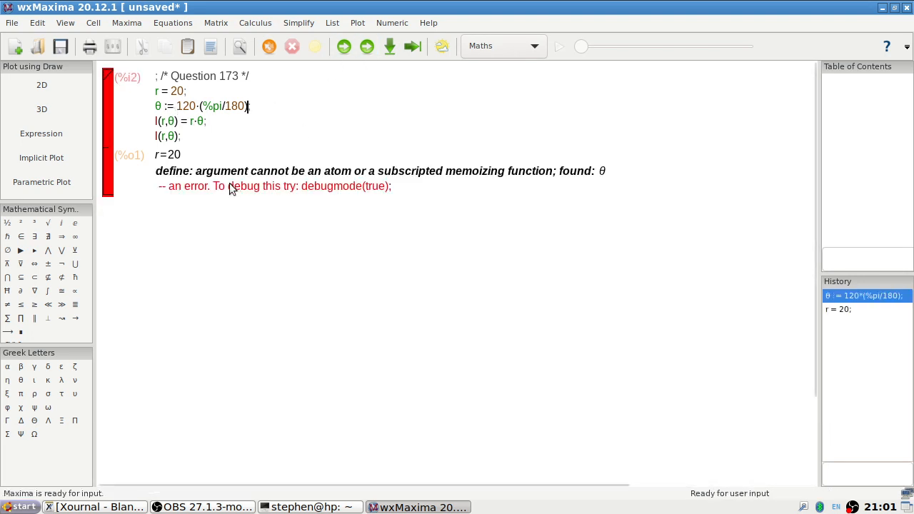
mouse_move(371, 177)
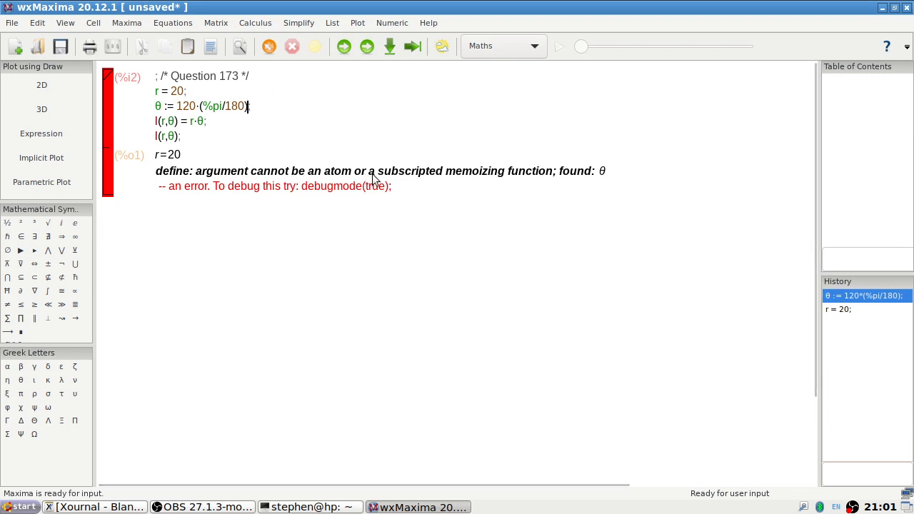
mouse_move(580, 177)
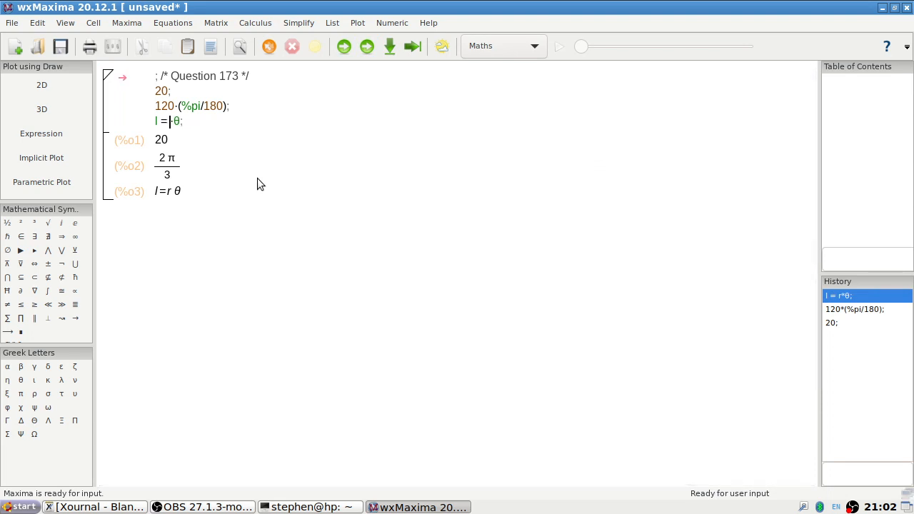
- Compute l = %o1·%o2 so the Question 173 arc length evaluates to 40π/3
text(%o)
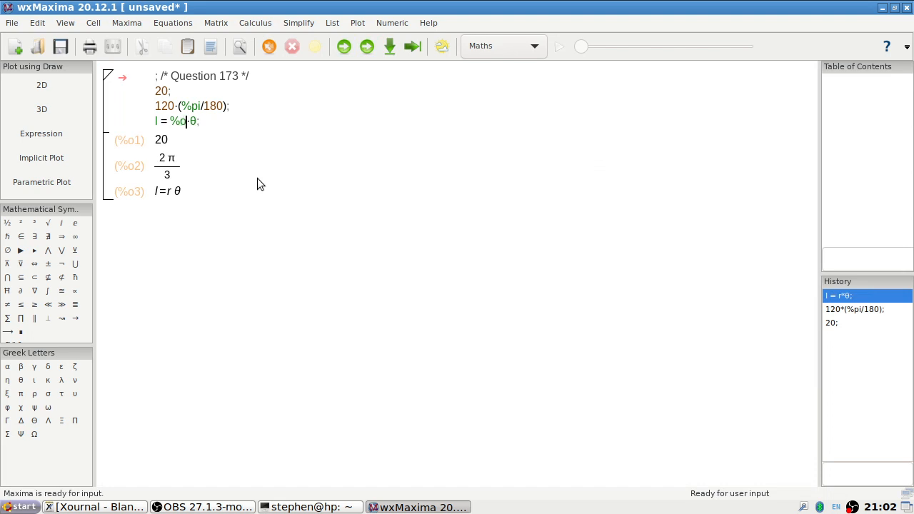
text(1)
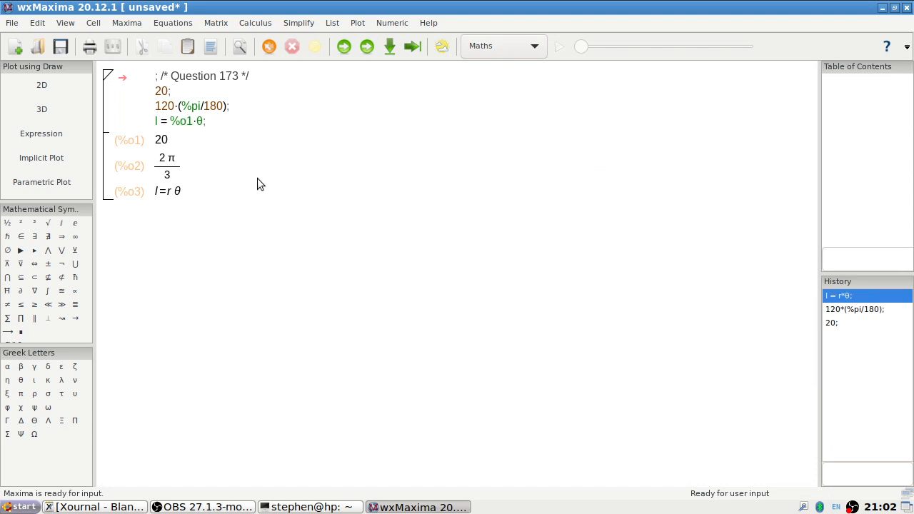
key(BackSpace)
text(%o2)
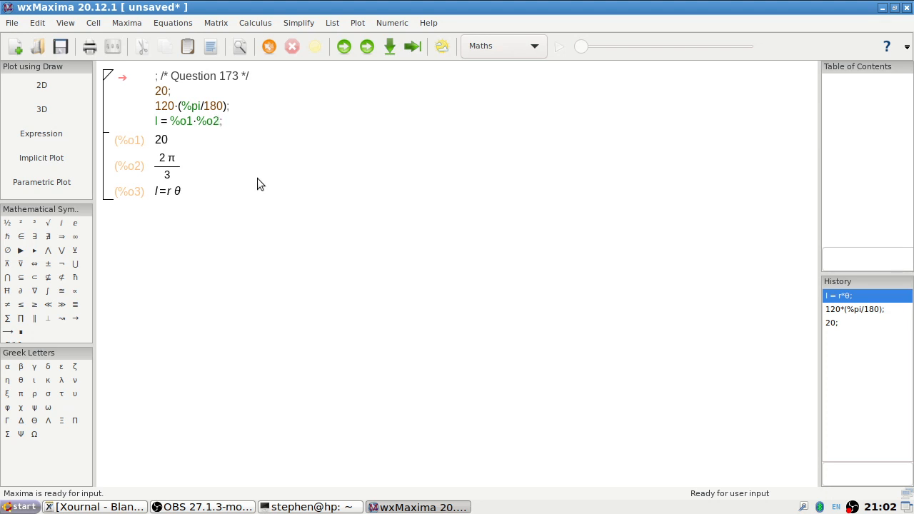
mouse_move(279, 160)
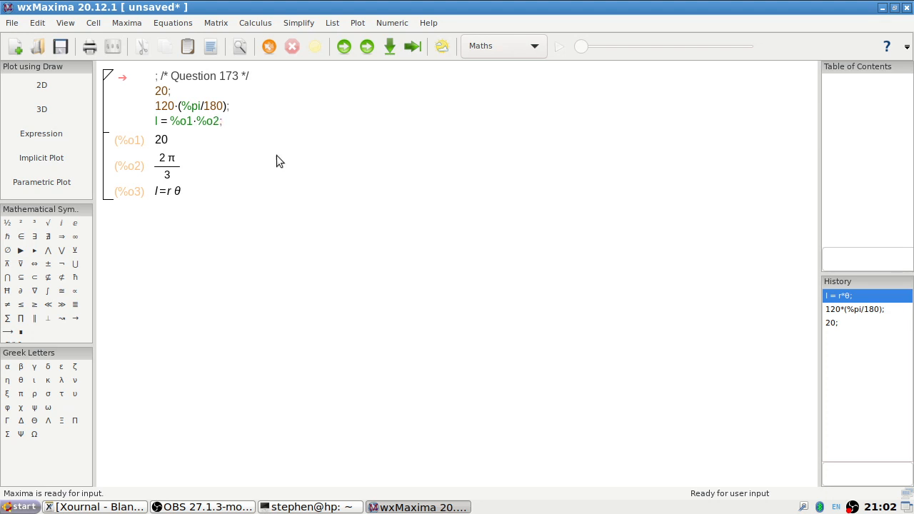
click(365, 46)
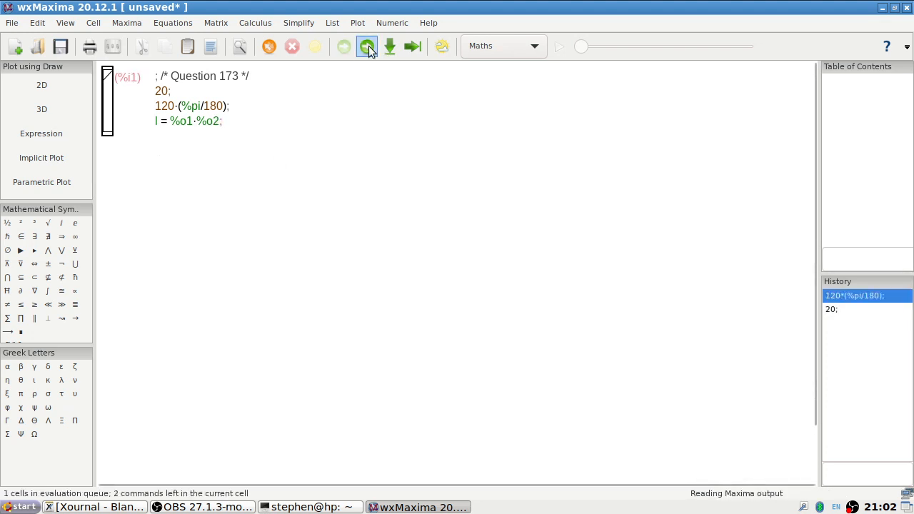
- Convert the 40π/3 result to its decimal value 41.8879 via Numeric > To Float
click(366, 46)
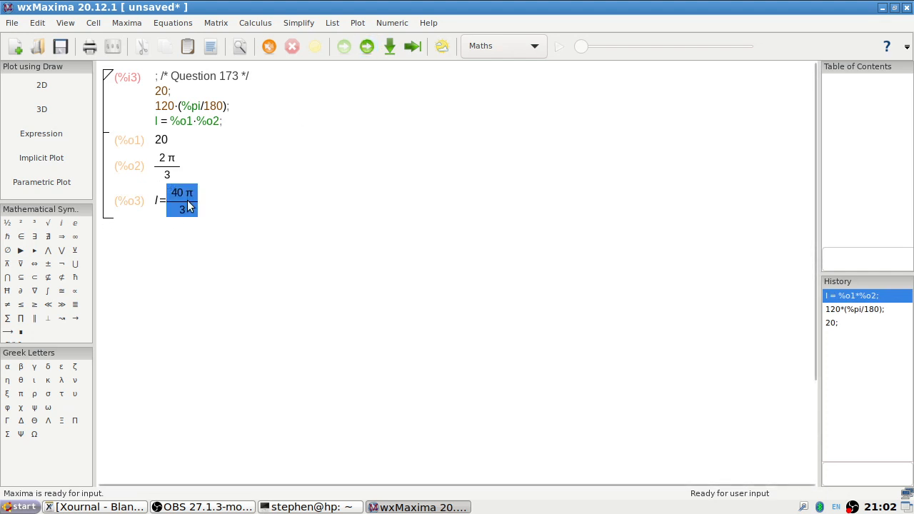
click(391, 23)
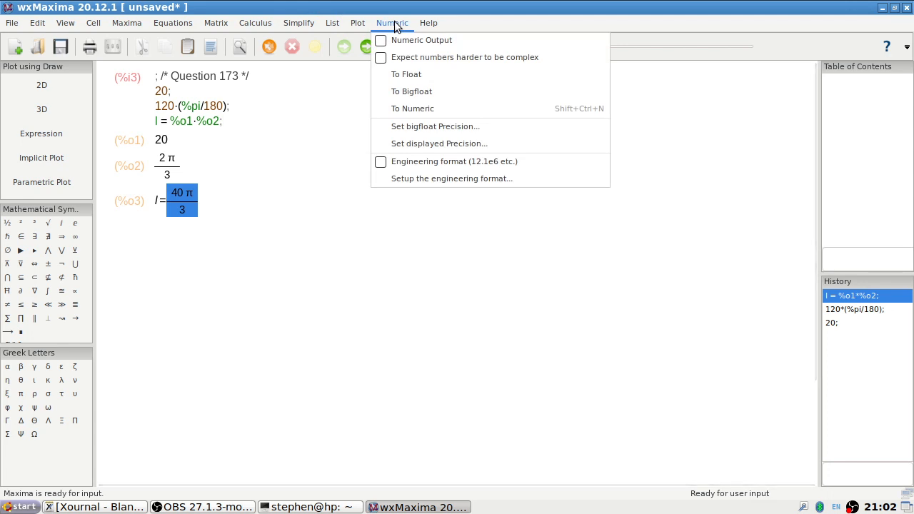
click(412, 108)
text(/*)
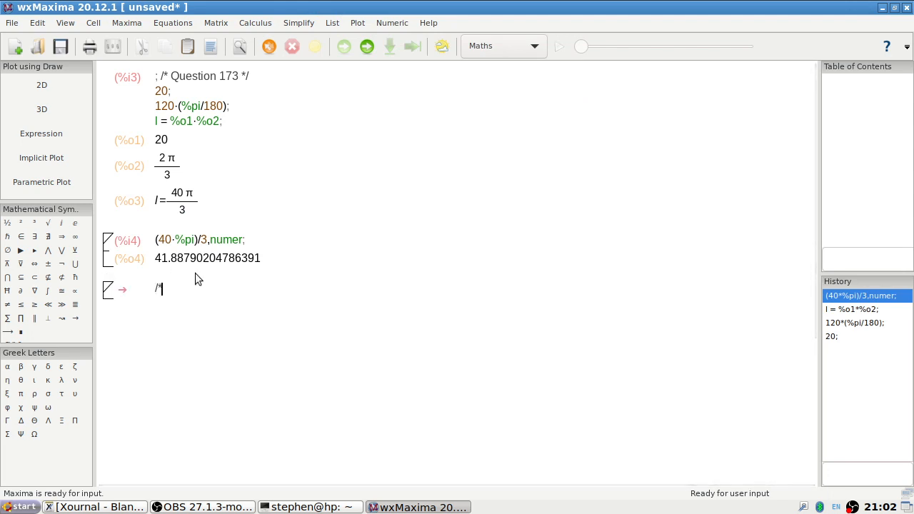
- Note the answer as the comment /* 42 inches */ below the decimal result
text(42 in)
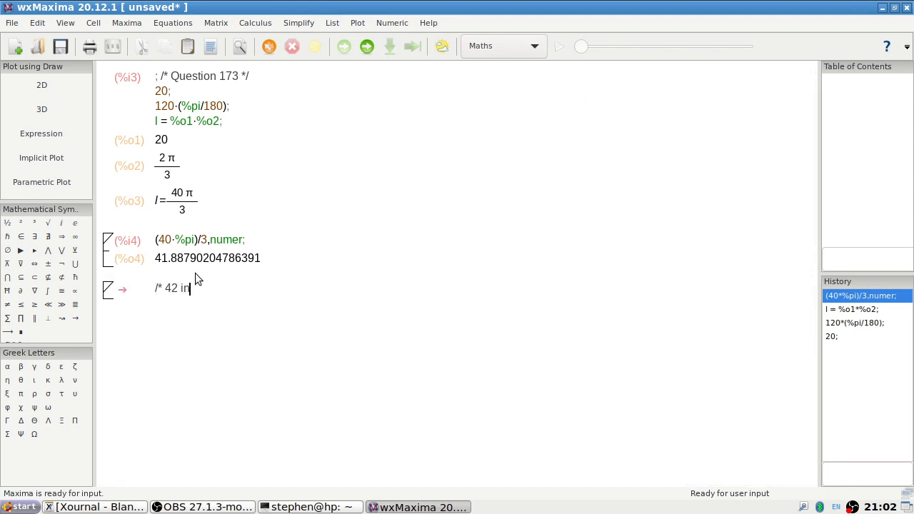
text(ches */)
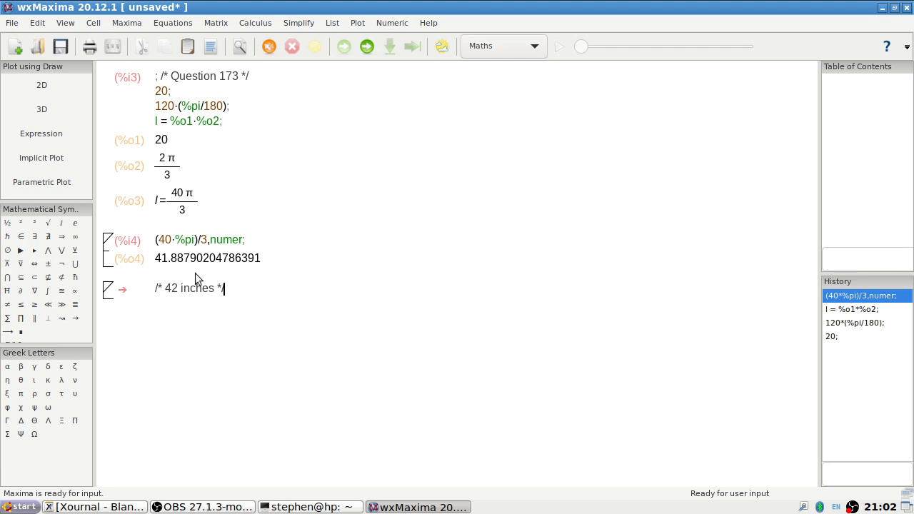
mouse_move(246, 286)
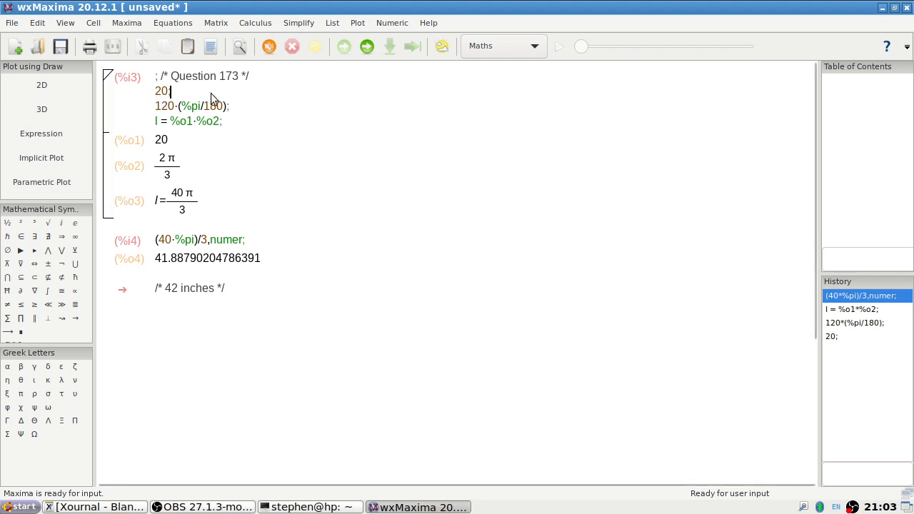
scroll(down, 3)
text(;/* 17)
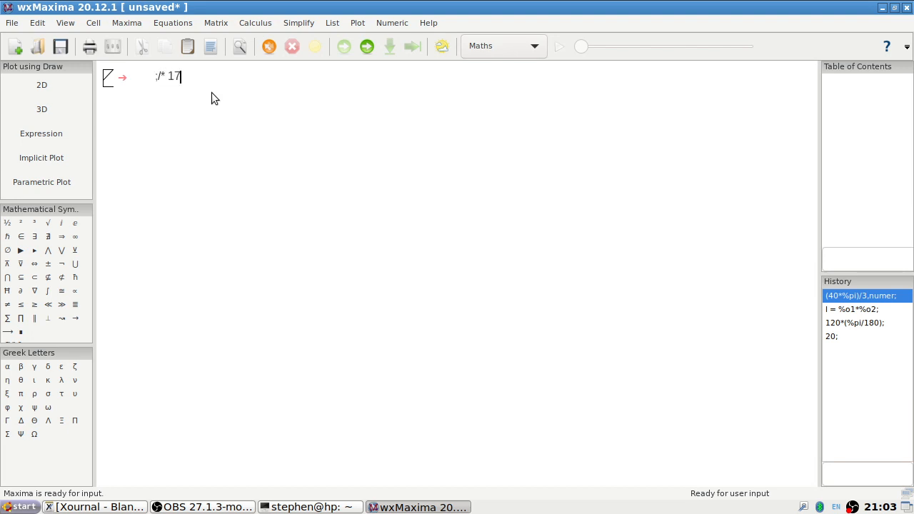
- Head a 174 cell and define arcRad(r,θ) := r·θ
text(4 */)
text(I(r,))
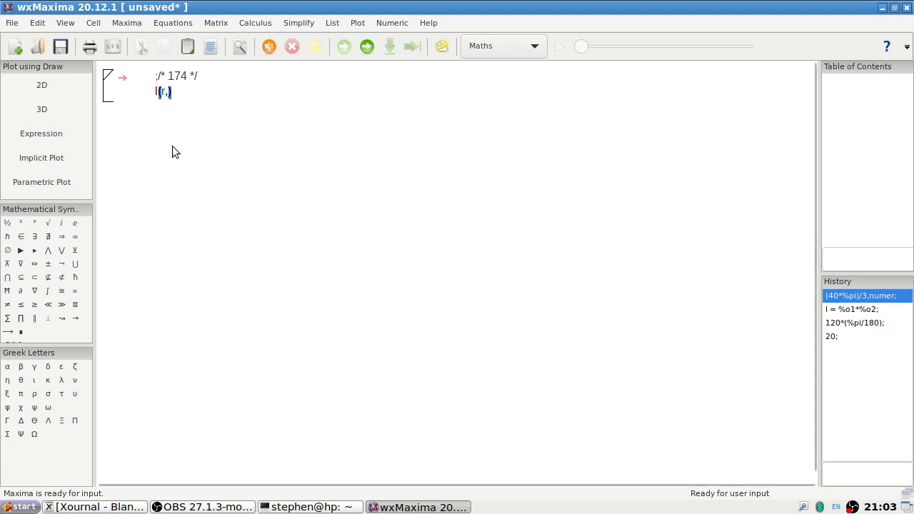
mouse_move(63, 360)
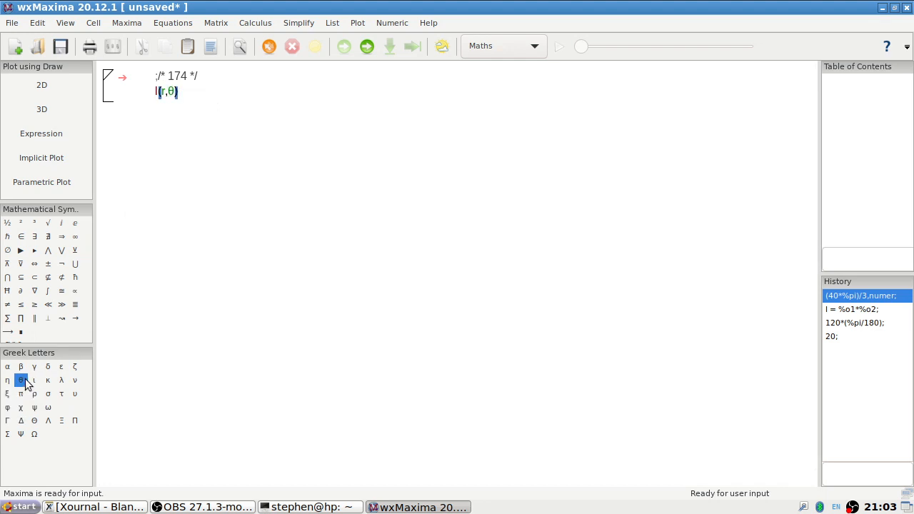
mouse_move(20, 380)
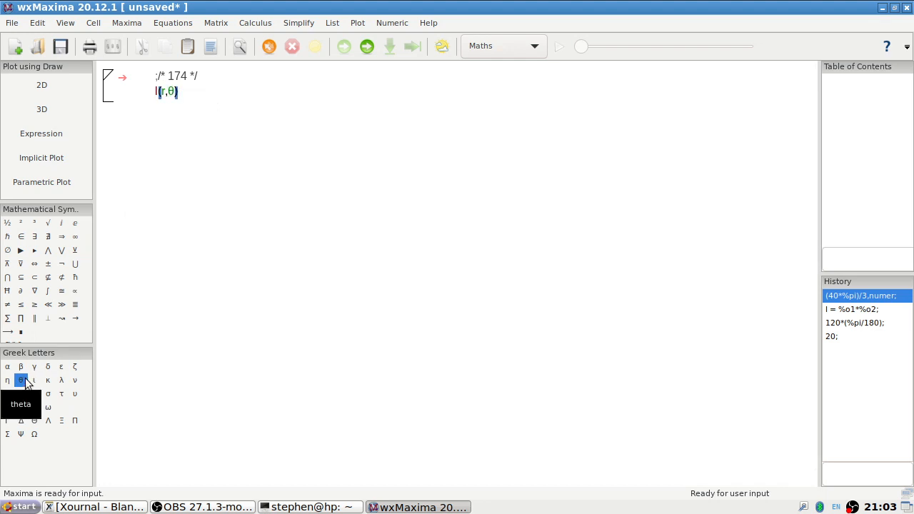
text(arcRad)
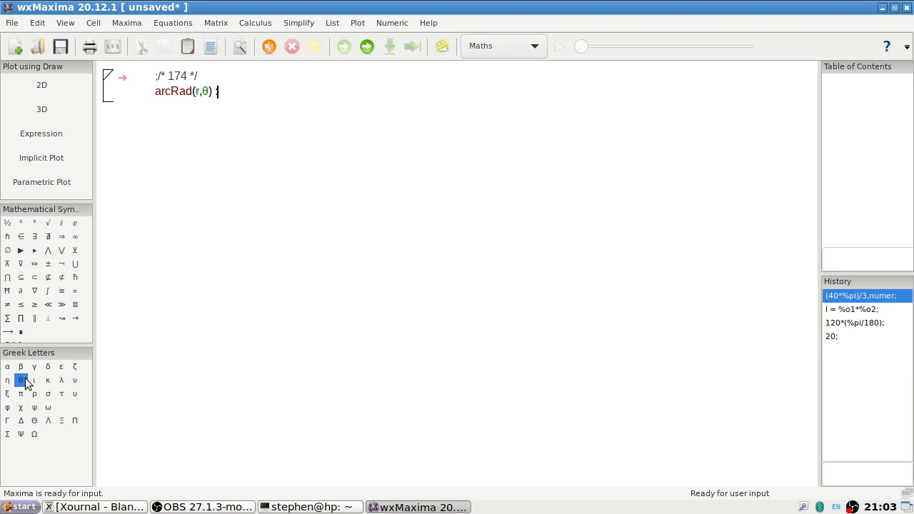
text(:= r)
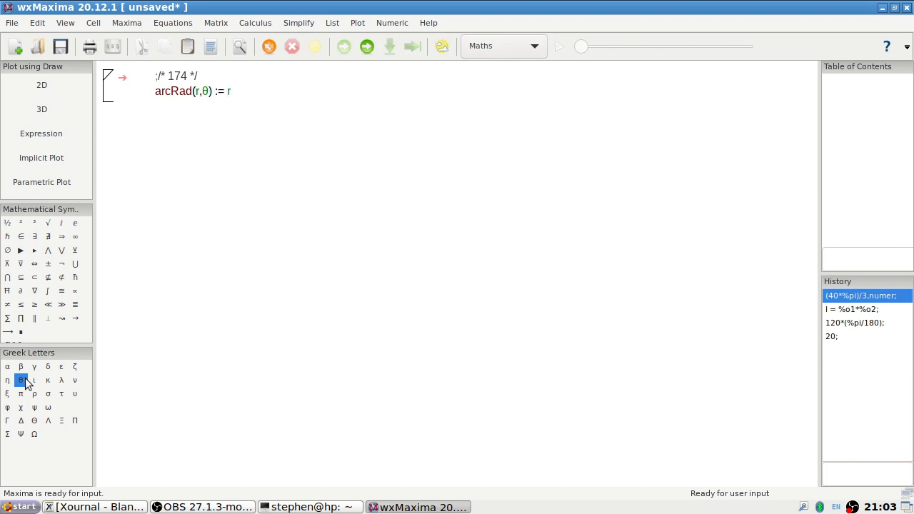
click(20, 365)
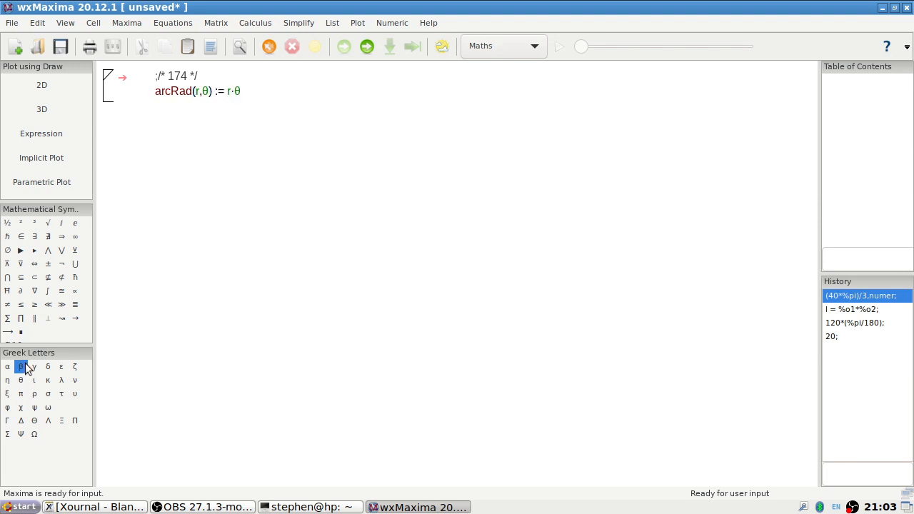
text(;)
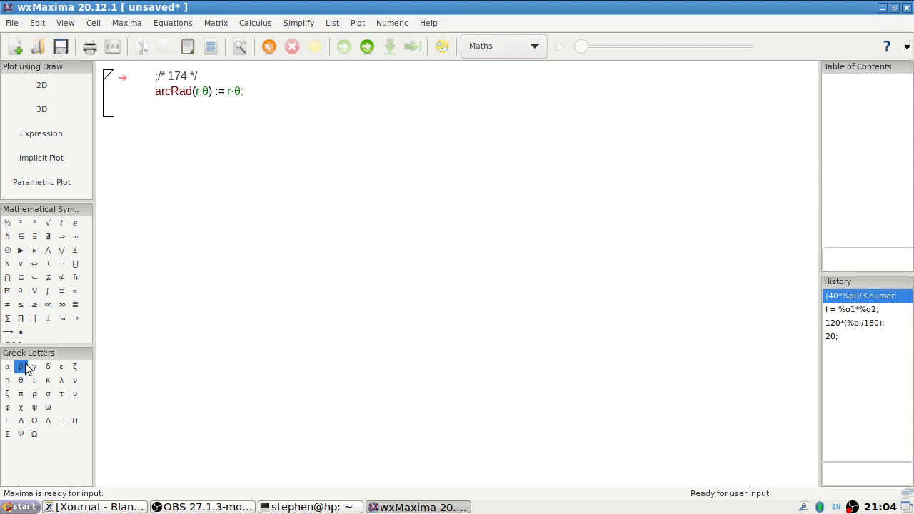
- Define arcDeg(r,θ) := r·θ·(%pi/180) and evaluate both definitions
text(arcDeg()
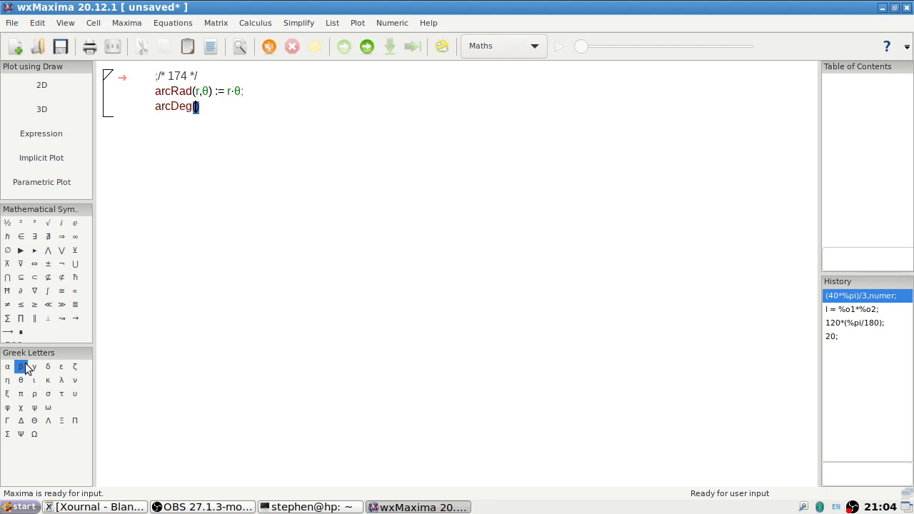
text(r,)
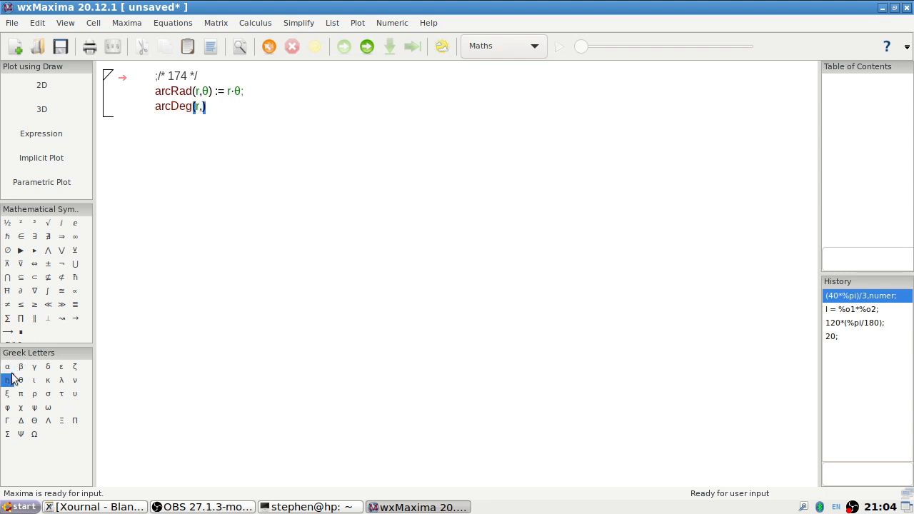
click(20, 380)
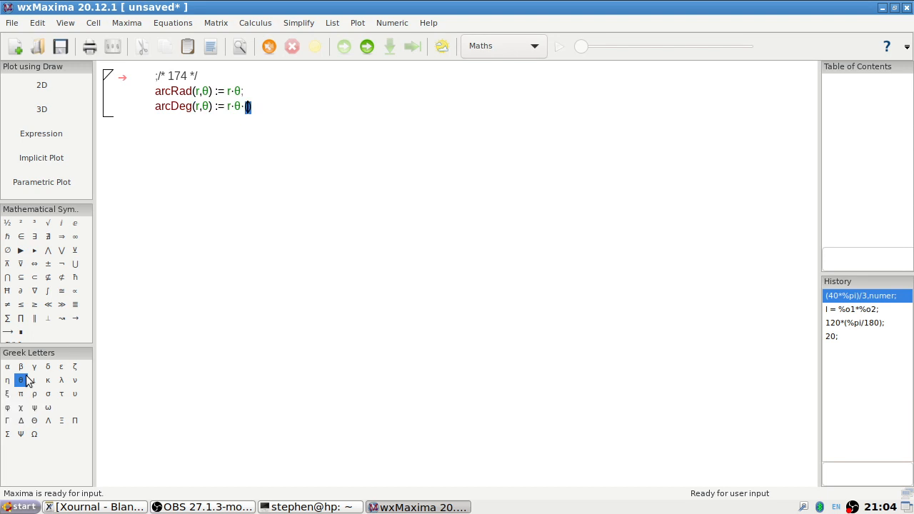
text(%pi)
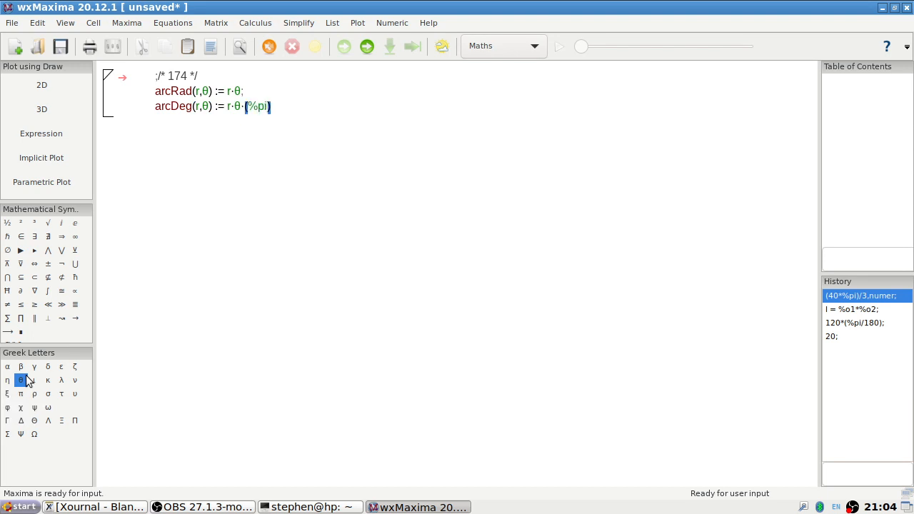
text(/180)
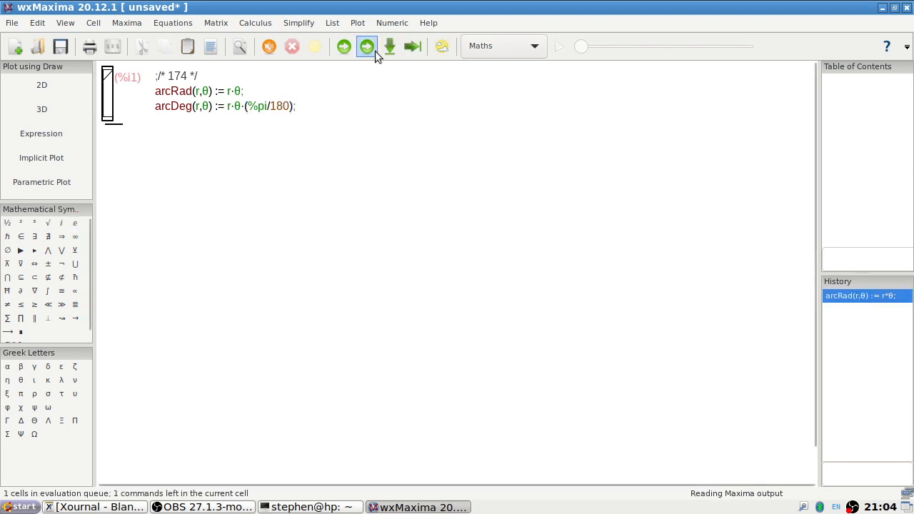
click(366, 46)
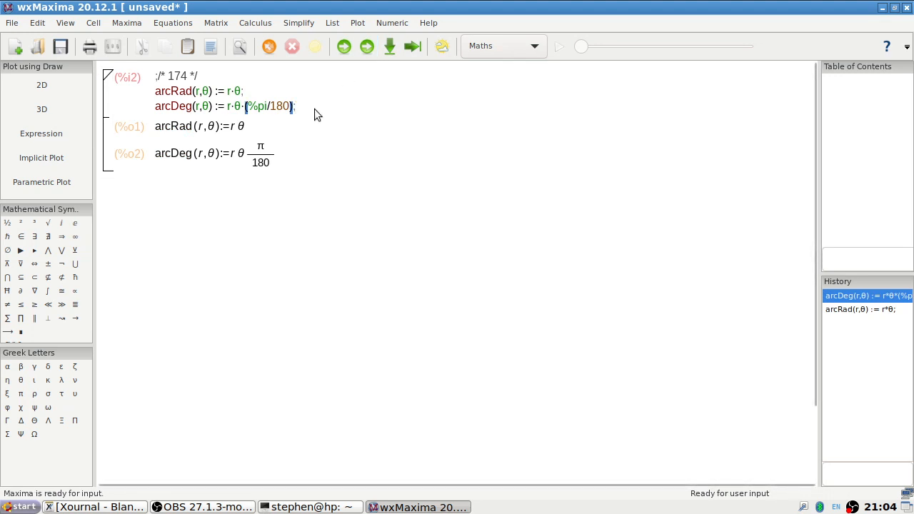
- Call arcDeg(20,120) in the function cell and evaluate it to 40π/3
key(Return)
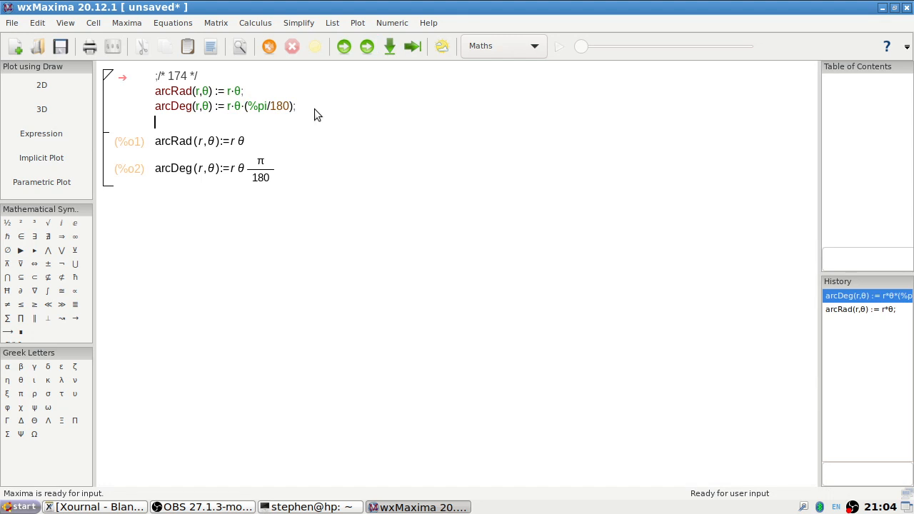
text(arc)
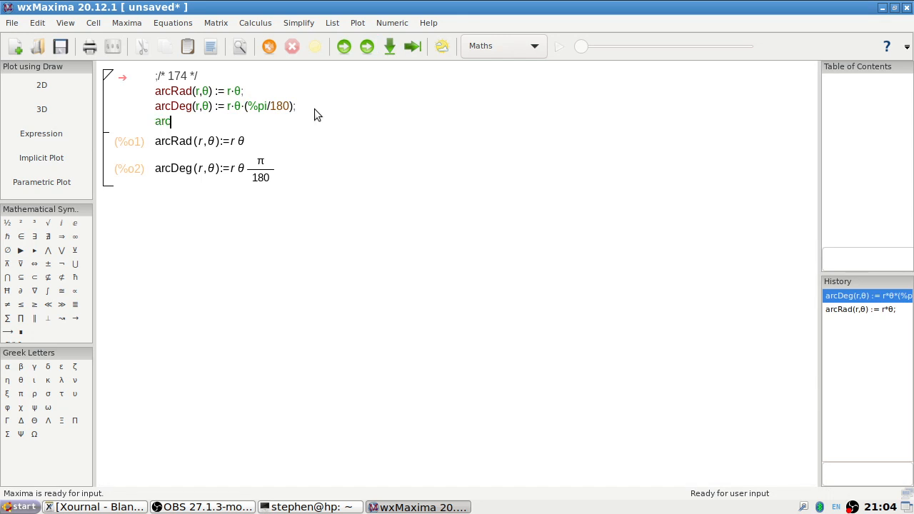
text(Rad)
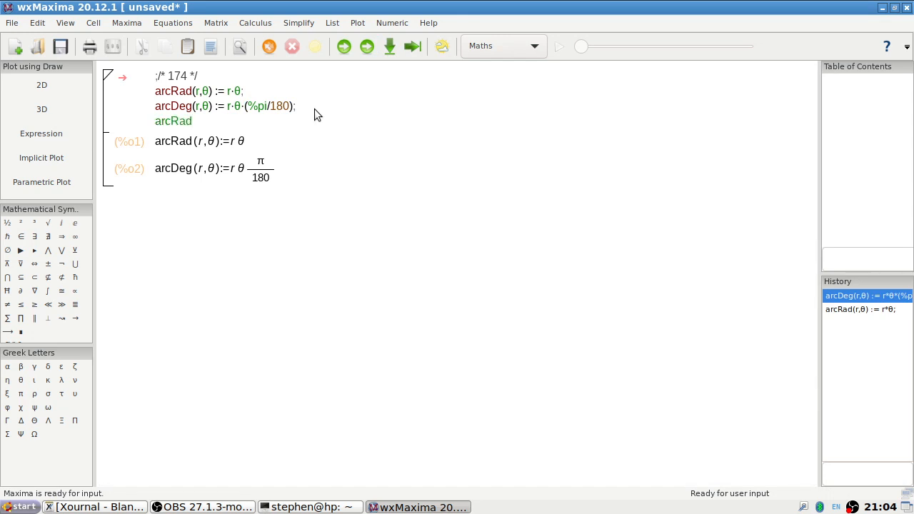
text([1])
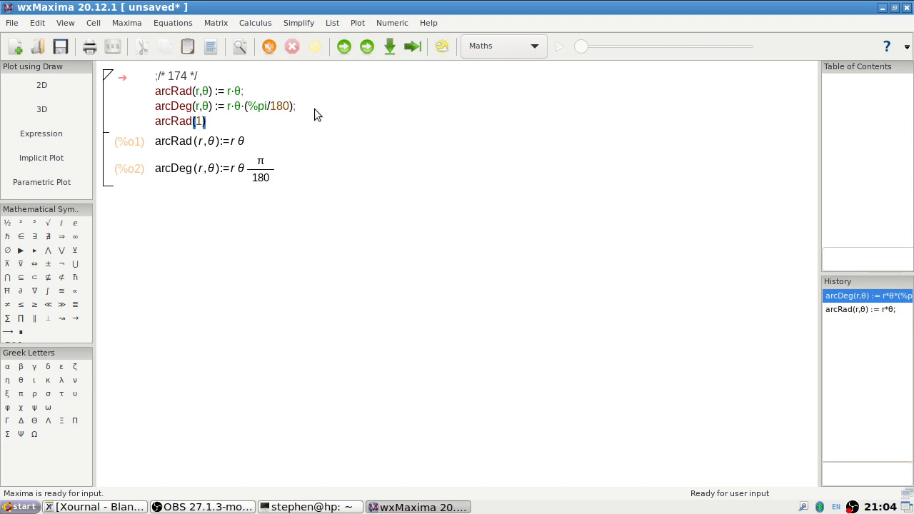
key(BackSpace)
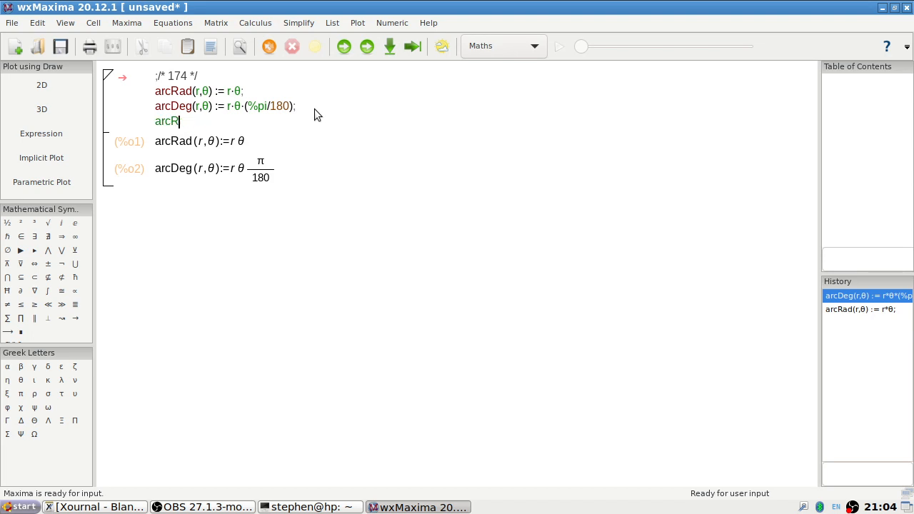
text(Deg()
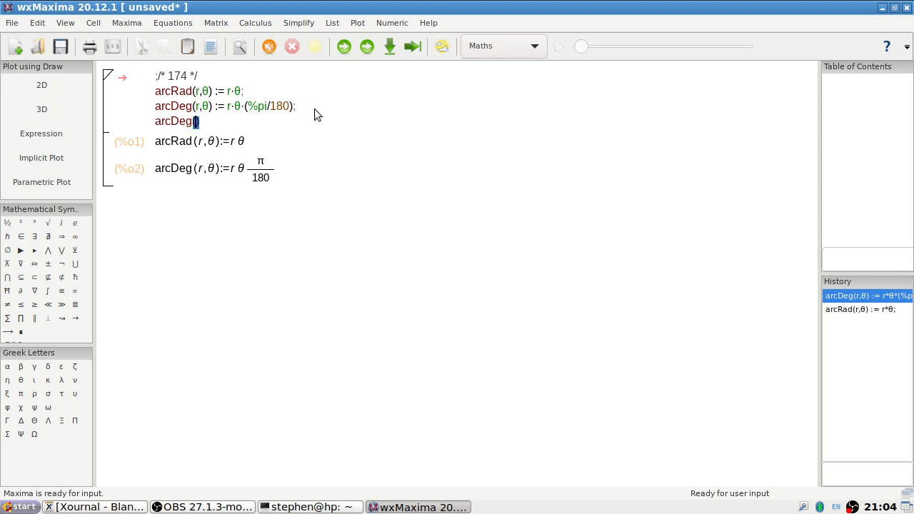
text(20,)
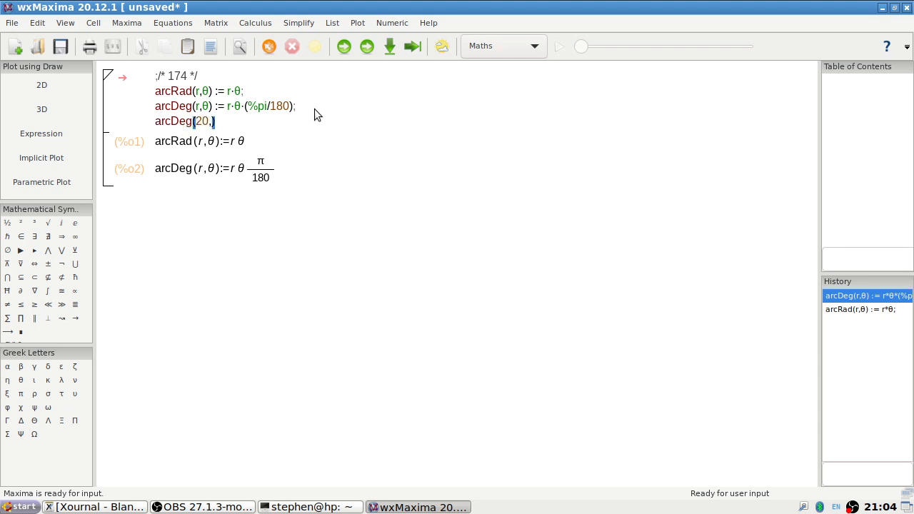
text(120)
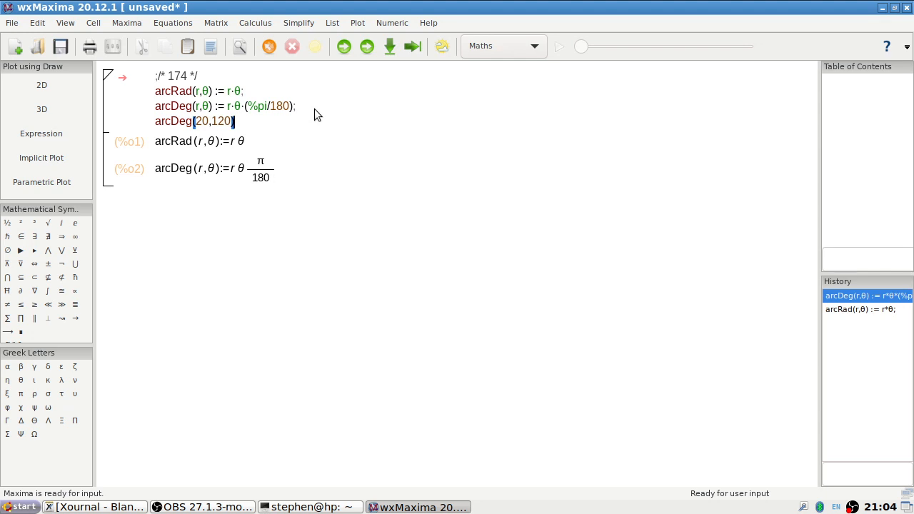
click(365, 45)
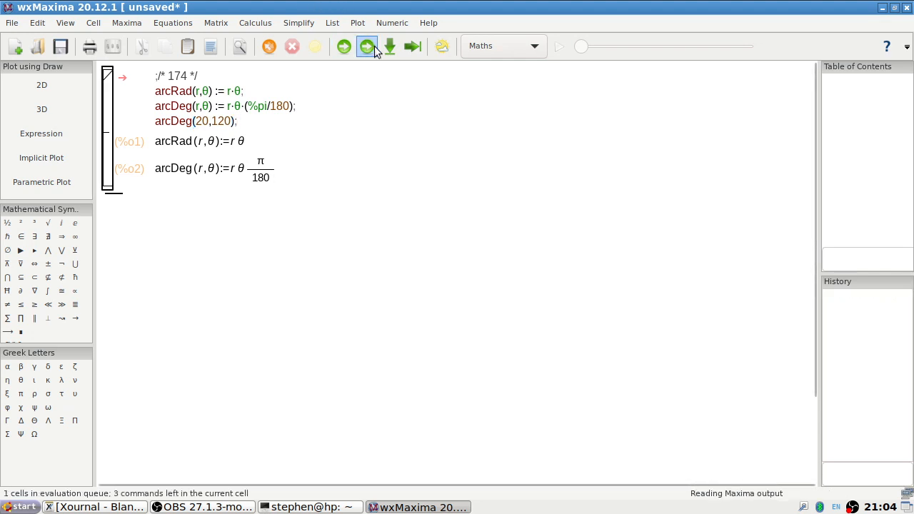
- Get the numeric value 41.88790204786391 of the 40π/3 result
click(366, 46)
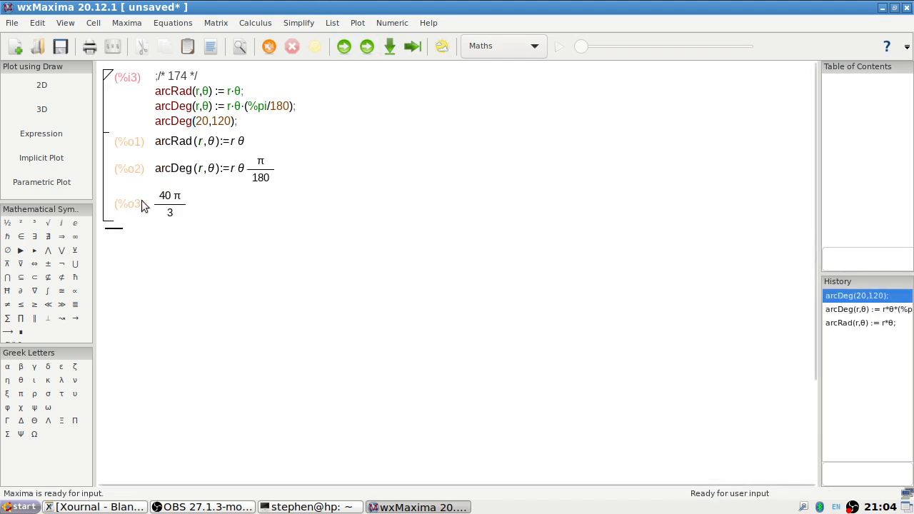
click(391, 23)
text((40·%pi)/3,numer;)
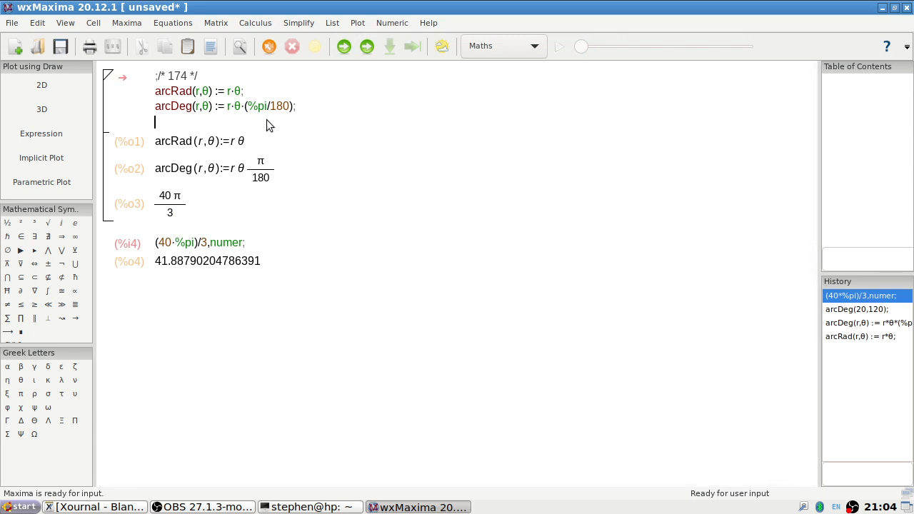
- Add arcRad(12.8,5·%pi/6) and evaluate it to 10.66666666666666 π
text(arcRad()
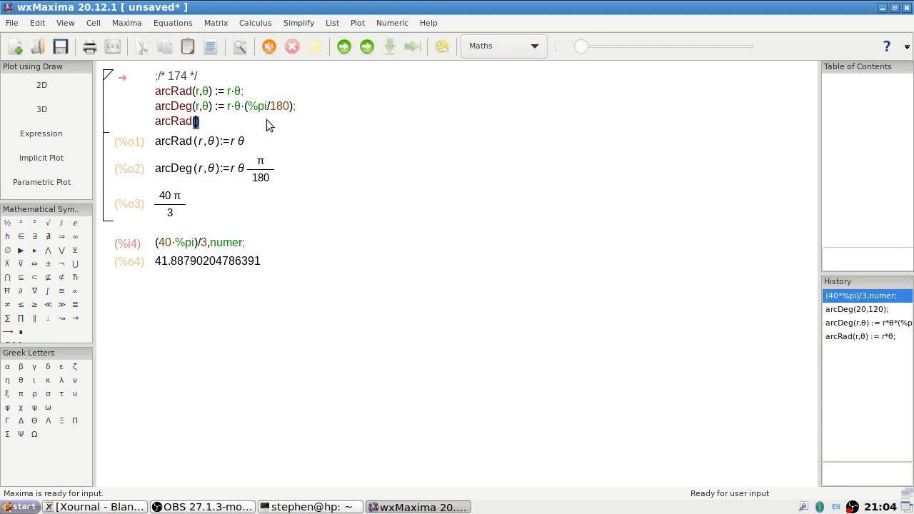
text(12,)
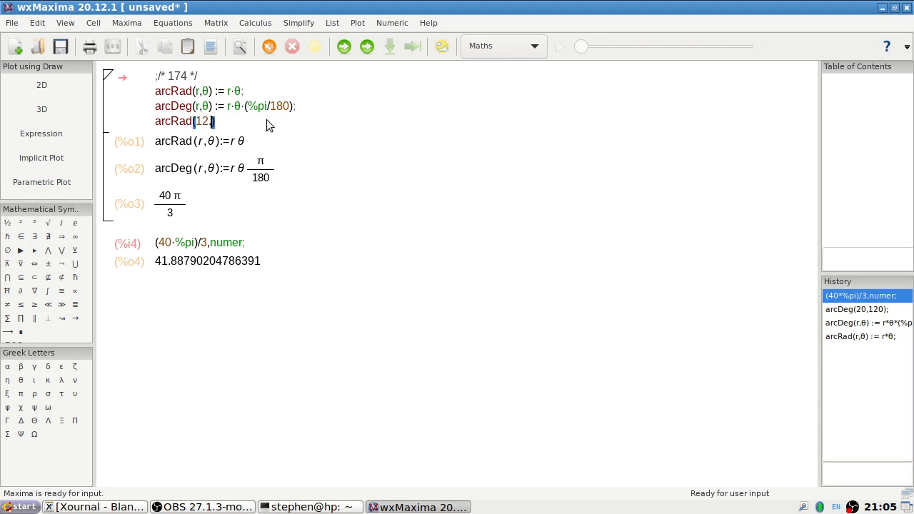
text(8)
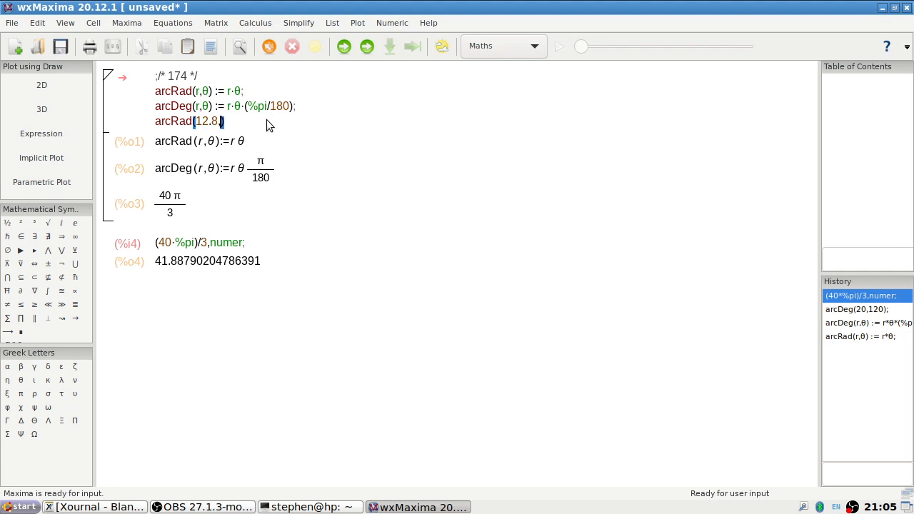
text(5)
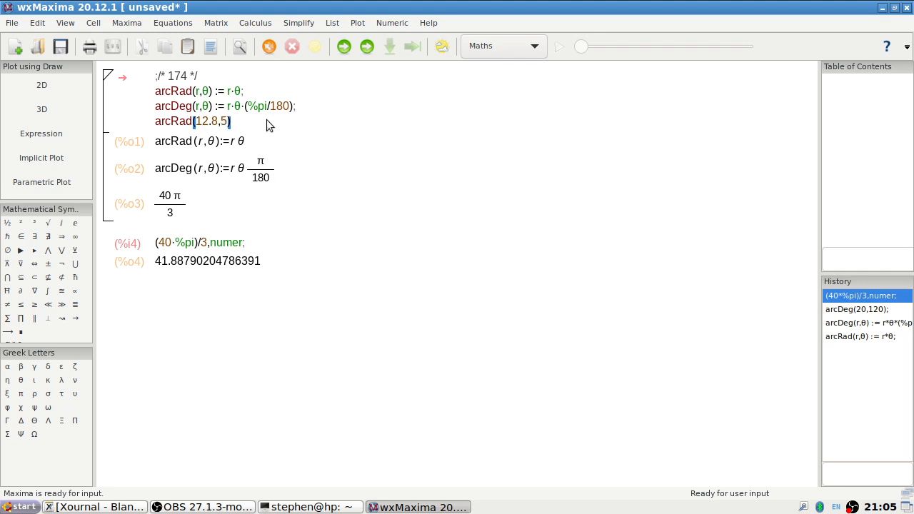
text(%pi)
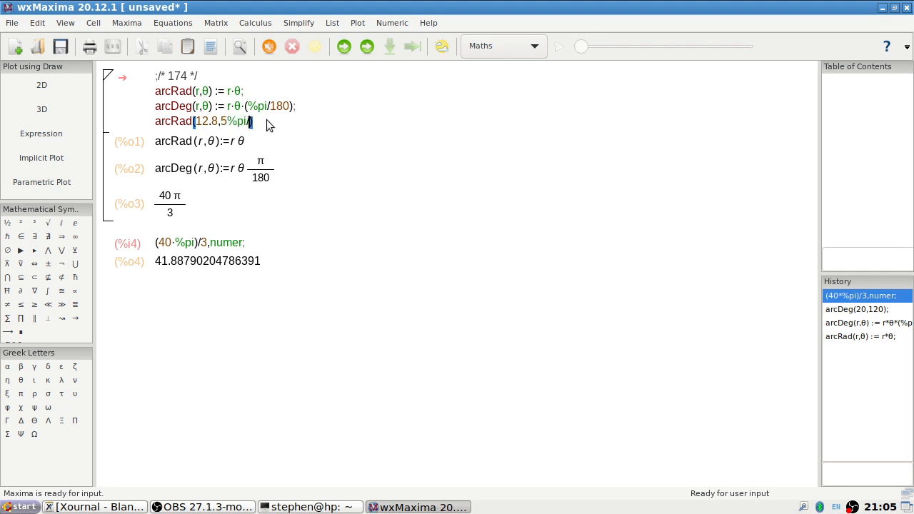
text(/6)
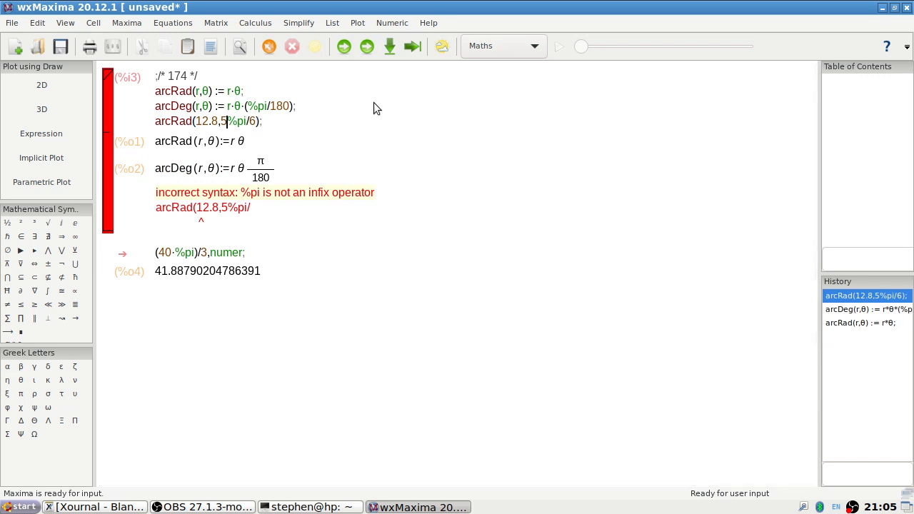
click(365, 45)
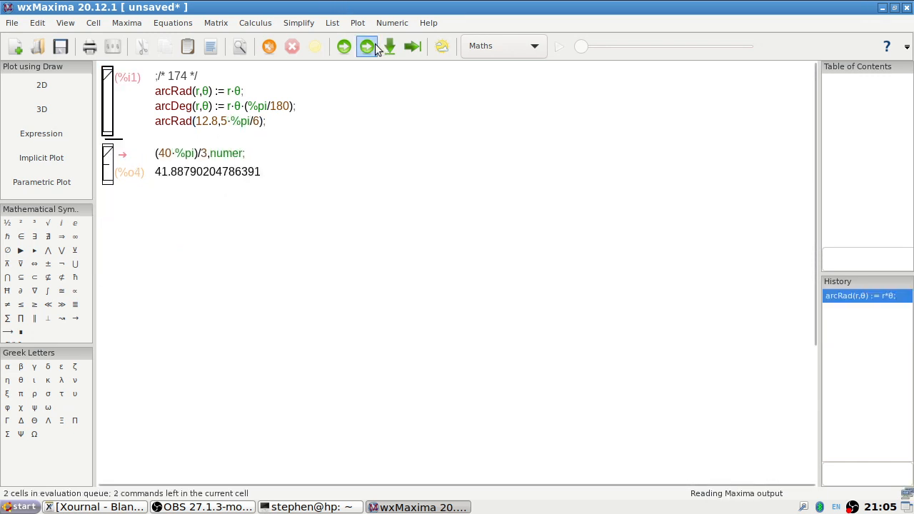
- Evaluate that result numerically as 33.51032163829111
click(365, 45)
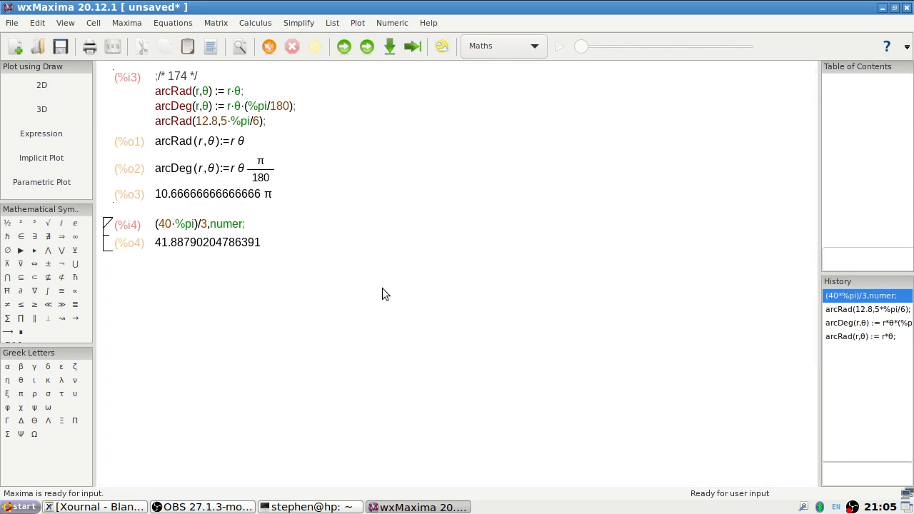
click(246, 223)
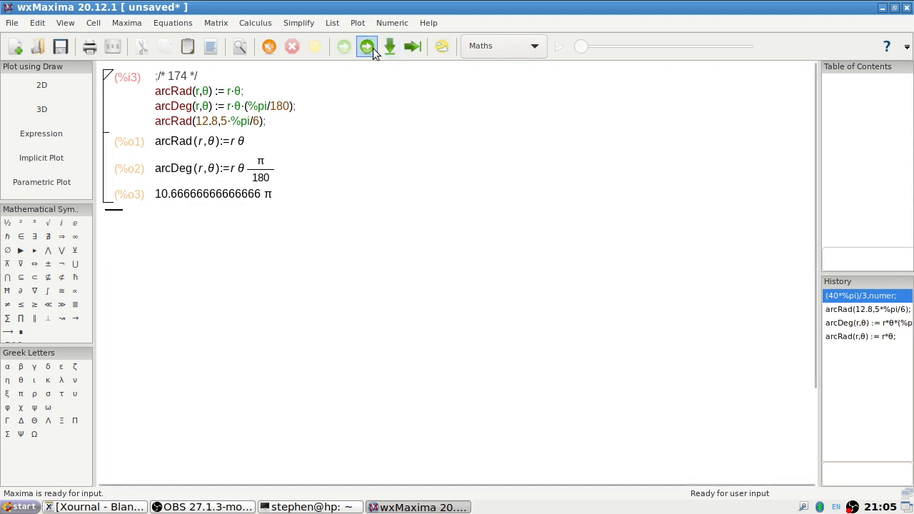
click(365, 46)
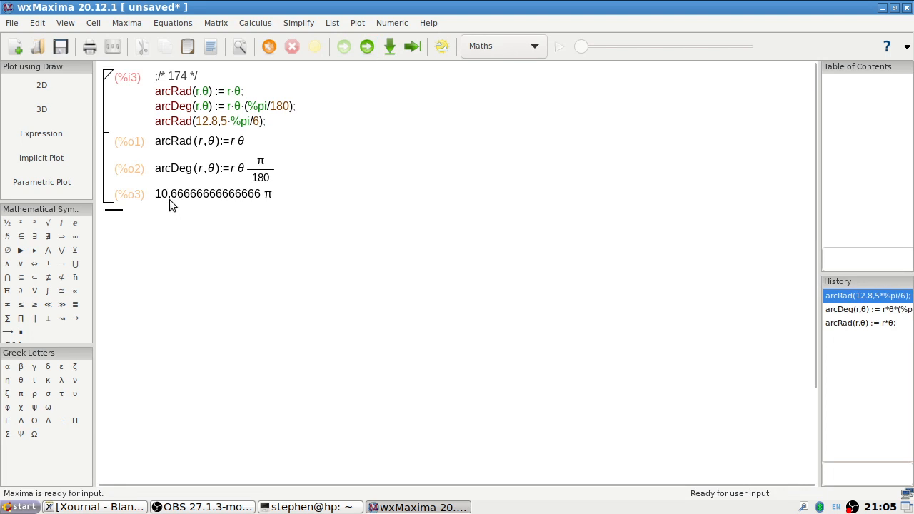
mouse_move(249, 191)
text(/*)
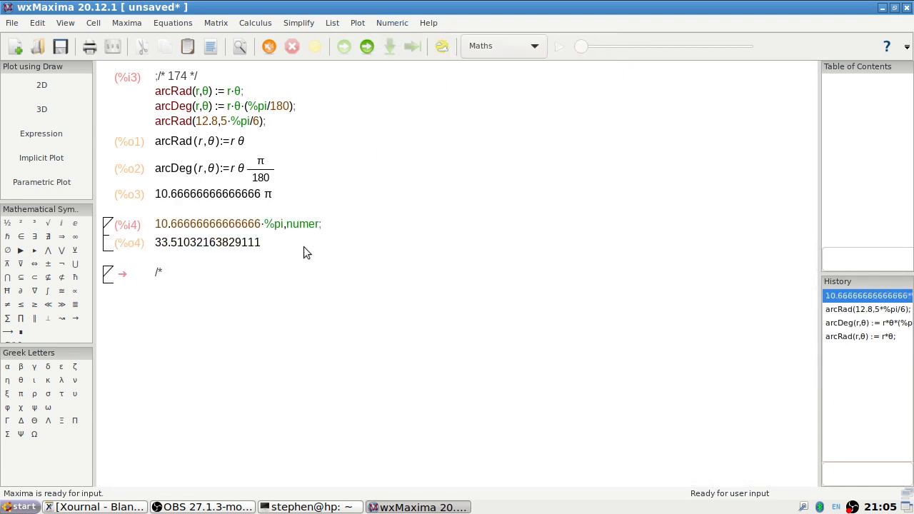
- Record the answer in a comment /* 33.510 */
text(33.)
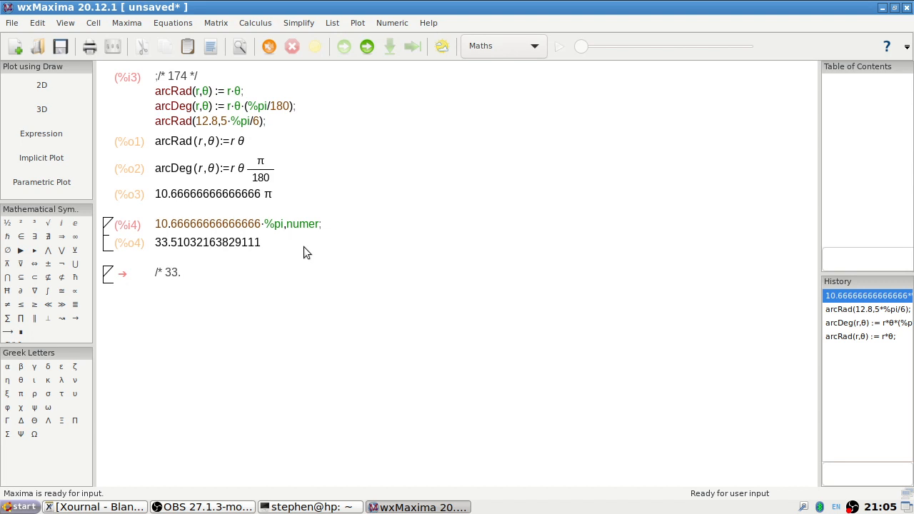
text(510)
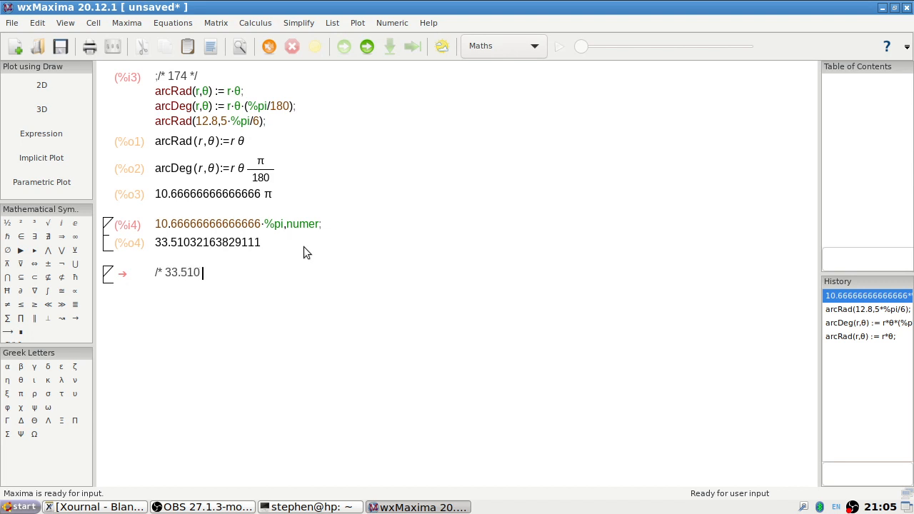
text(*/)
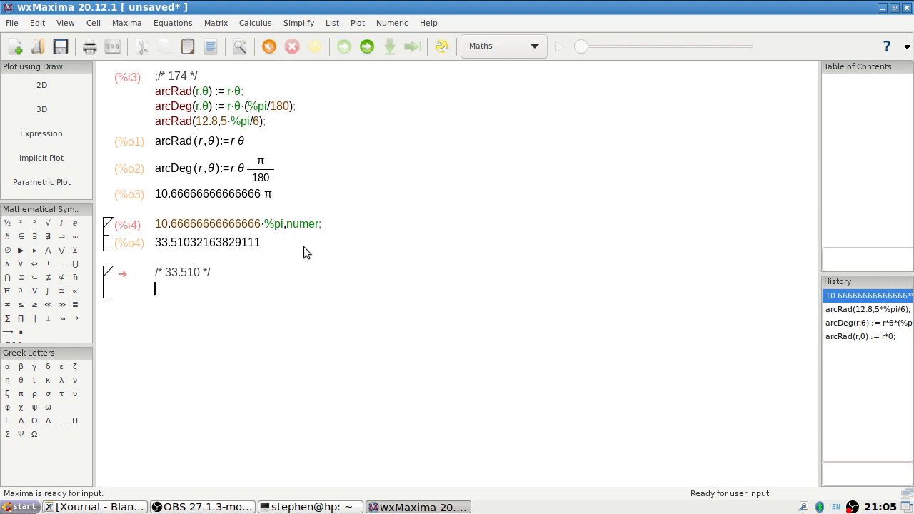
mouse_move(377, 291)
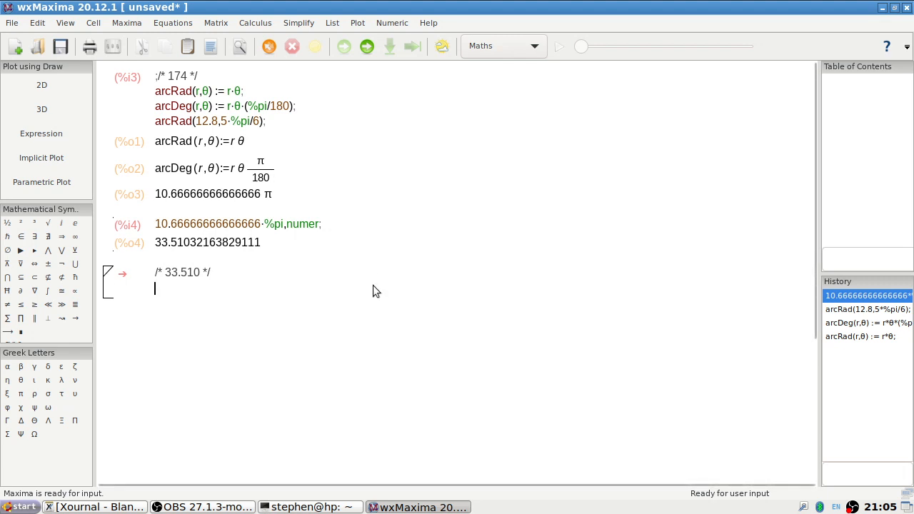
- Compute arcRad(4.378,7·%pi/6) = 5.107666666666667 π, numerically 16.04620807698547, re-running the worksheet
text(arc)
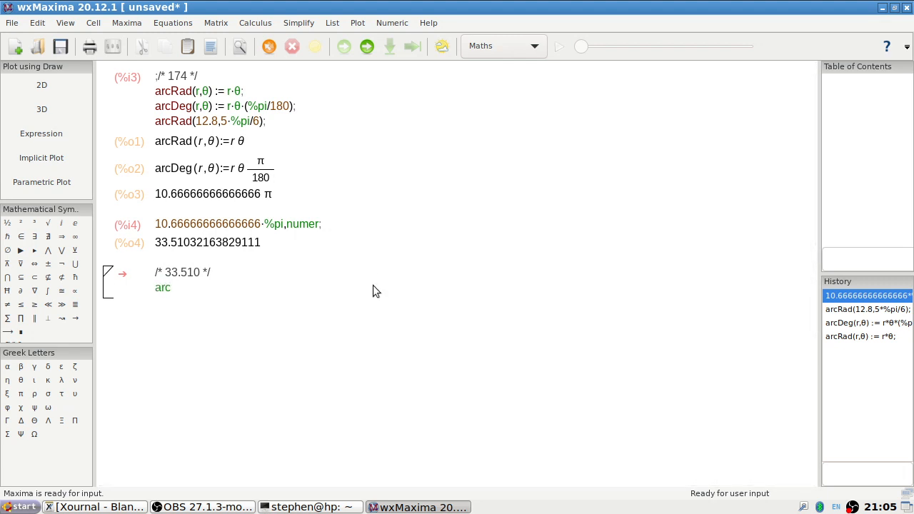
text(R)
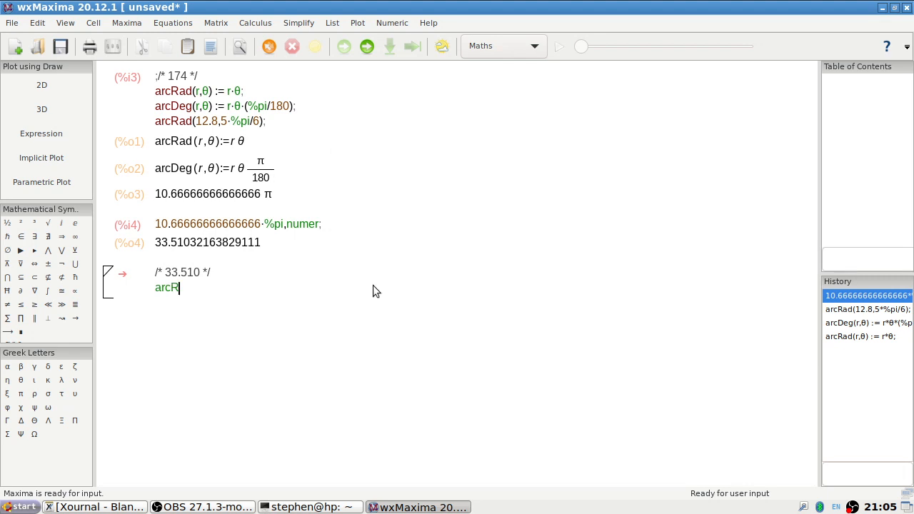
text(ad()
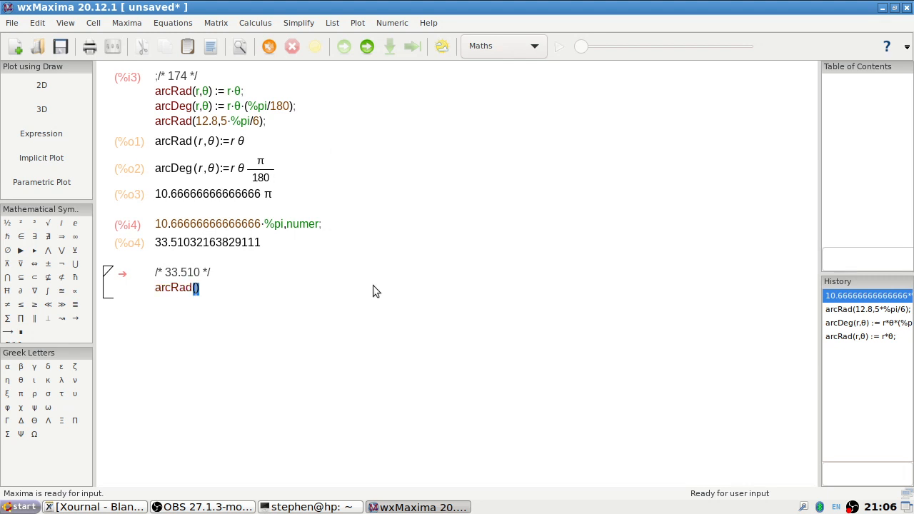
text(4)
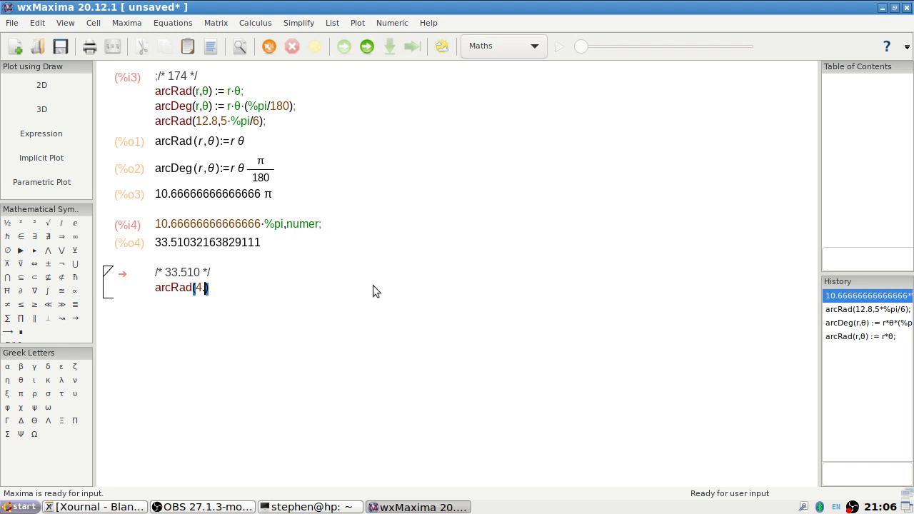
text(378)
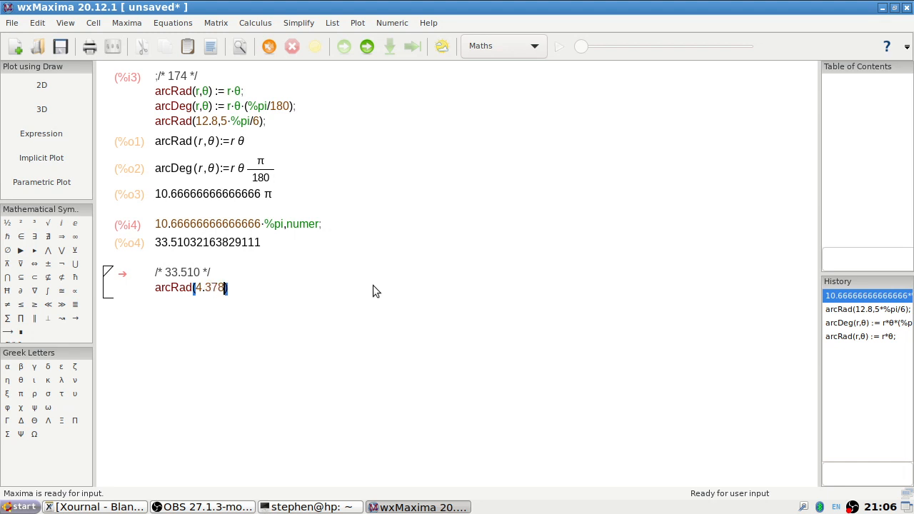
text(,7)
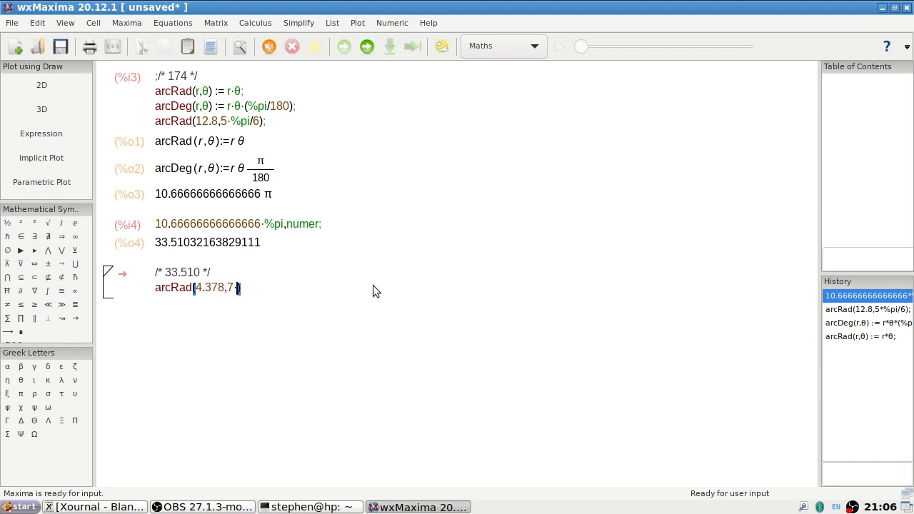
text(·%pi/6))
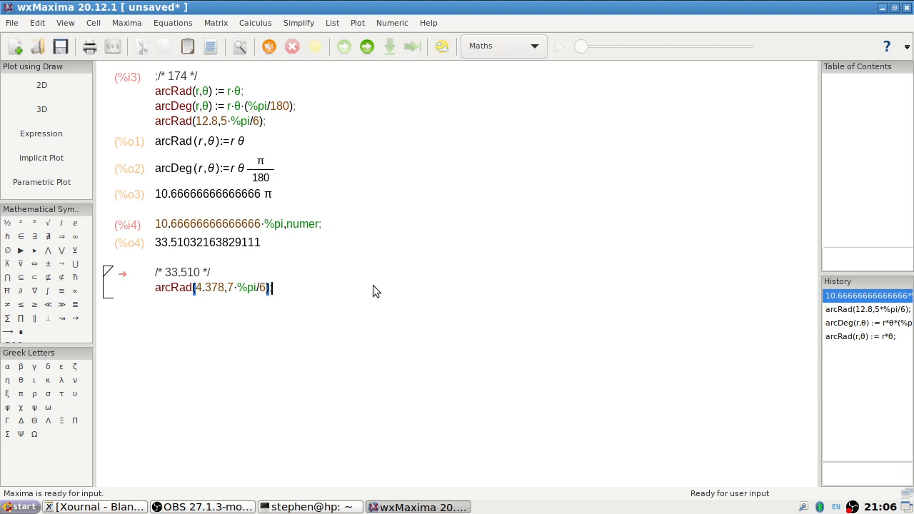
click(366, 46)
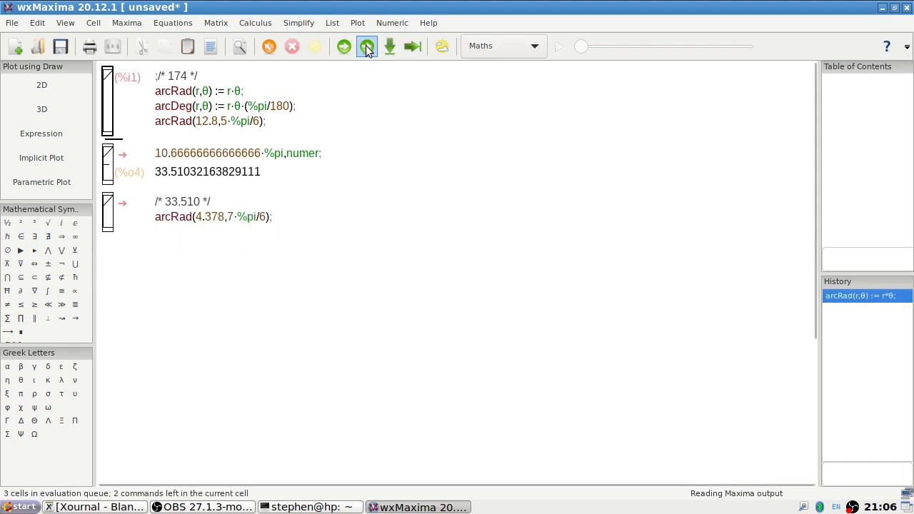
click(365, 45)
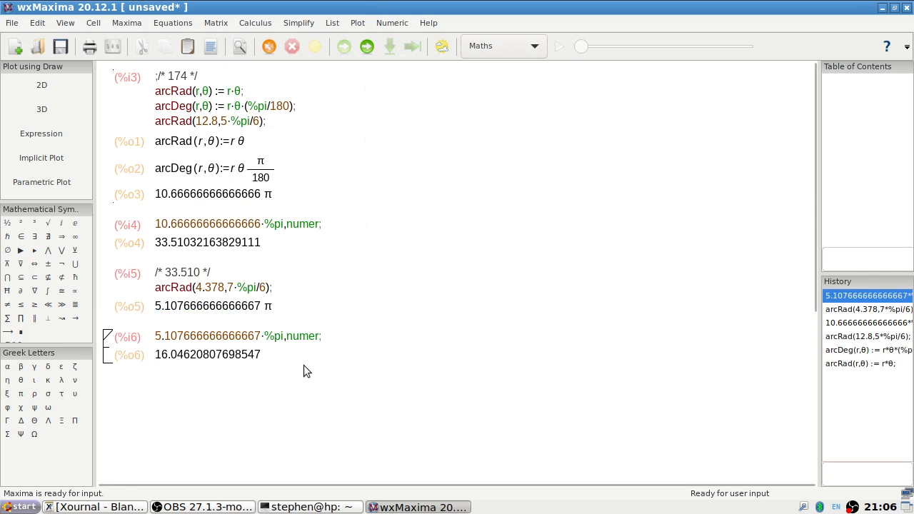
- Note /* 16.046 */ and compute arcDeg(0.964,50) = 0.2677777777777778 π, numerically 0.8412486994612668
text(/* 16.)
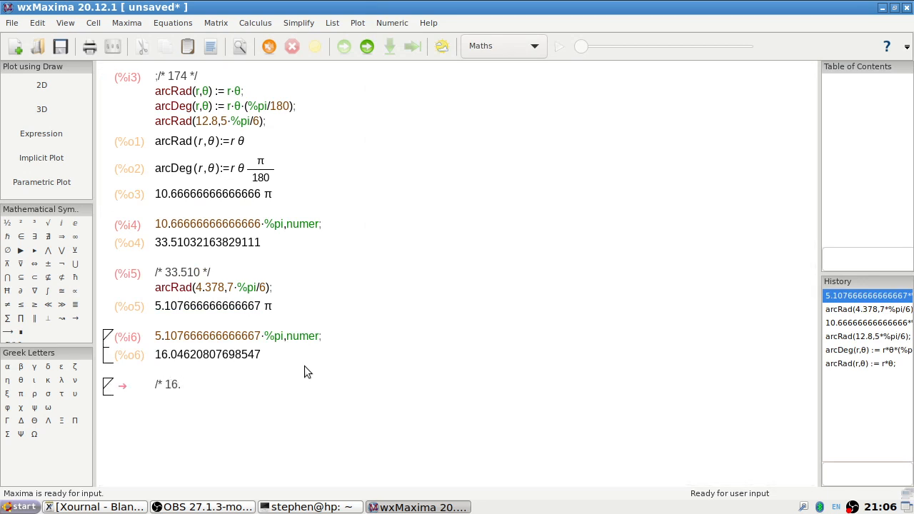
text(046 */)
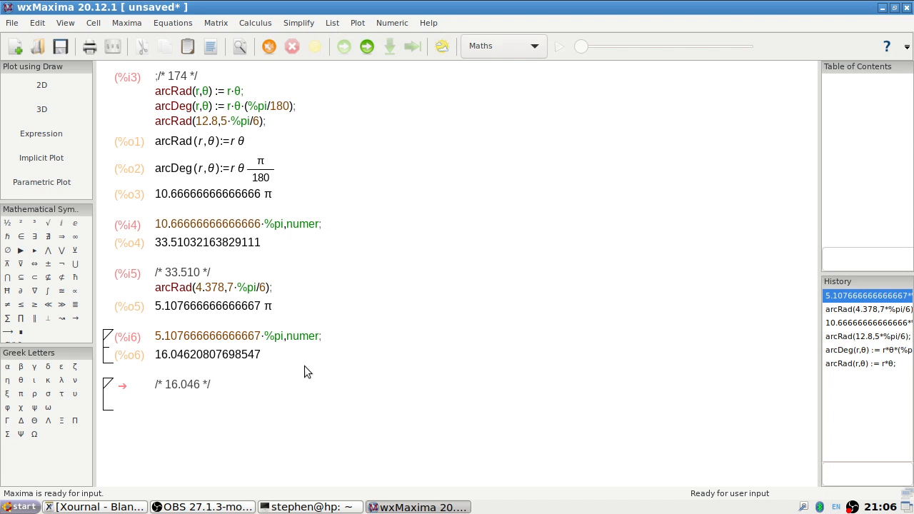
text(arcDeg()
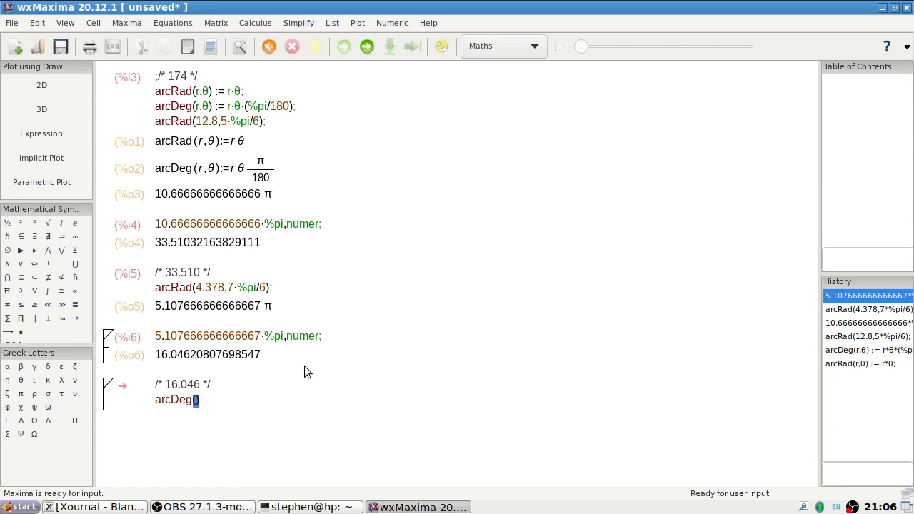
text(0)
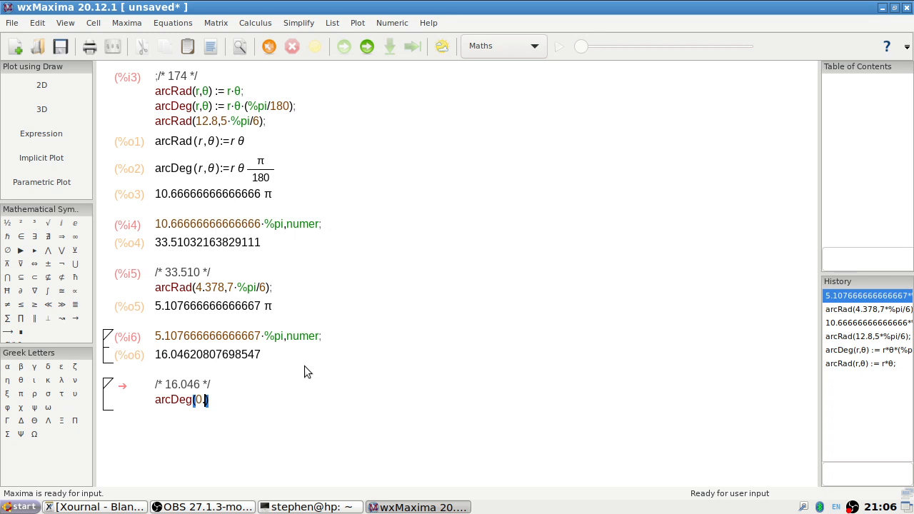
text(.964)
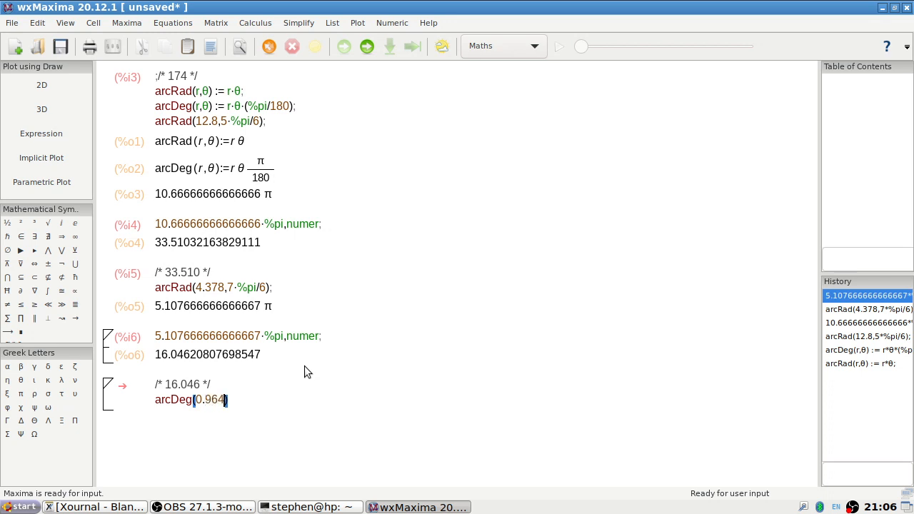
text(,50)
text(/* 0.)
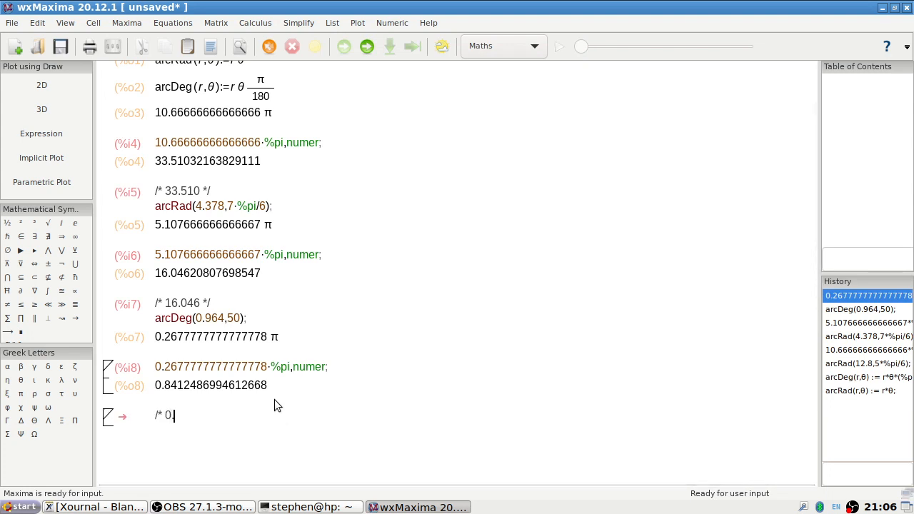
- Note /* 0.841 */ and compute arcDeg(8.55,325) = 15.4375 π
text(841)
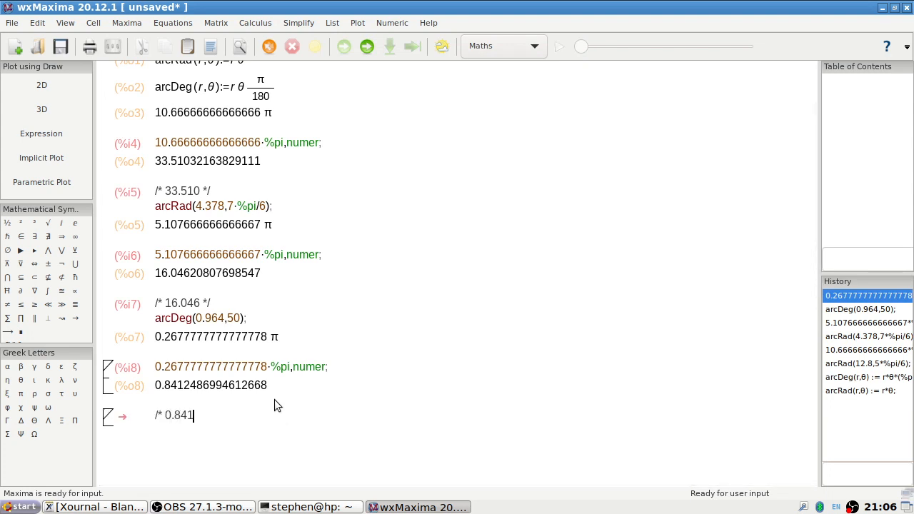
key(Return)
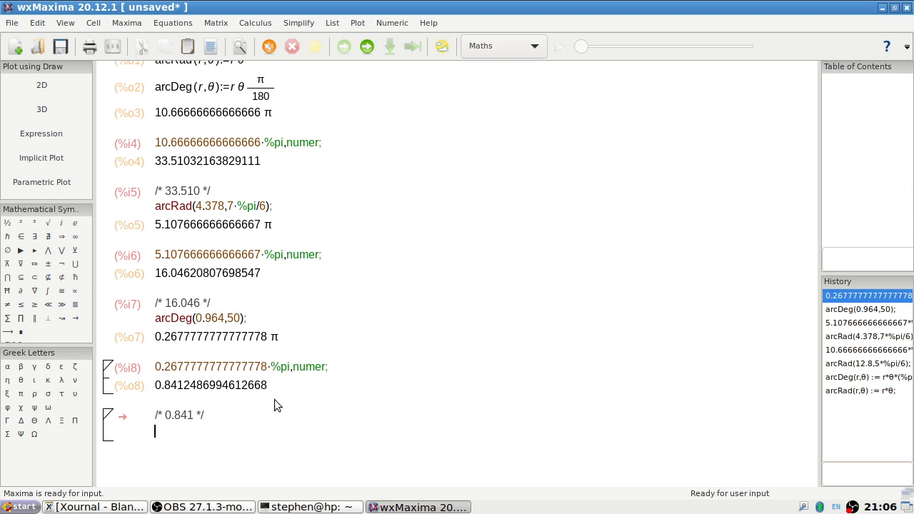
text(a)
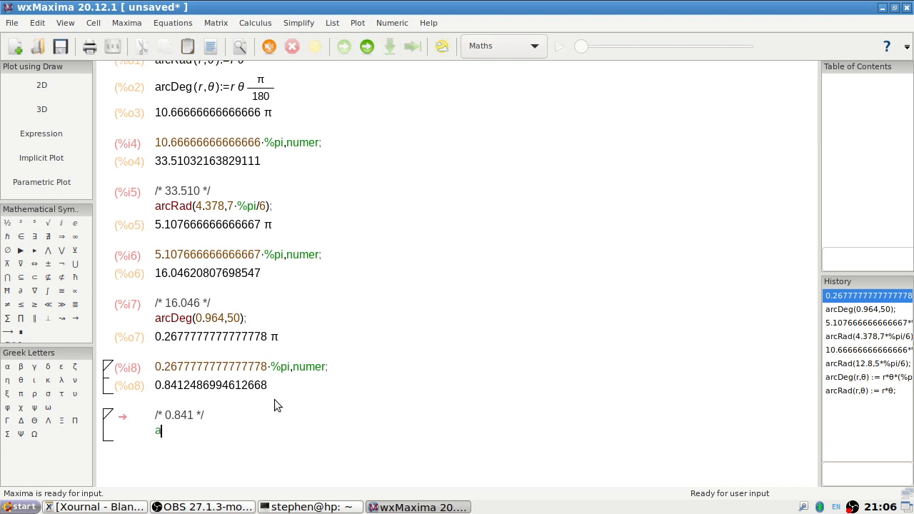
text(rcD)
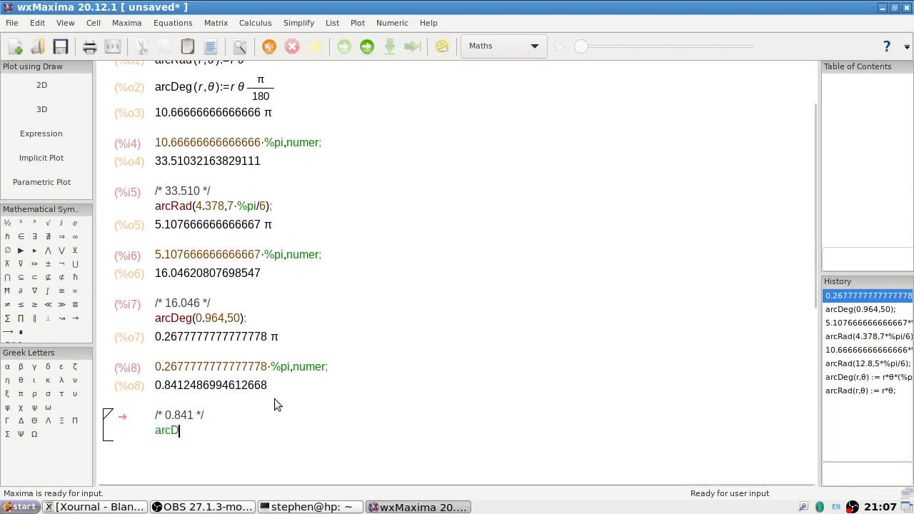
text(eg())
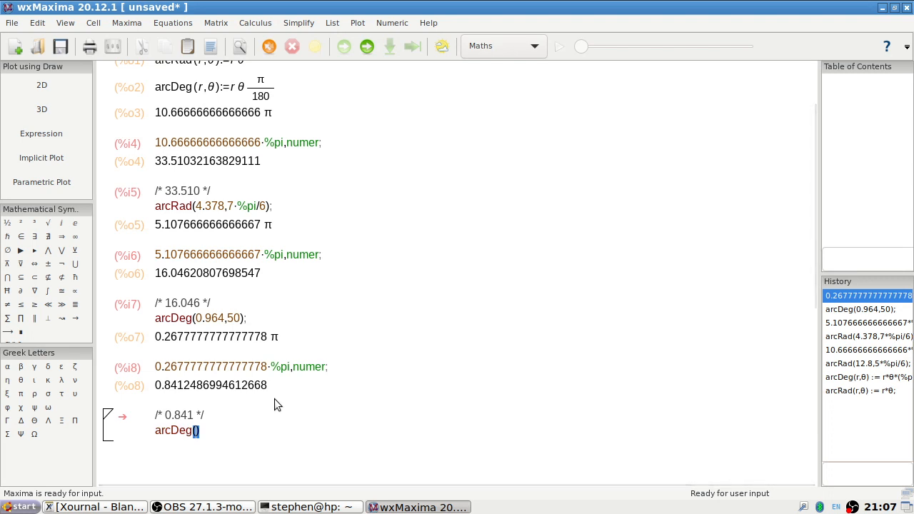
text(8.55,32)
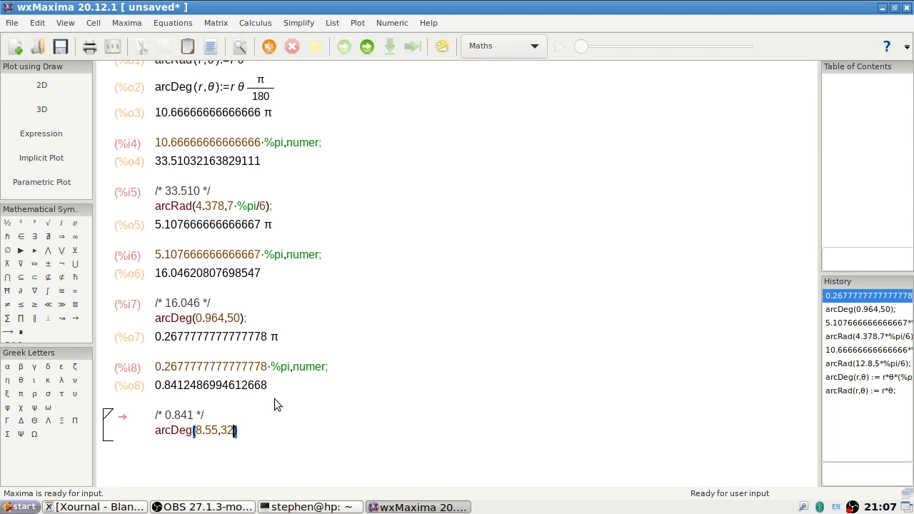
text(5)
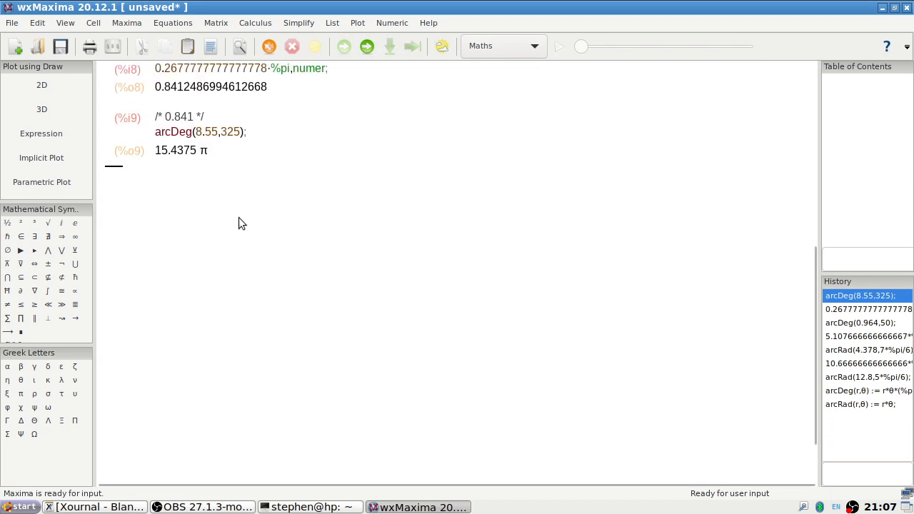
- Convert the 15.4375 π result to the number 48.49833658979243
double_click(175, 150)
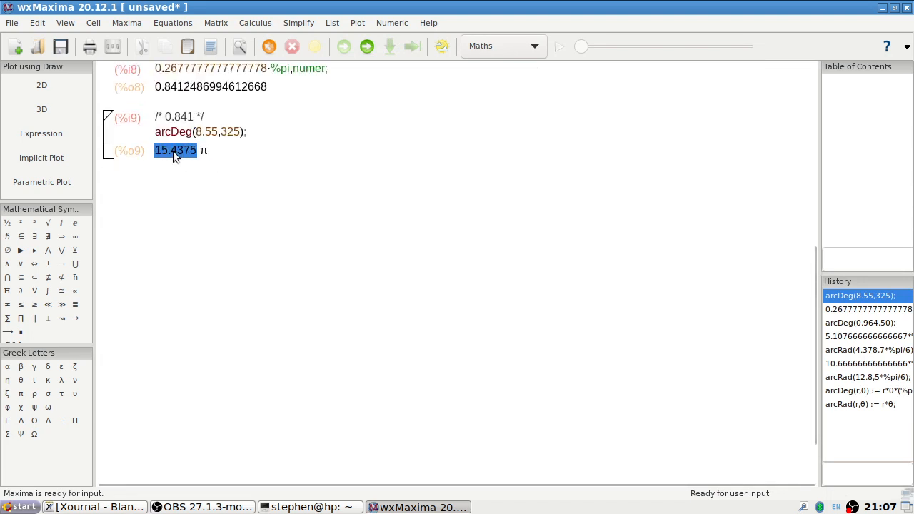
click(391, 22)
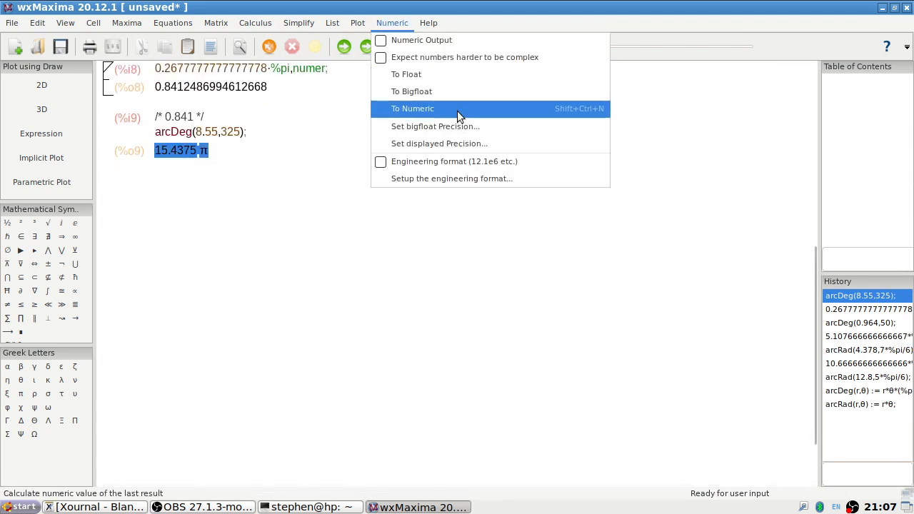
click(412, 108)
text(/*)
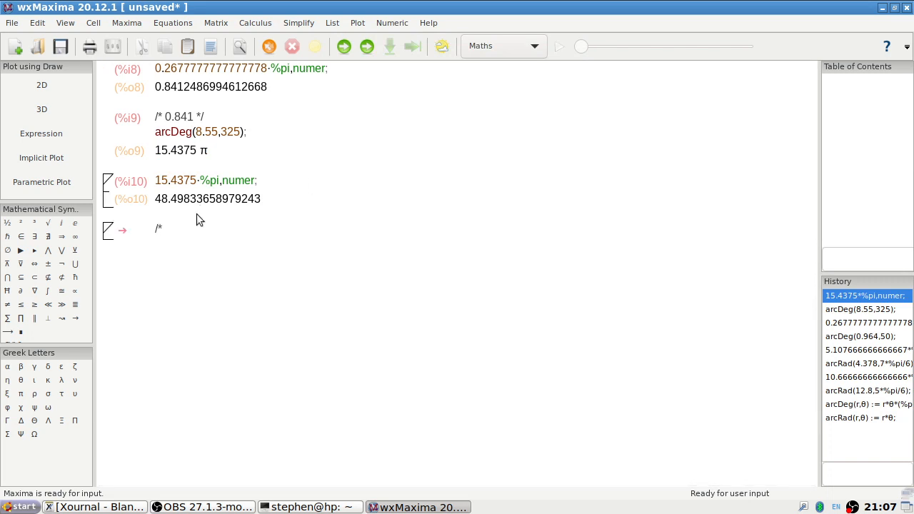
- Start a comment recording the answer 48.49
text(4)
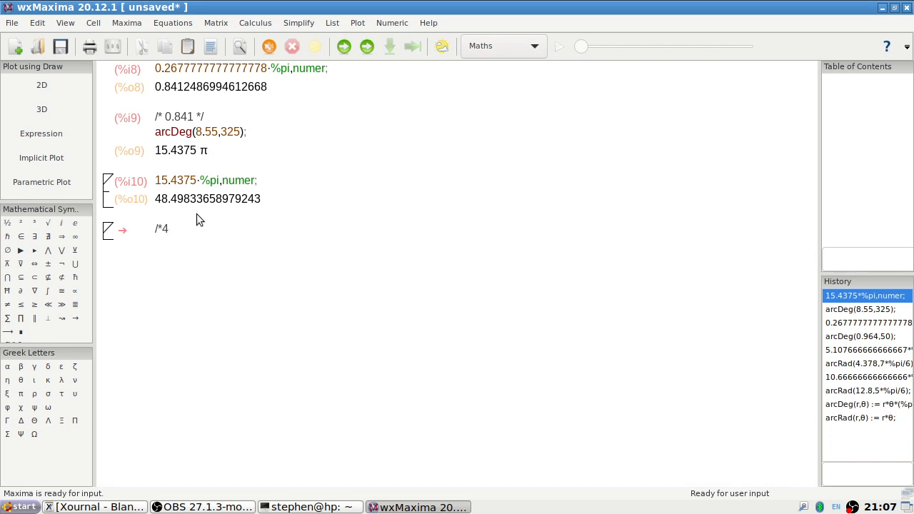
text(8.)
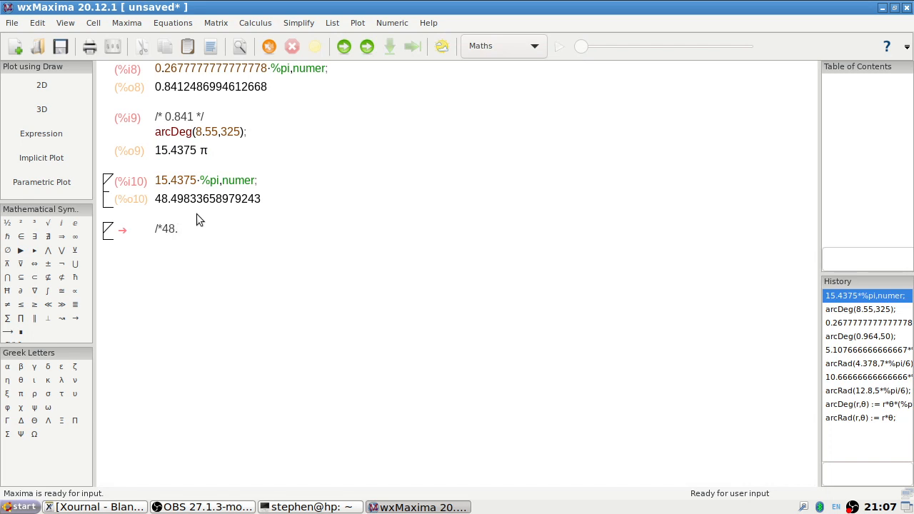
text(498 */)
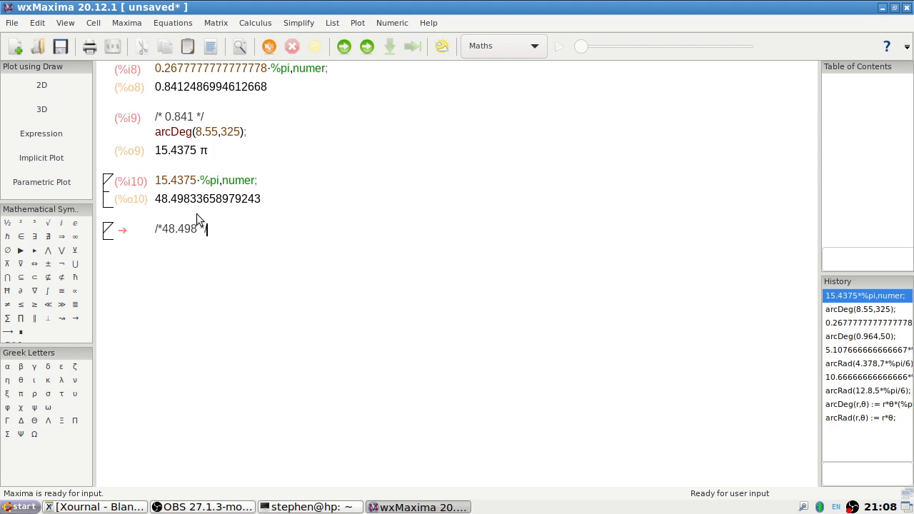
mouse_move(272, 285)
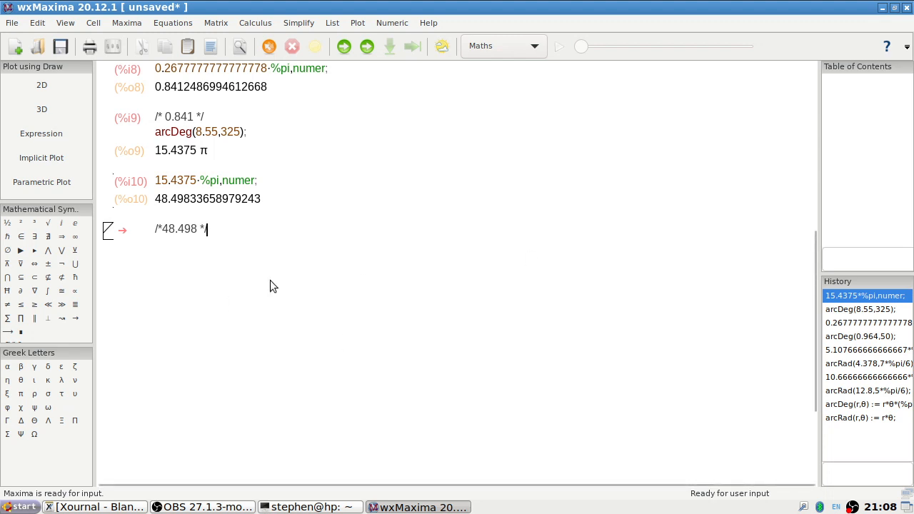
- Scroll the worksheet to review the recorded answer 48.498 and earlier calculations
scroll(down, 3)
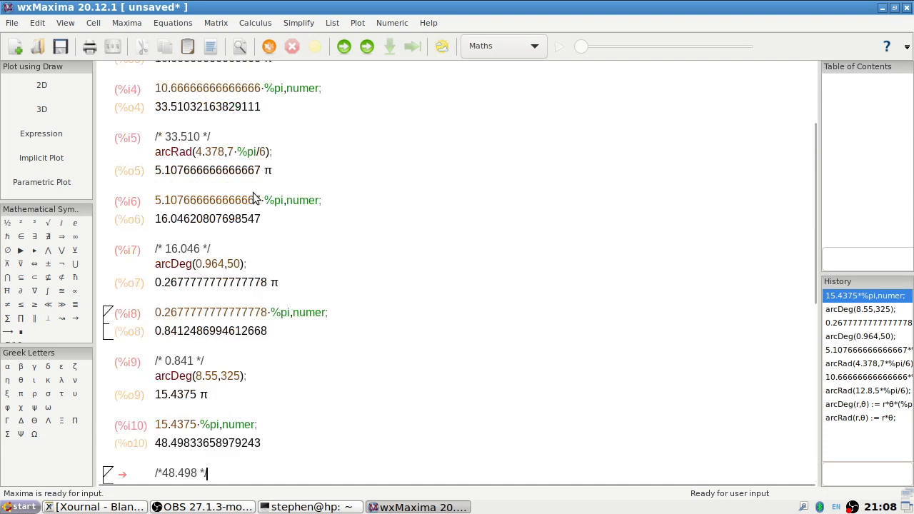